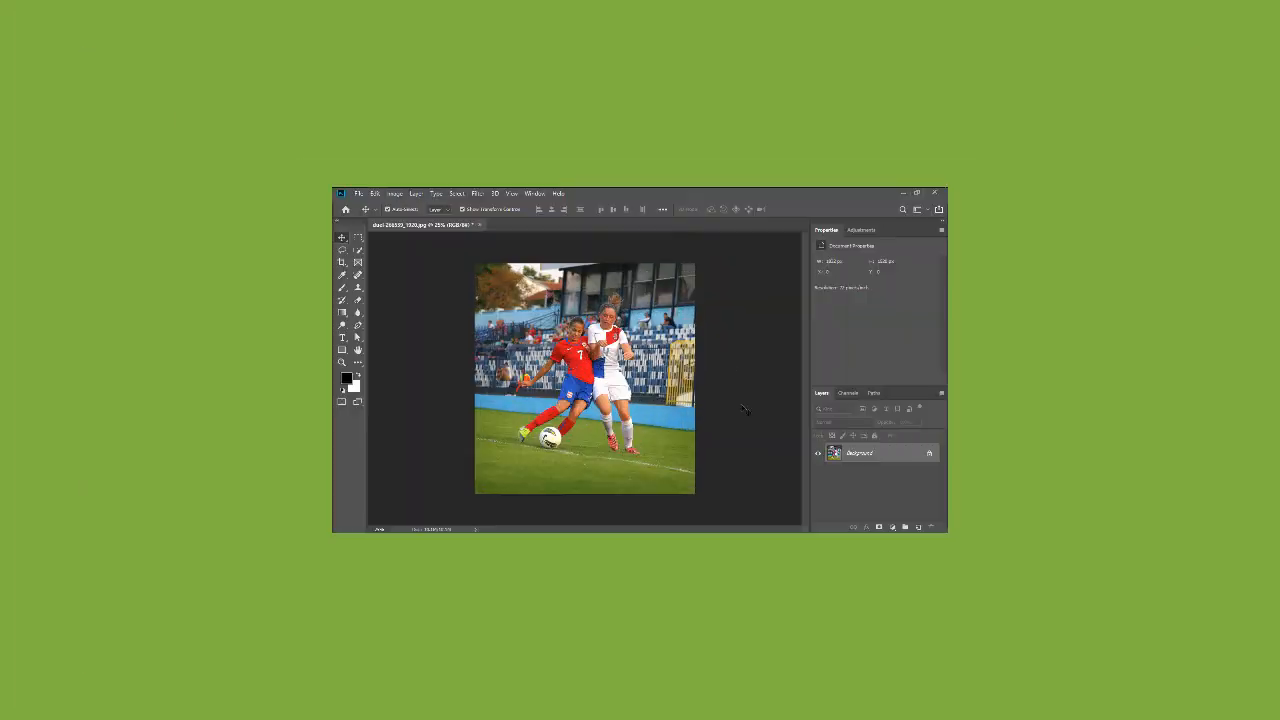
# Step: Place the Sketch Effect file as an embedded layer over the football photo and commit it
pyautogui.click(916, 192)
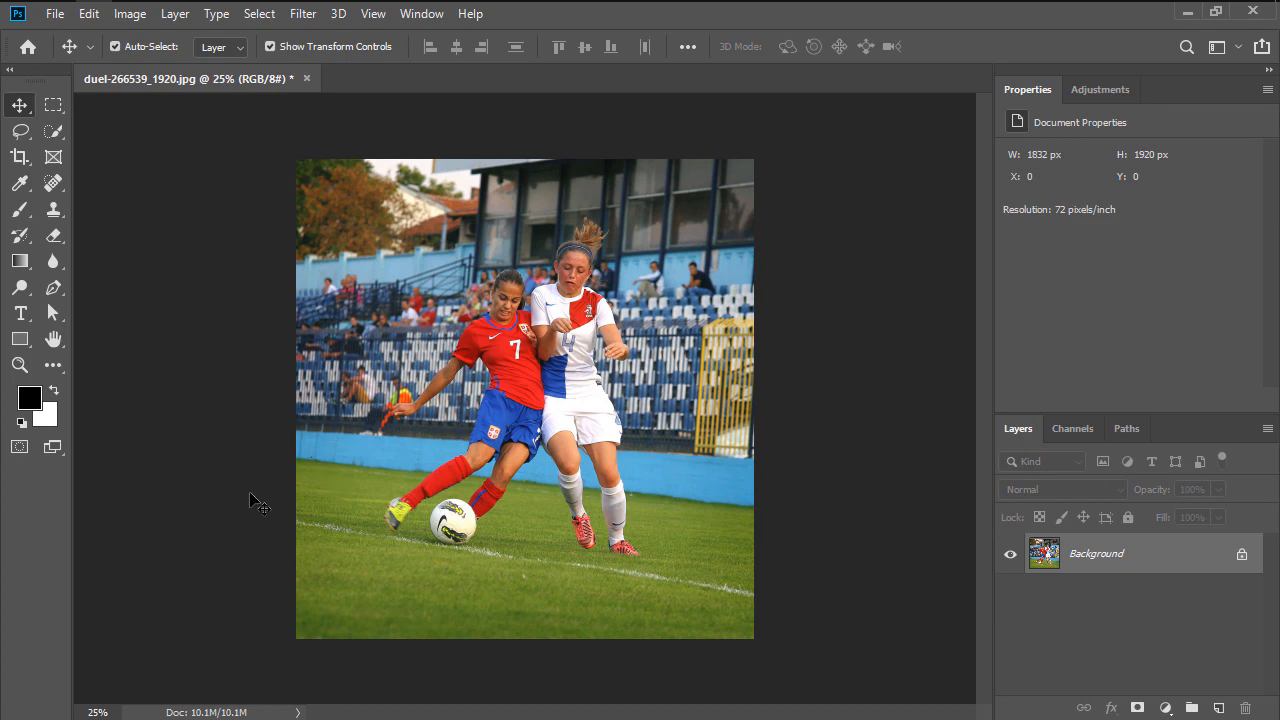
pyautogui.moveTo(232, 378)
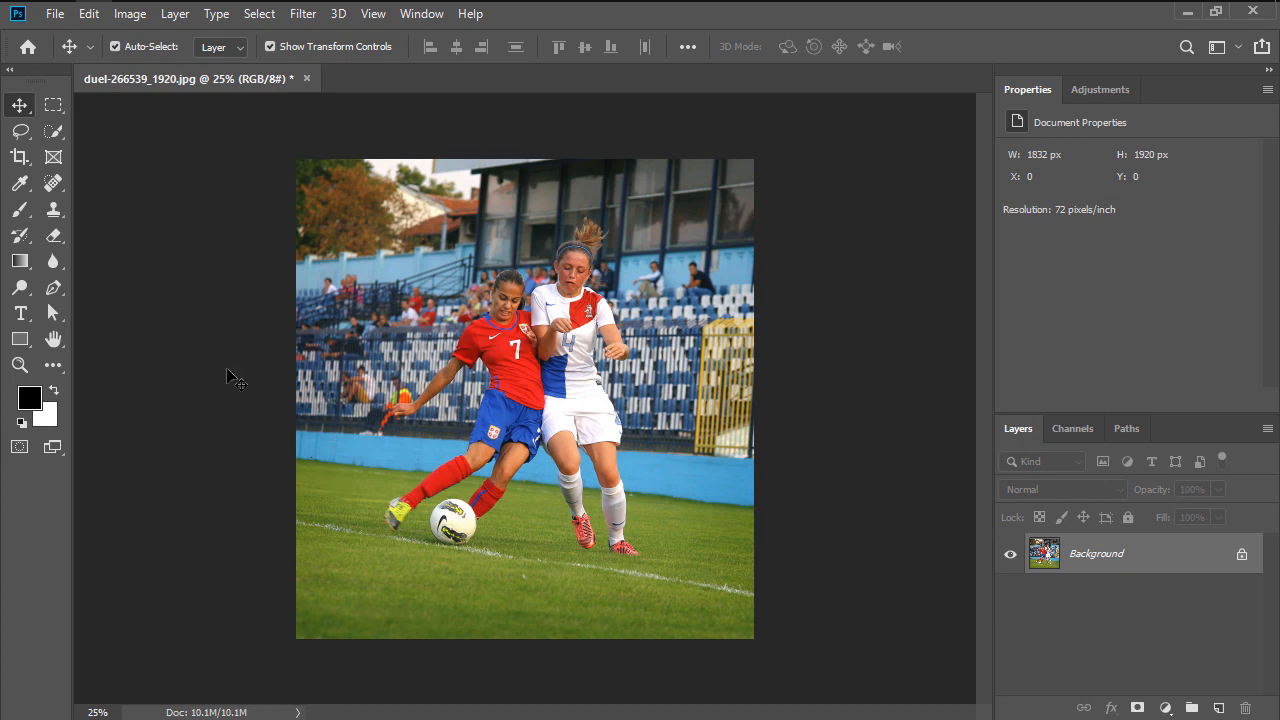
pyautogui.click(54, 12)
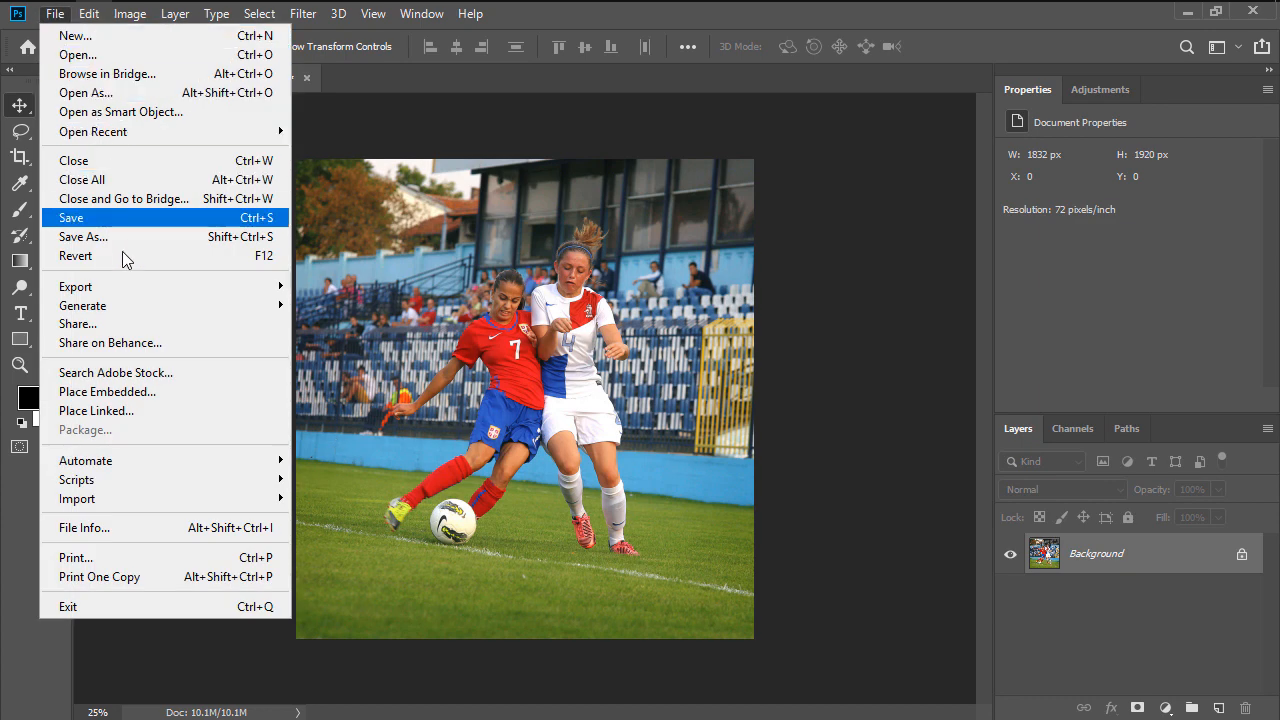
pyautogui.click(108, 390)
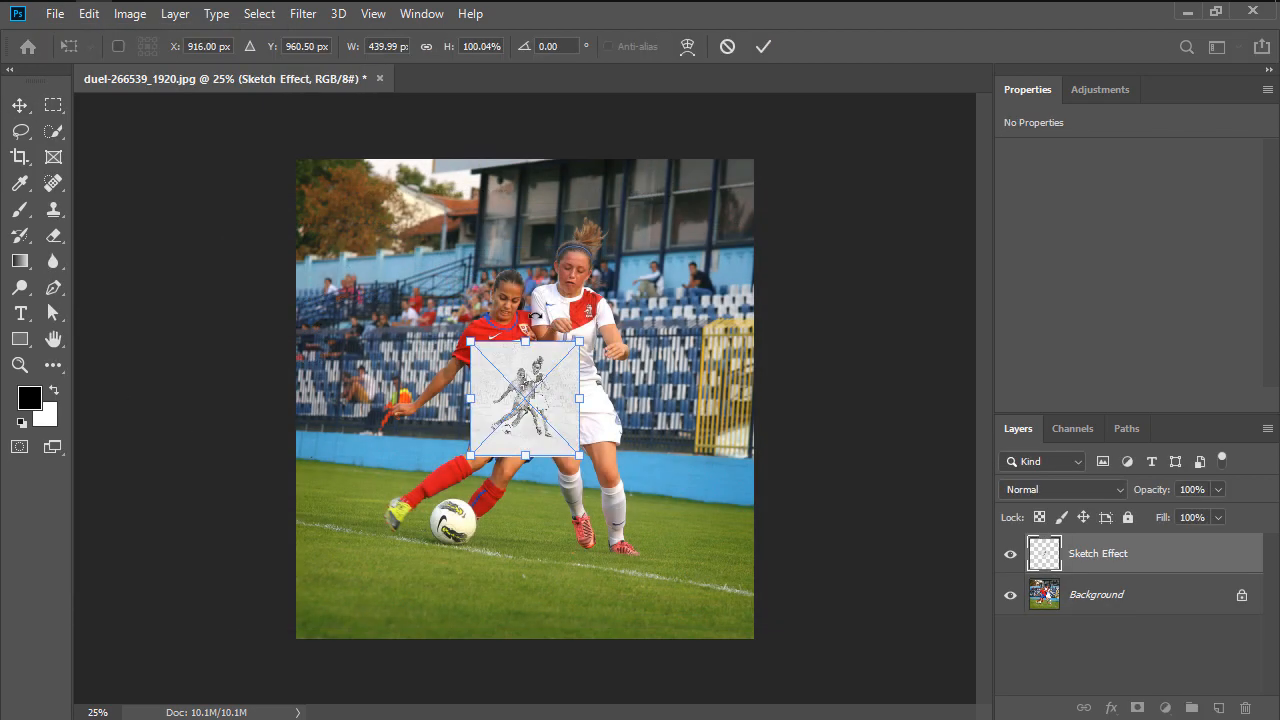
pyautogui.click(384, 46)
pyautogui.write('1000')
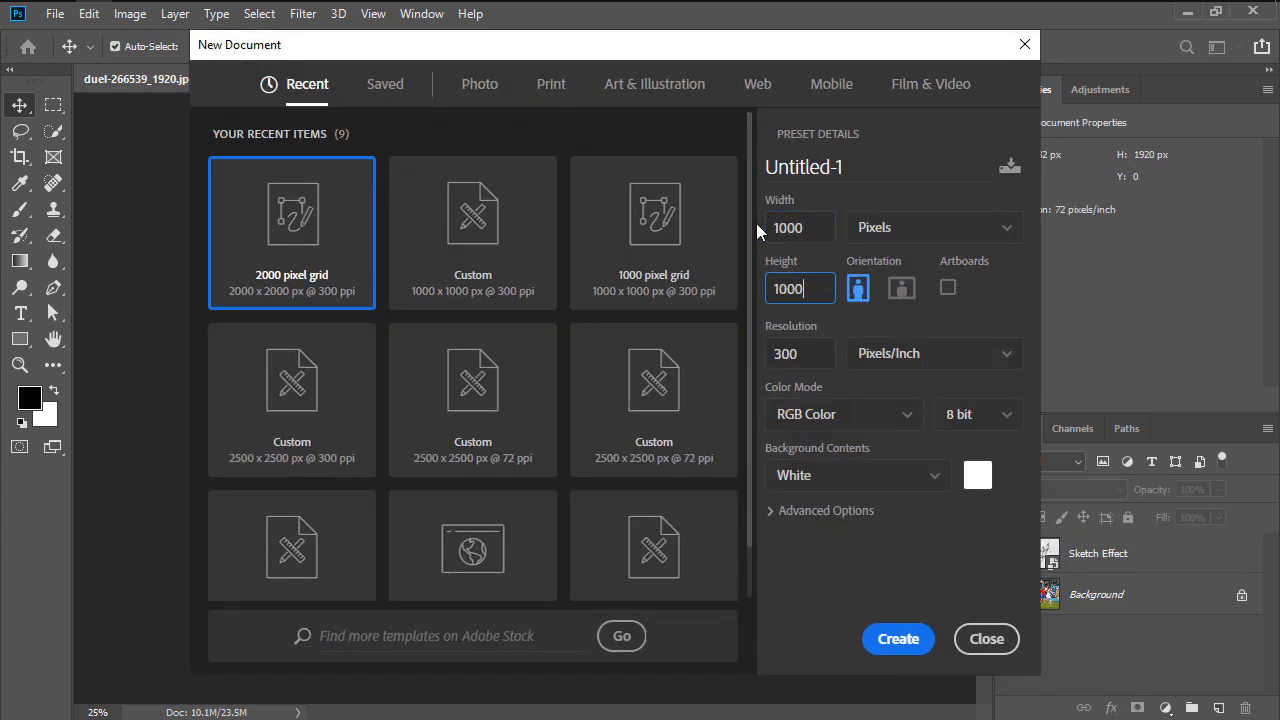
# Step: Create the 1000×1000 px document and draw a drip shape with the Pen tool in Shape mode
pyautogui.click(896, 638)
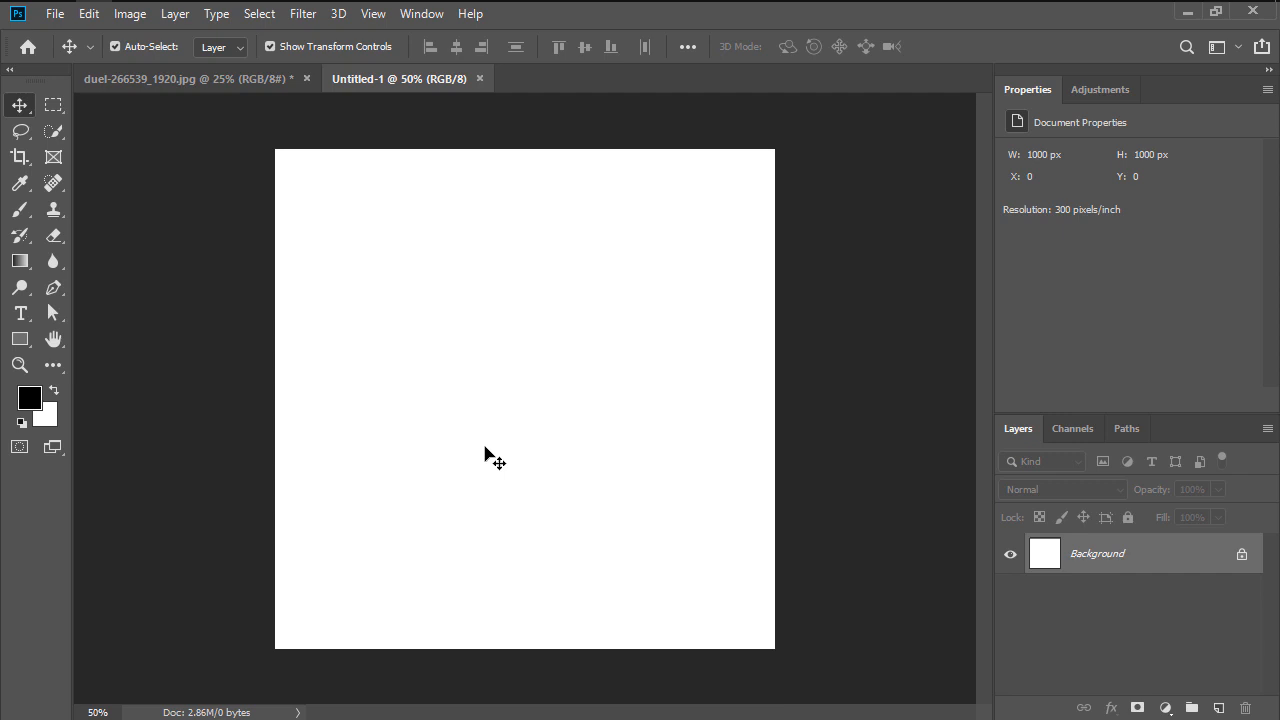
pyautogui.moveTo(216, 350)
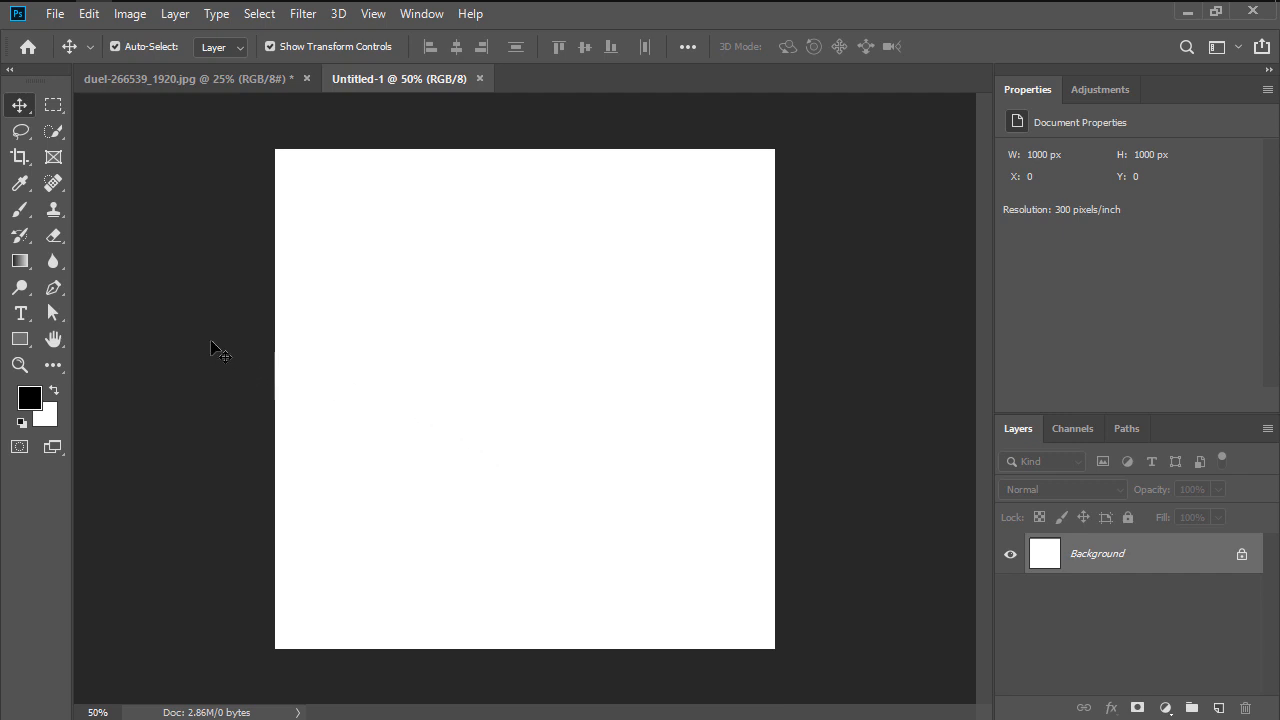
pyautogui.moveTo(52, 288)
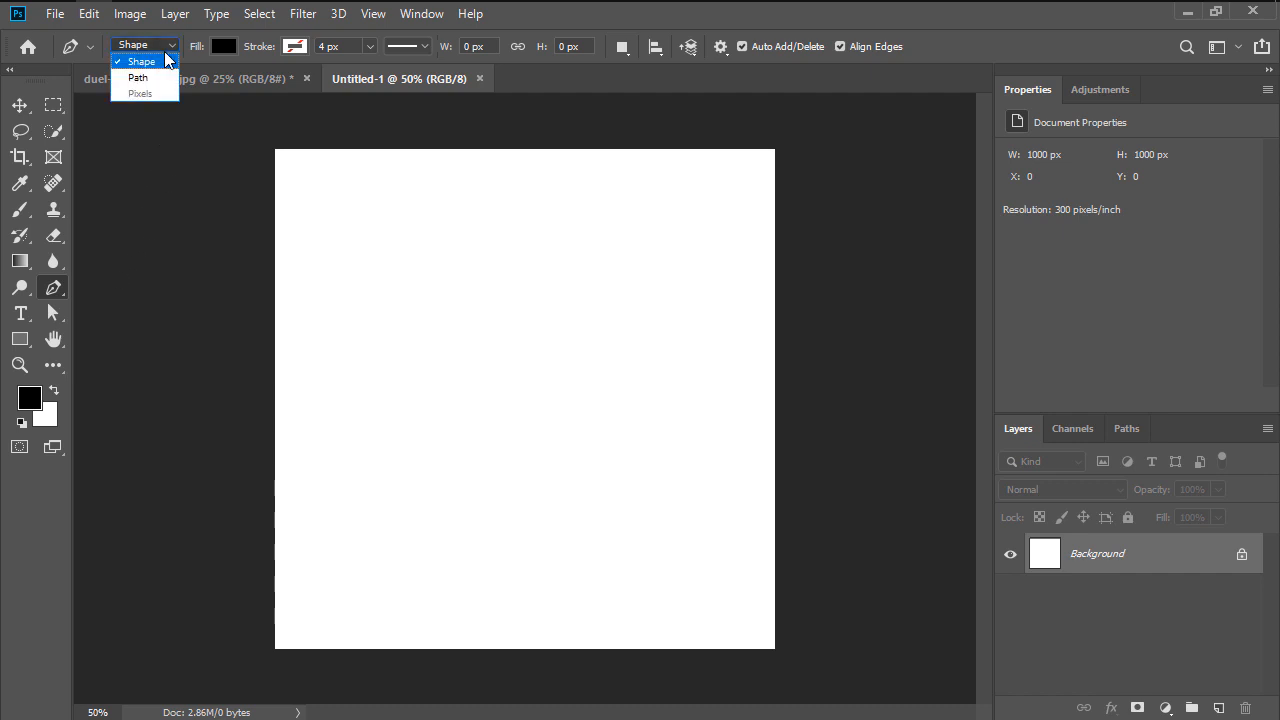
pyautogui.click(140, 60)
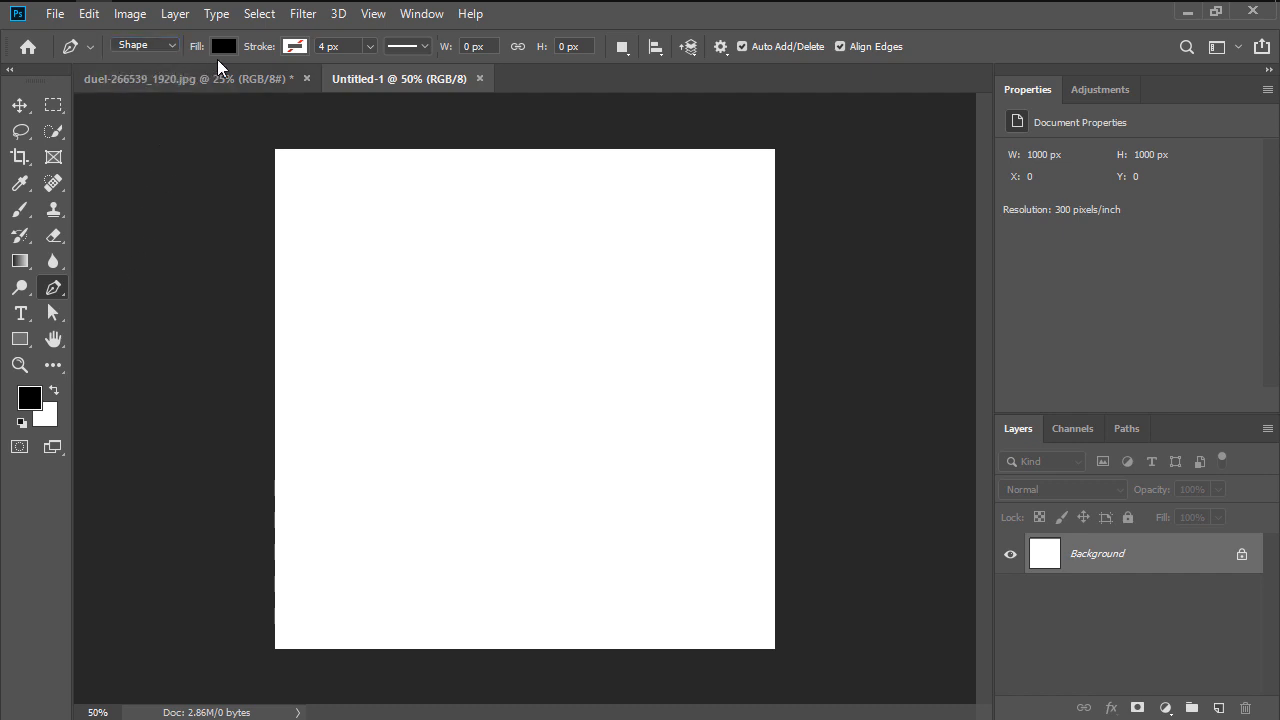
pyautogui.moveTo(476, 278)
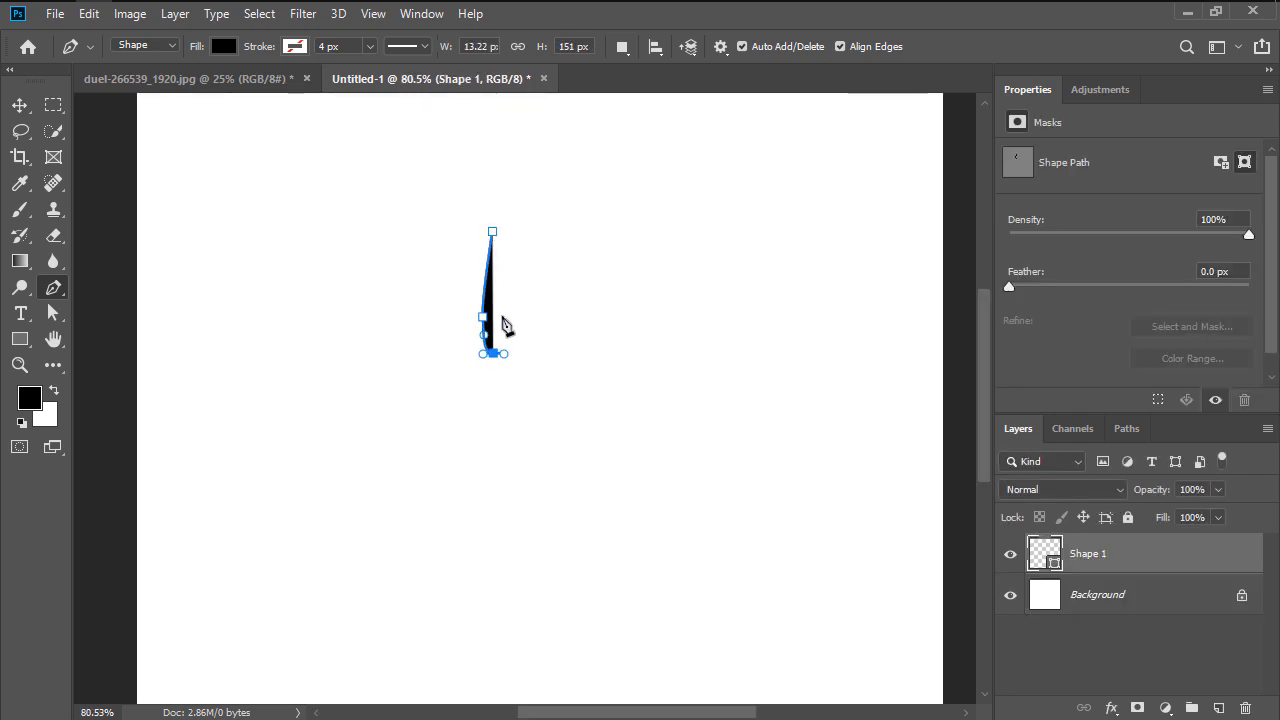
pyautogui.click(20, 104)
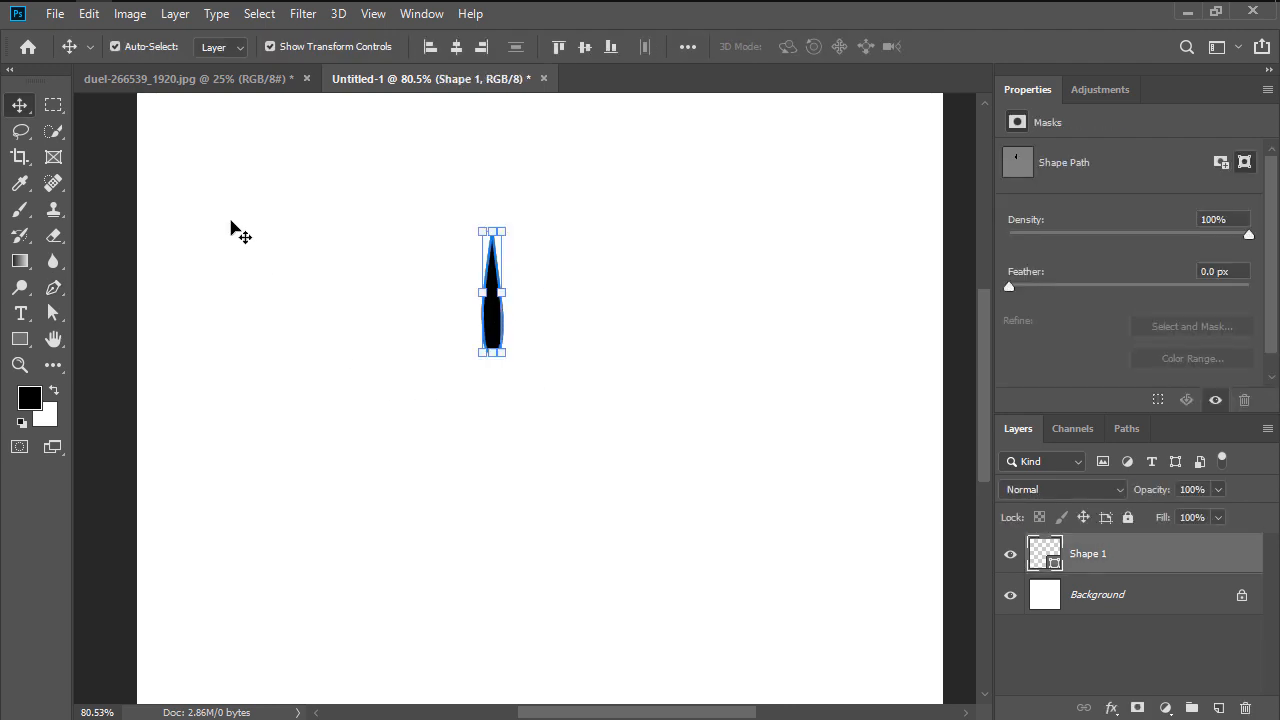
# Step: Save the drip shapes as two 'dripping brush' presets via Define Brush Preset
pyautogui.click(88, 12)
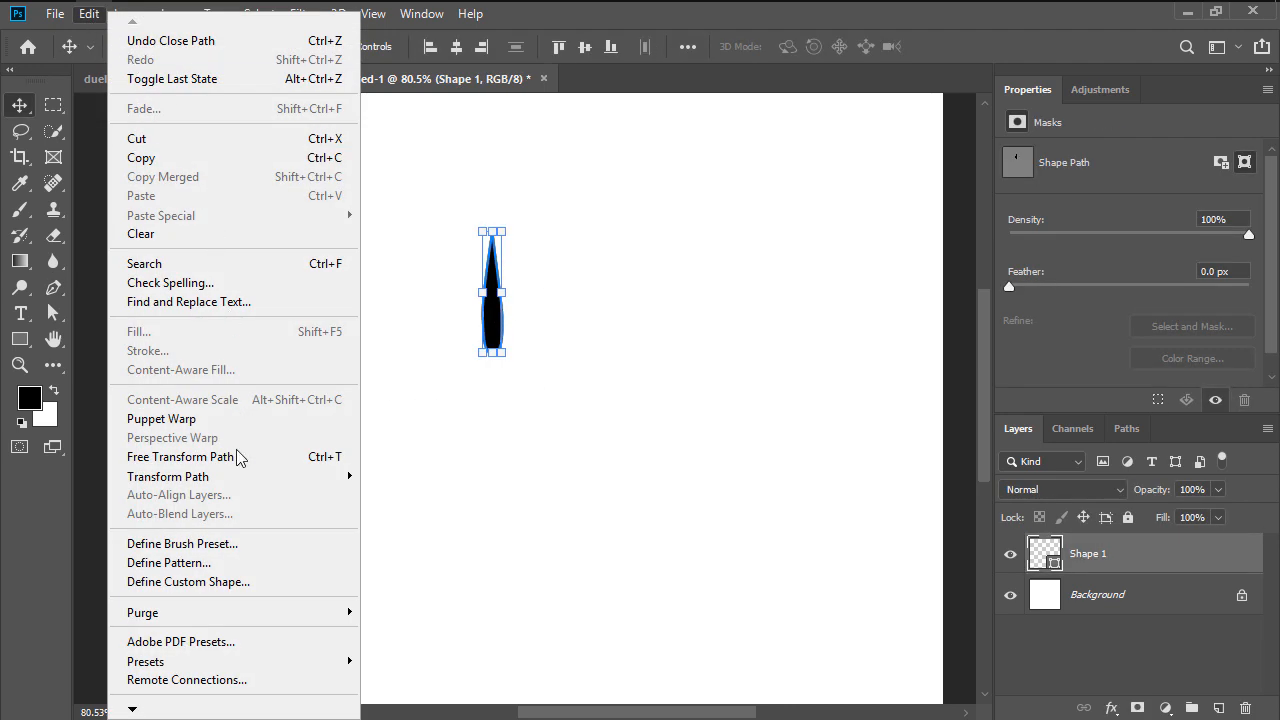
pyautogui.click(182, 544)
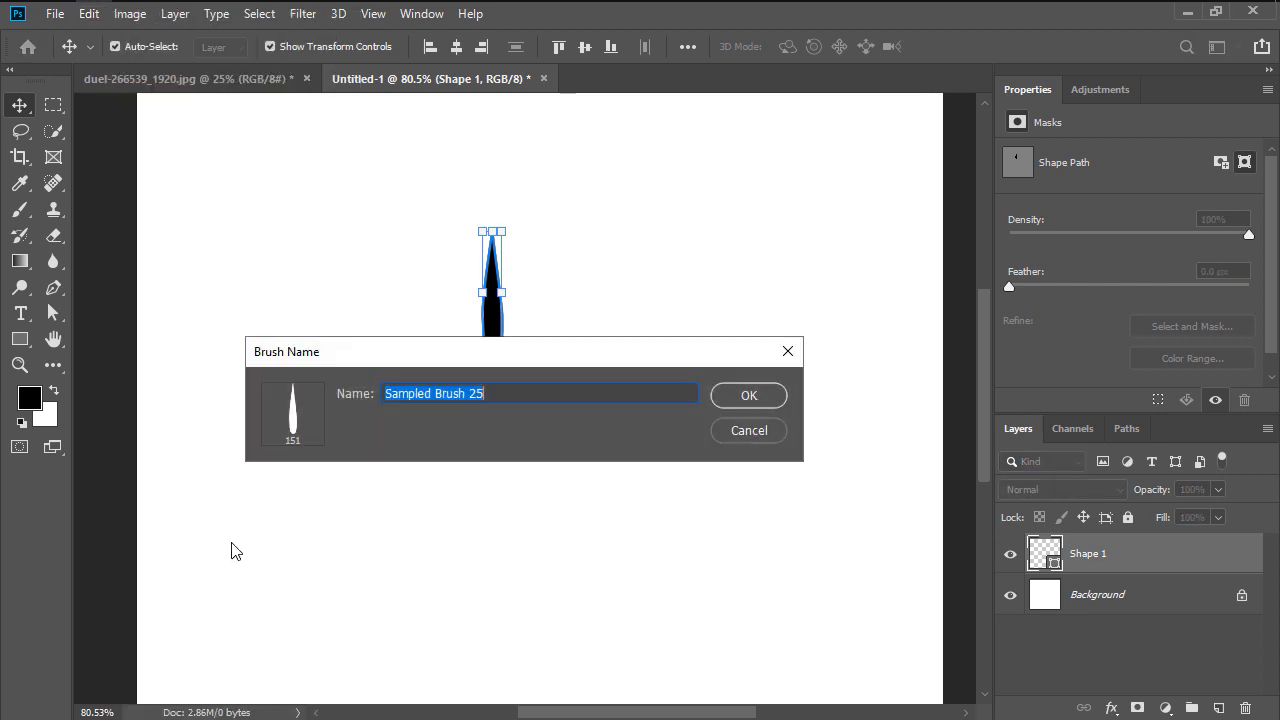
pyautogui.write('drippin')
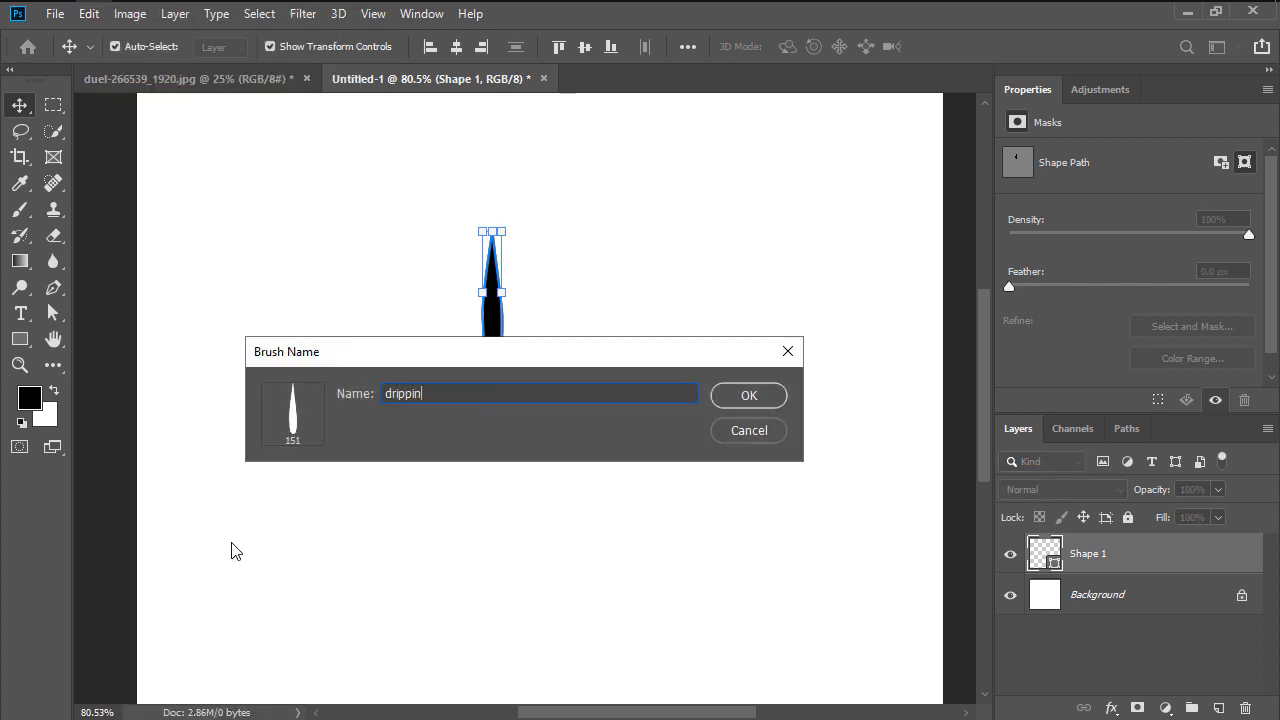
pyautogui.click(748, 396)
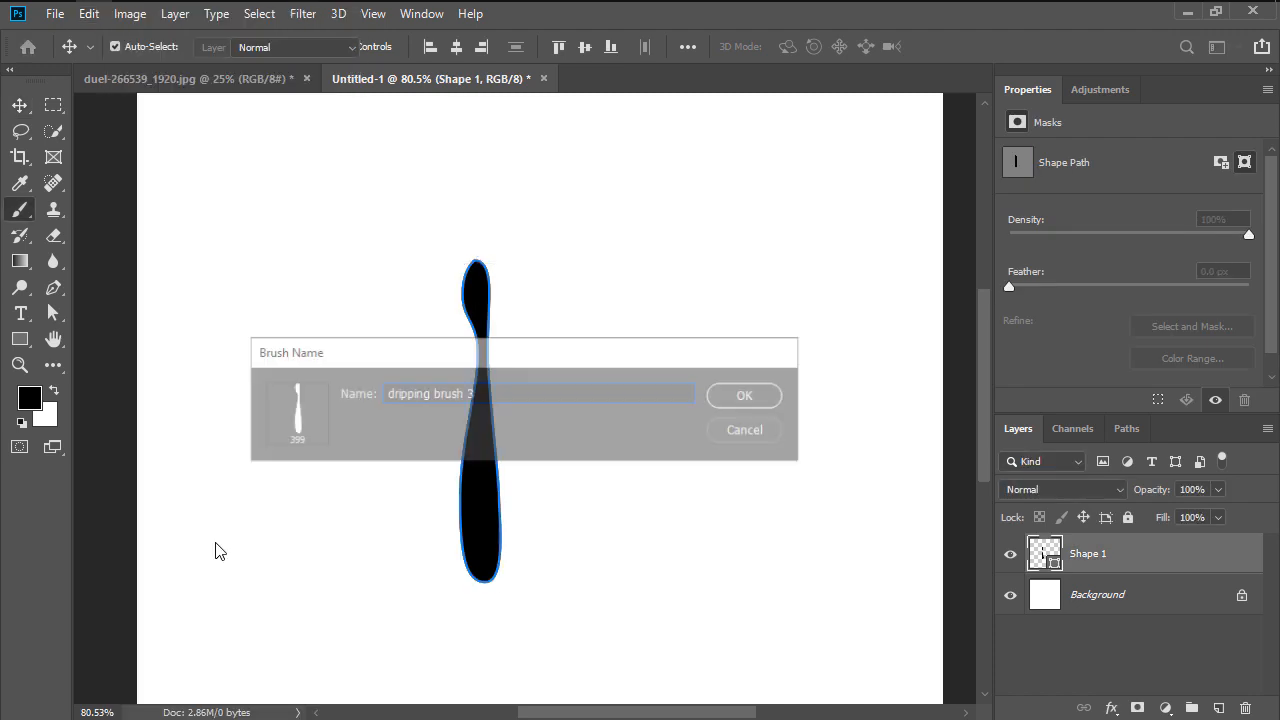
pyautogui.click(744, 396)
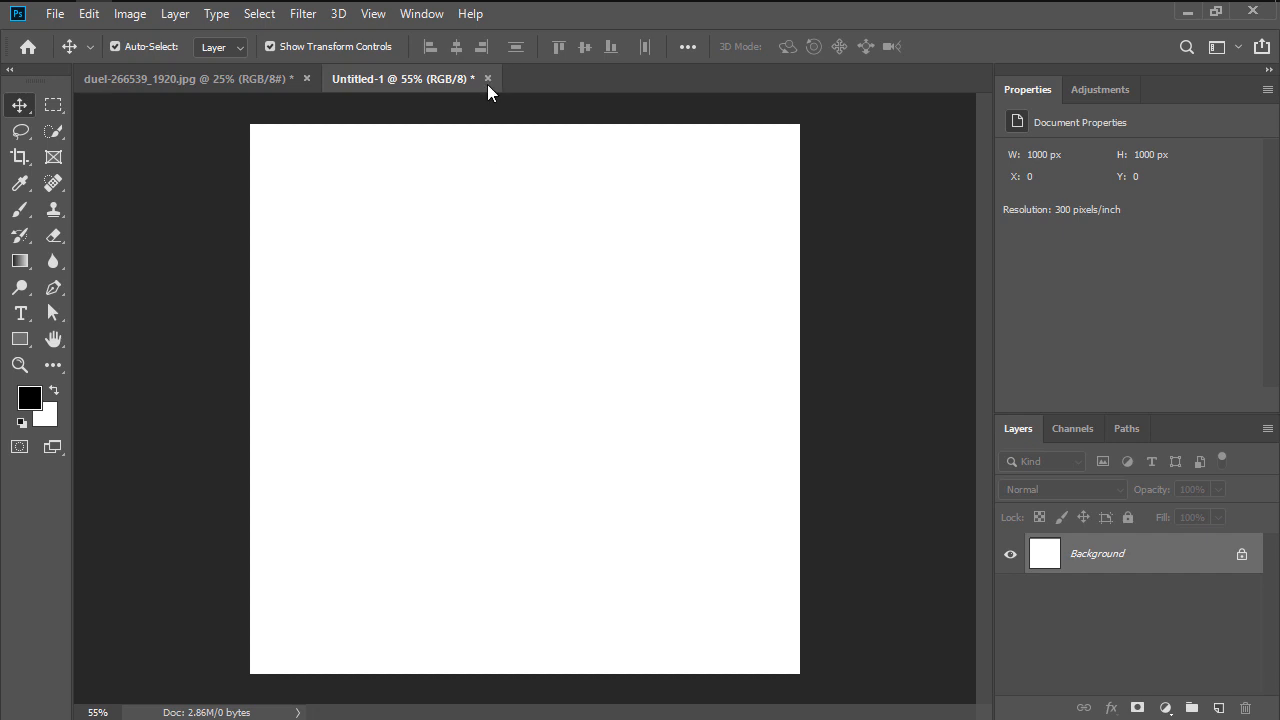
# Step: Close the Untitled-1 brush document without saving its changes
pyautogui.click(488, 78)
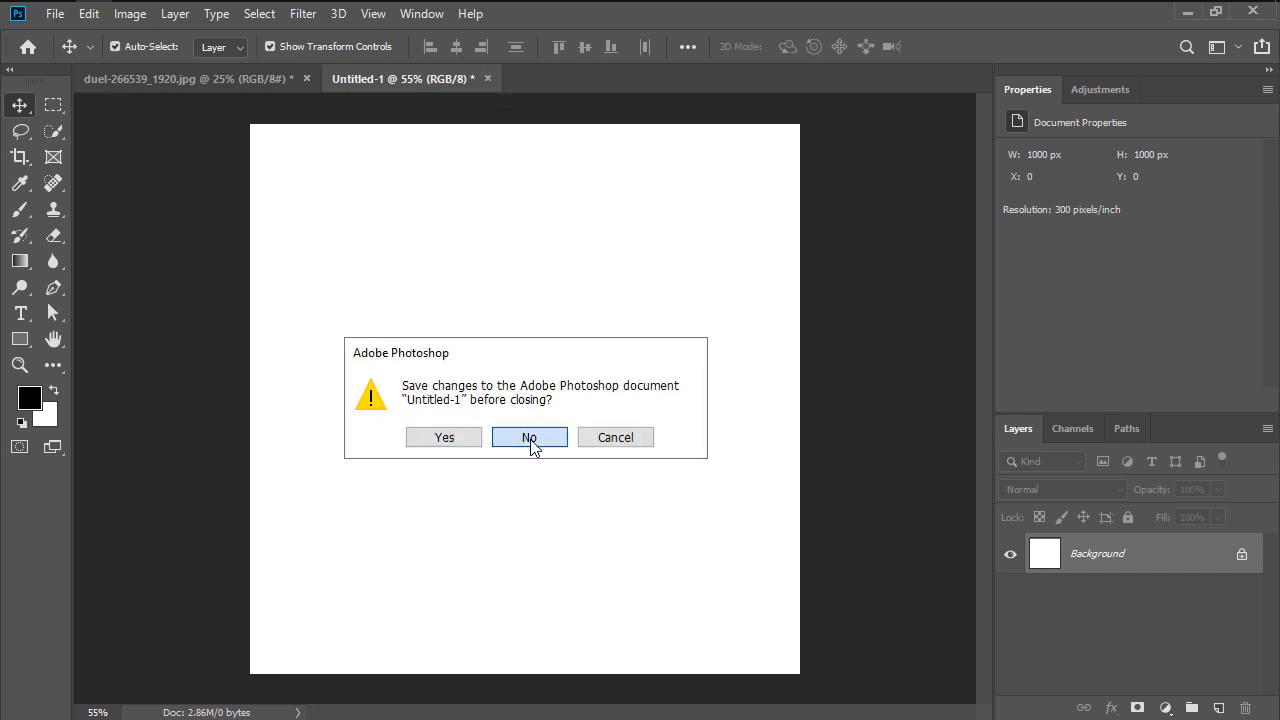
pyautogui.click(528, 436)
pyautogui.write('painting')
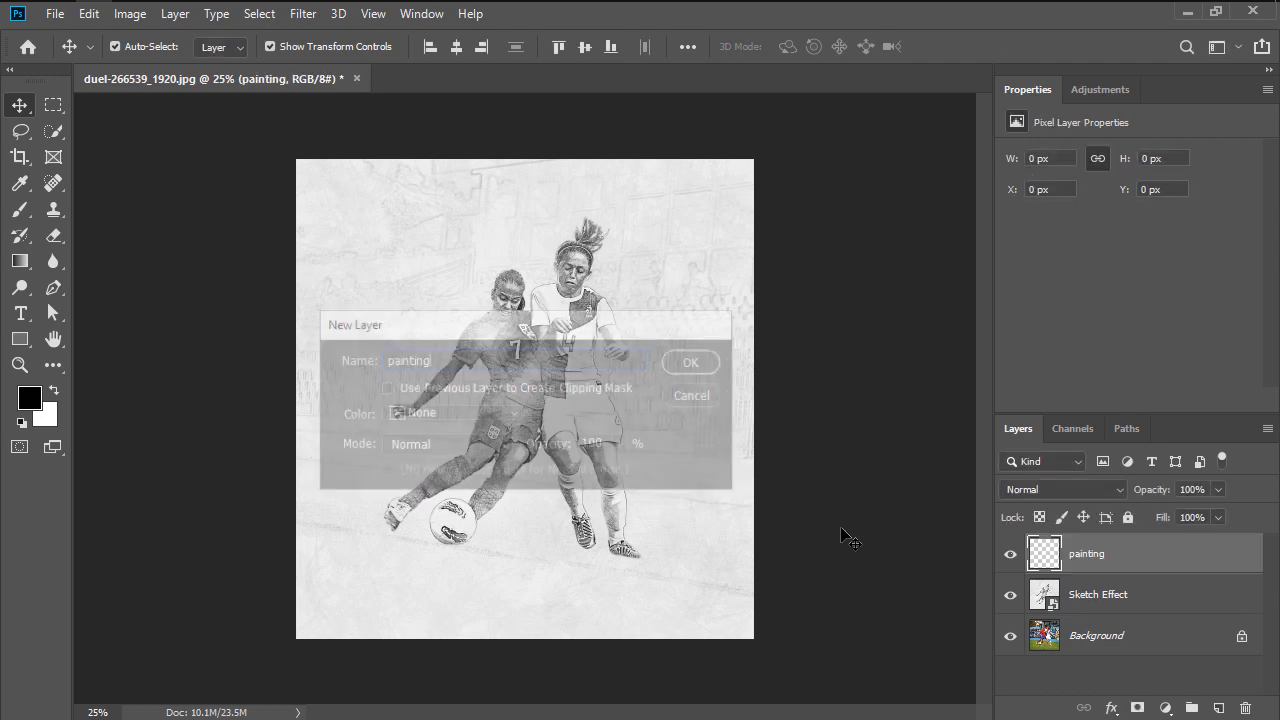
# Step: Create the 'painting' layer, hide Sketch Effect, and brush bright green over the red-shirted player
pyautogui.click(690, 362)
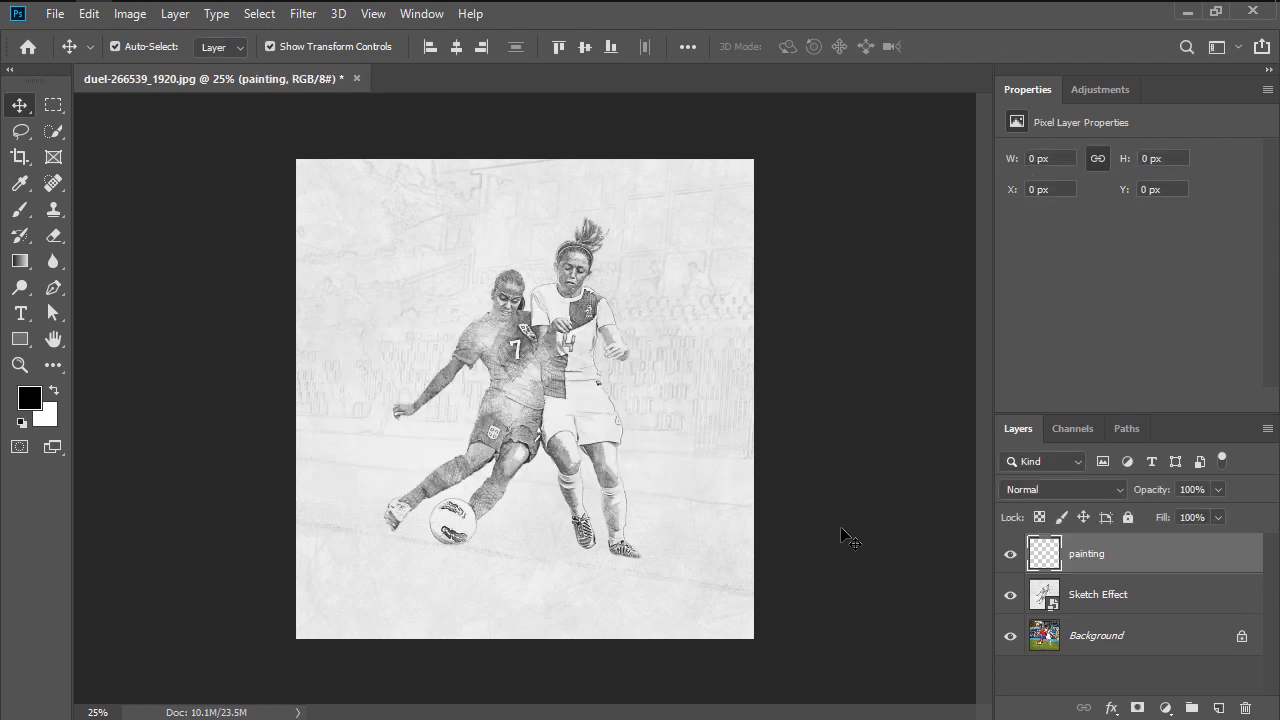
pyautogui.click(1010, 594)
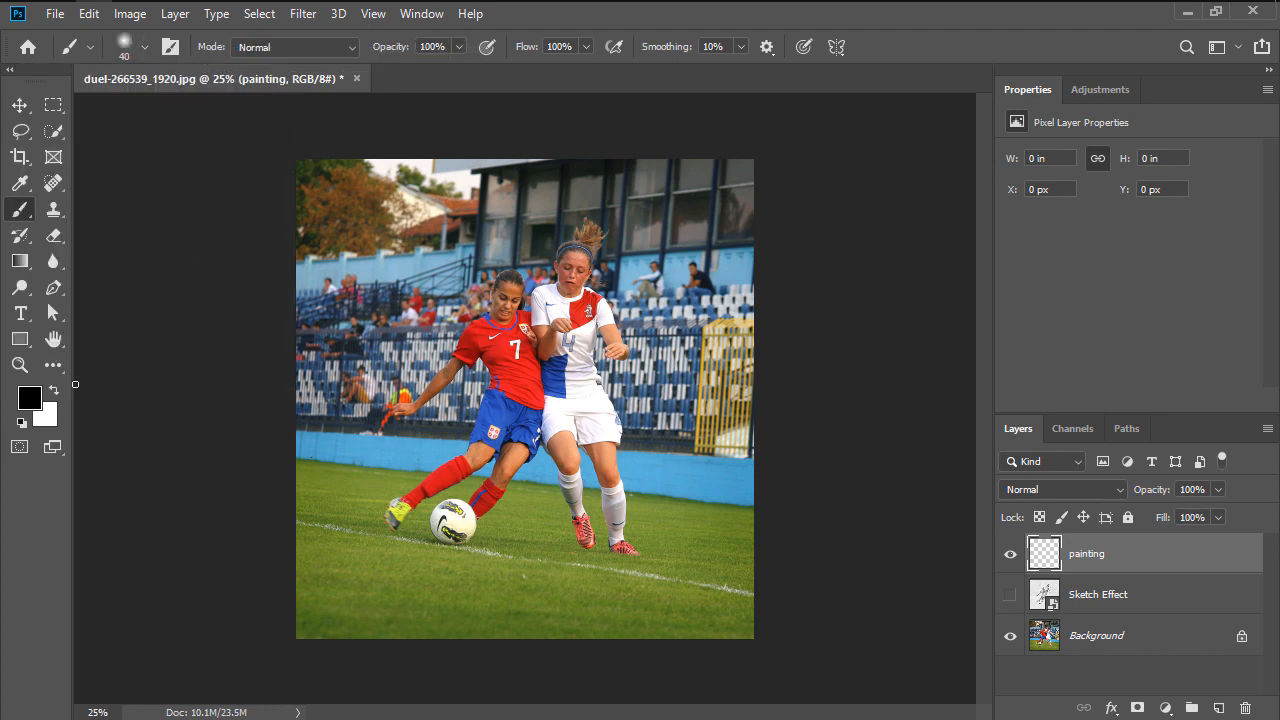
pyautogui.click(28, 396)
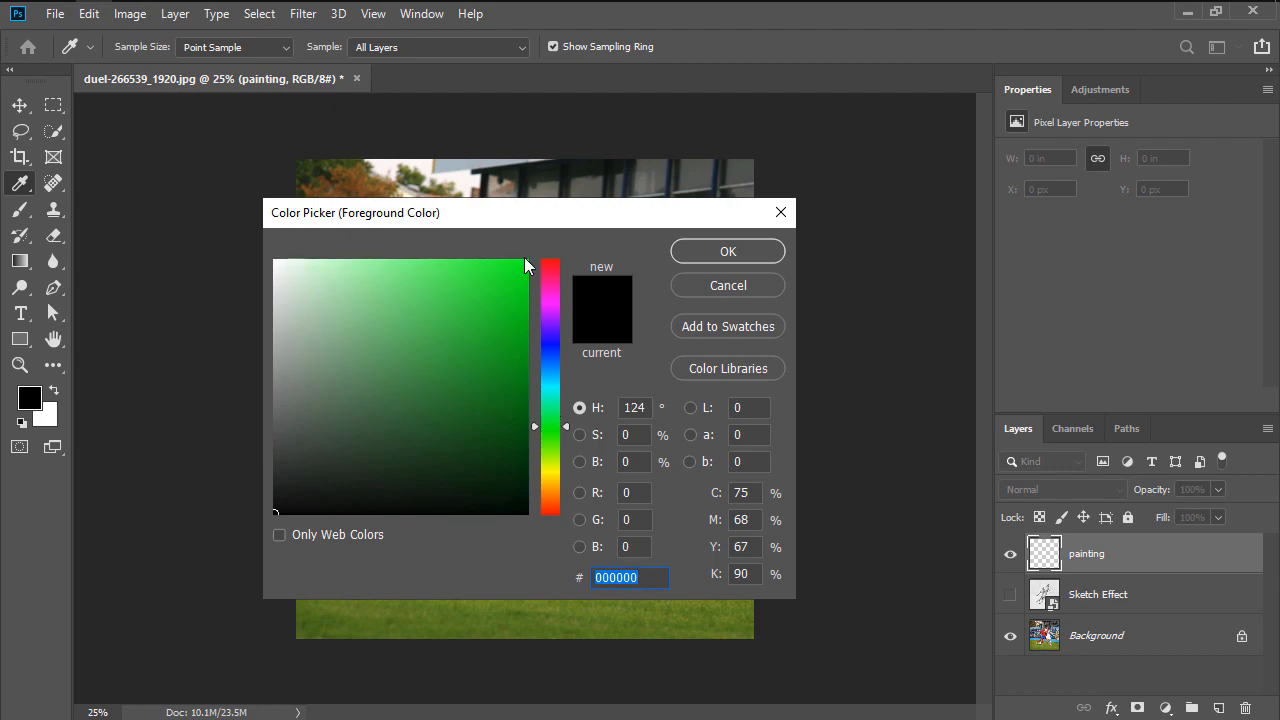
pyautogui.click(728, 252)
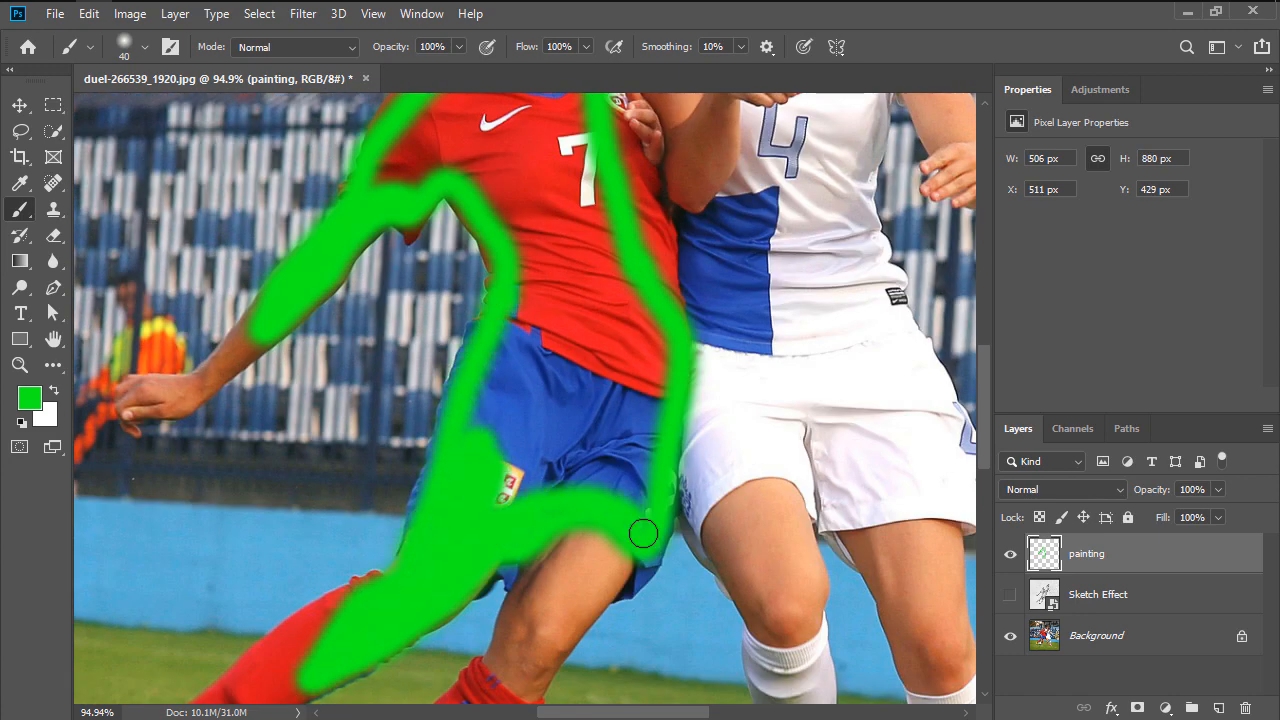
pyautogui.moveTo(644, 532); pyautogui.dragTo(598, 224)
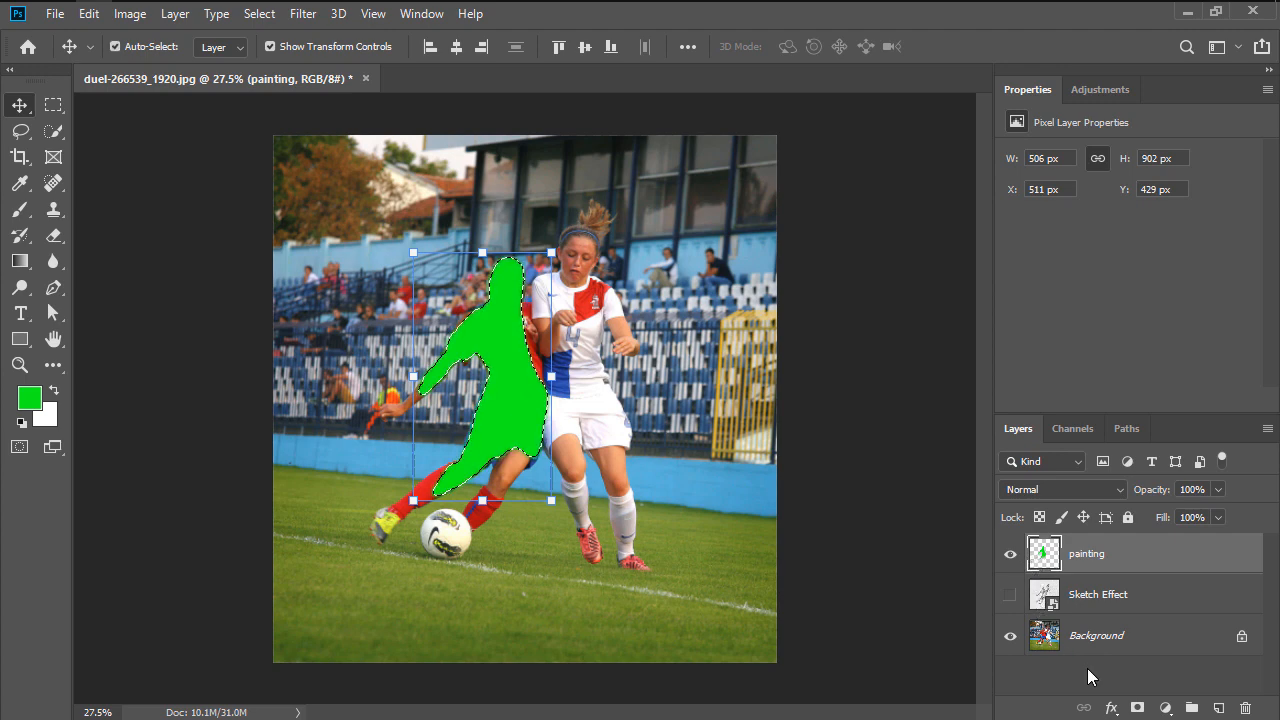
# Step: Hide the painting layer, copy the selected player from Background to a new layer and rename it 'subject'
pyautogui.click(1010, 554)
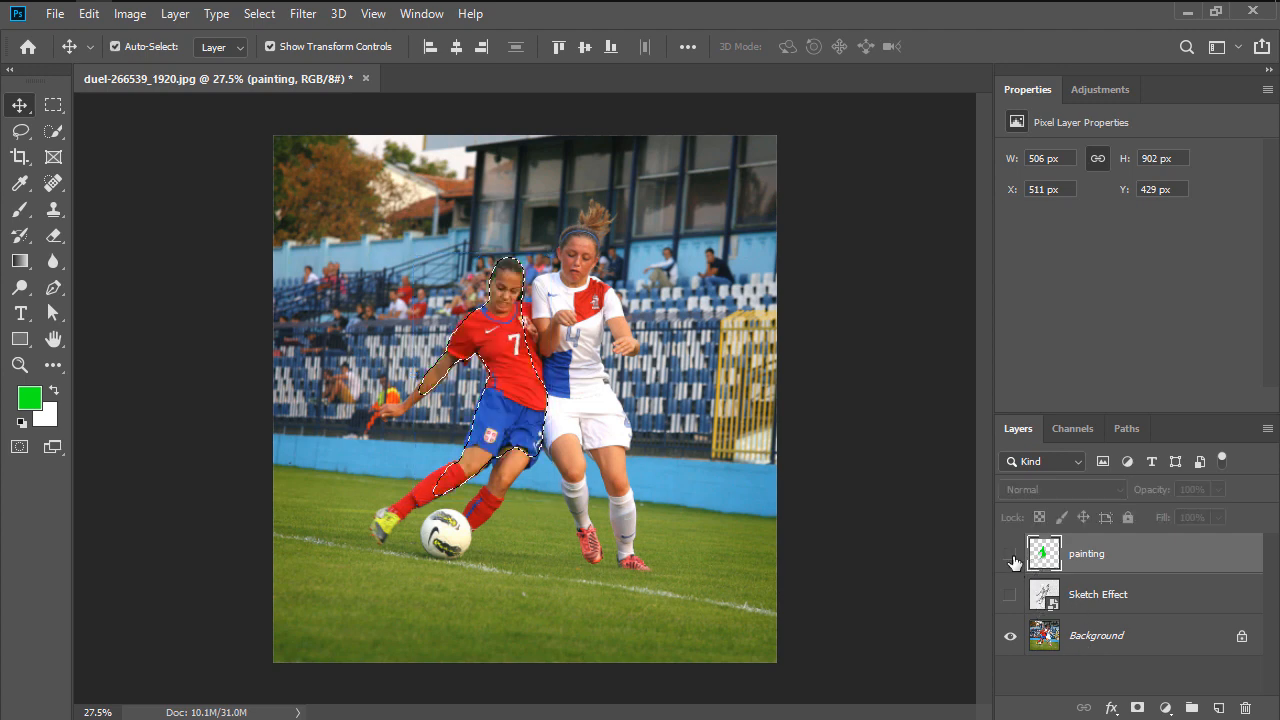
pyautogui.click(1096, 636)
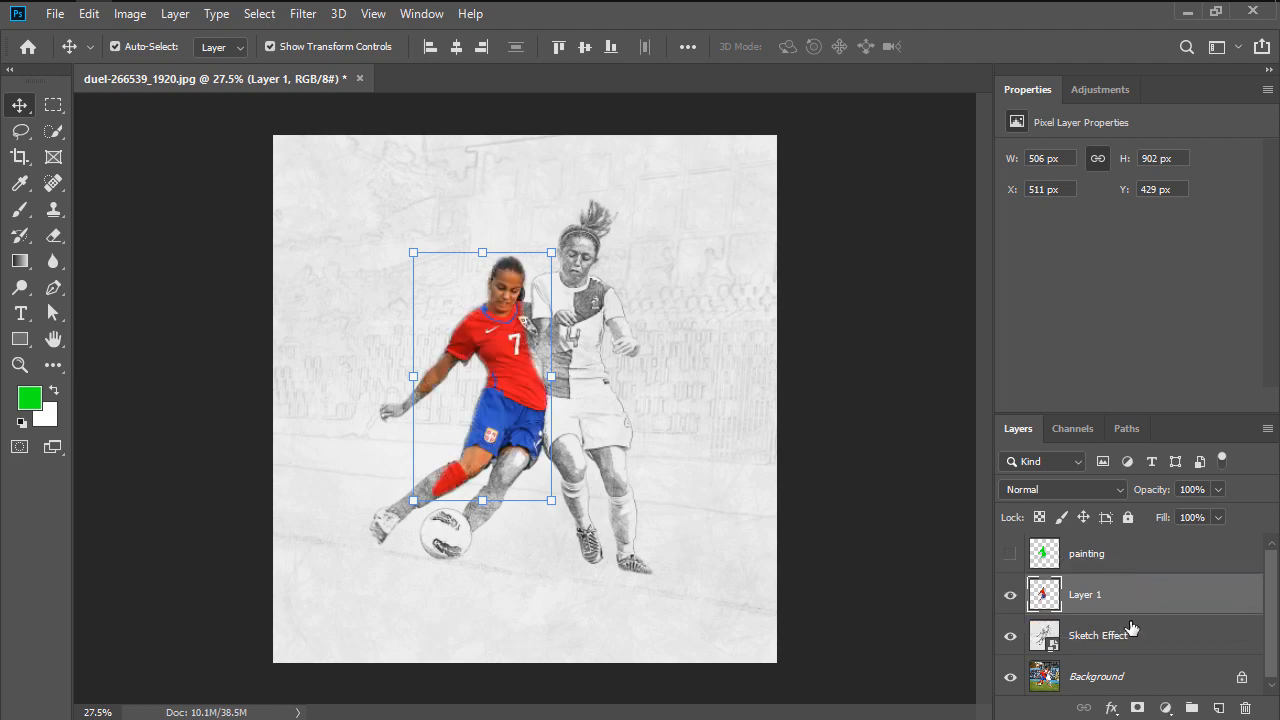
pyautogui.doubleClick(1084, 594)
pyautogui.write('subject')
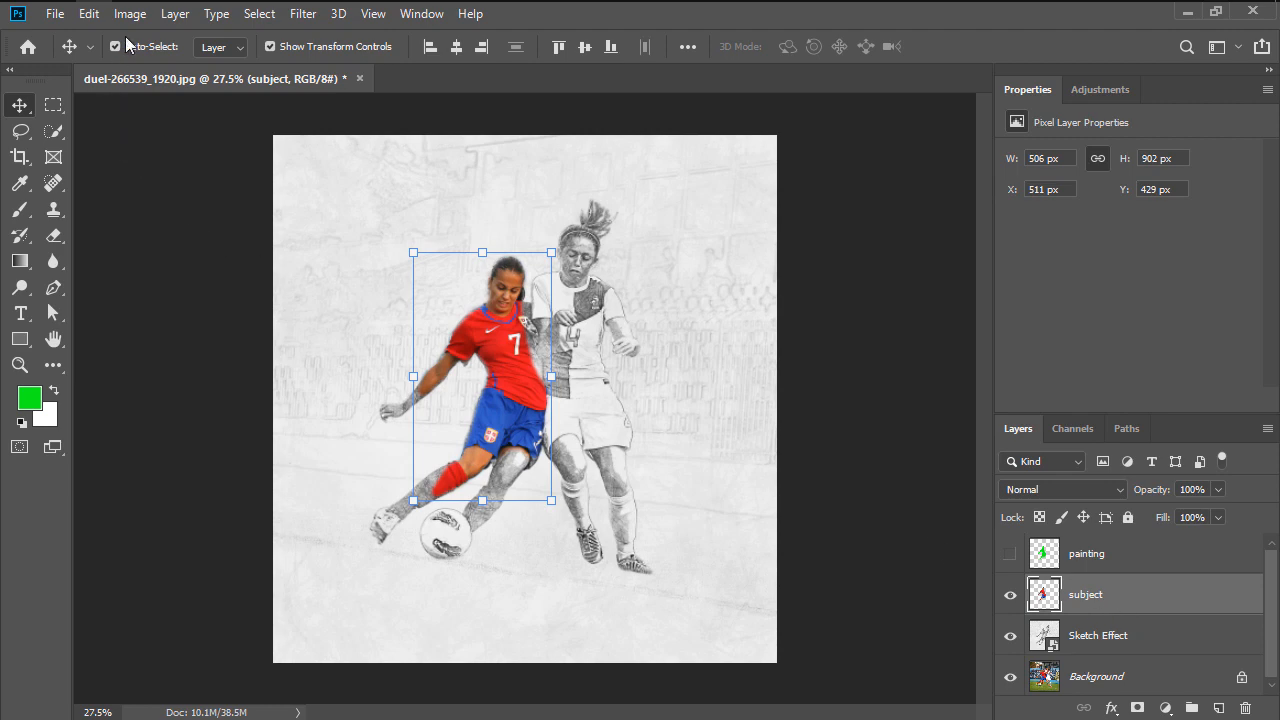
# Step: Apply Shadows/Highlights with 20% shadows and 0% highlights to the player, then select the subject copy
pyautogui.click(128, 12)
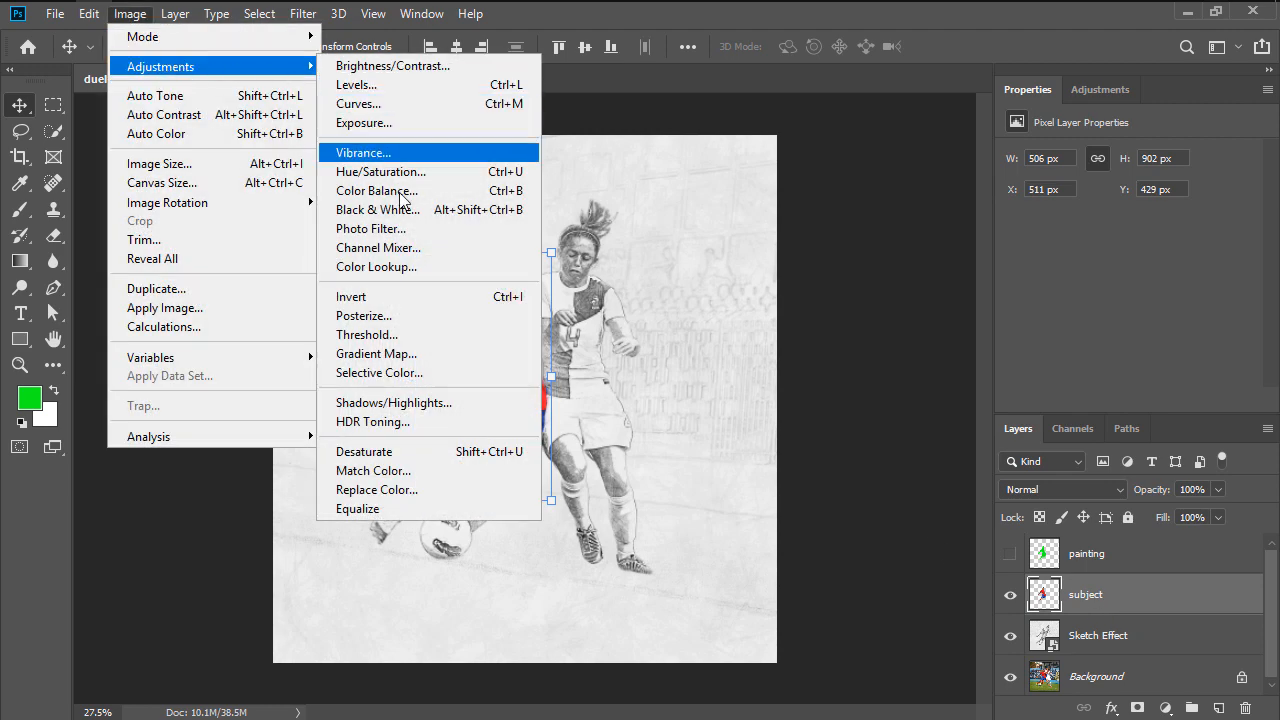
pyautogui.click(392, 402)
pyautogui.write('20')
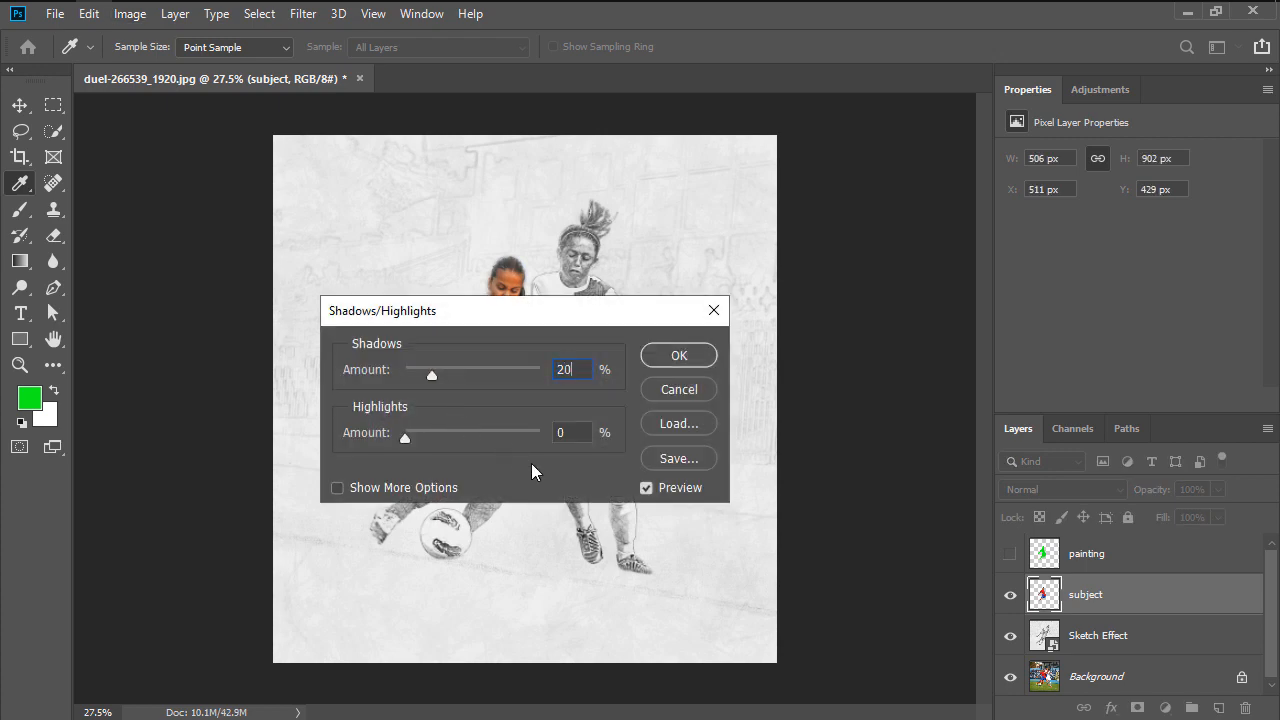
pyautogui.click(572, 432)
pyautogui.write('5')
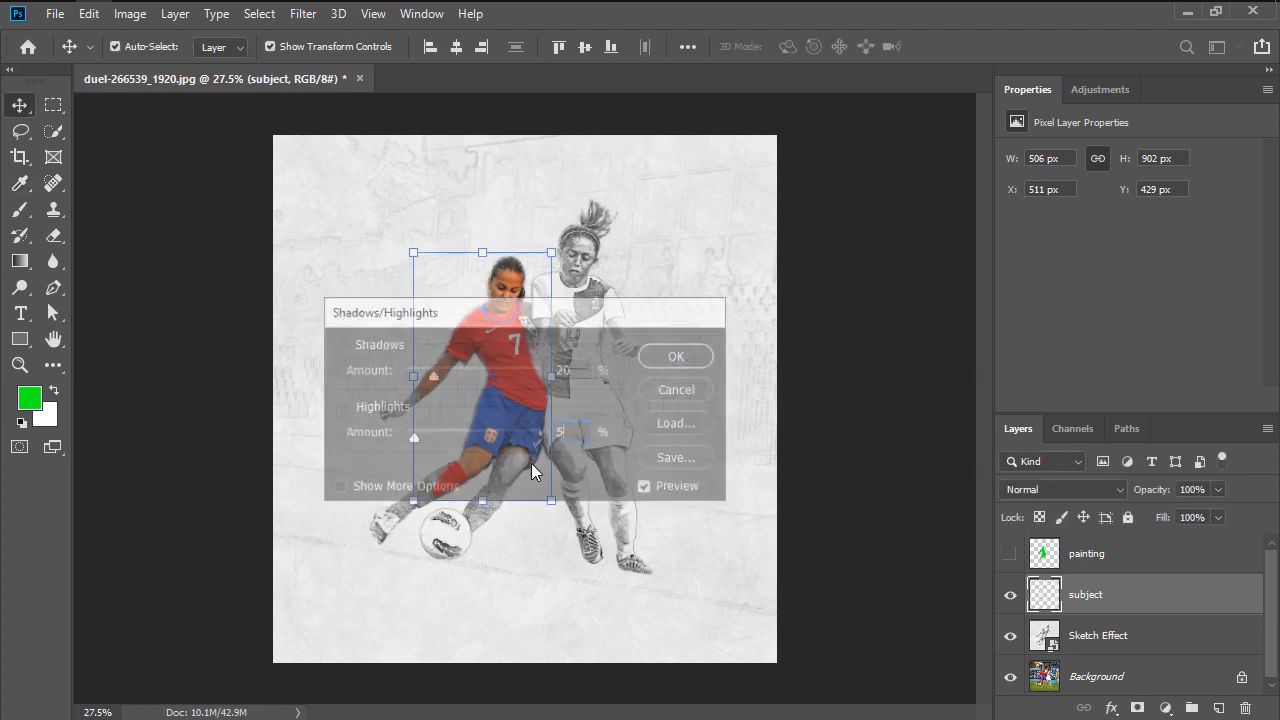
pyautogui.click(676, 356)
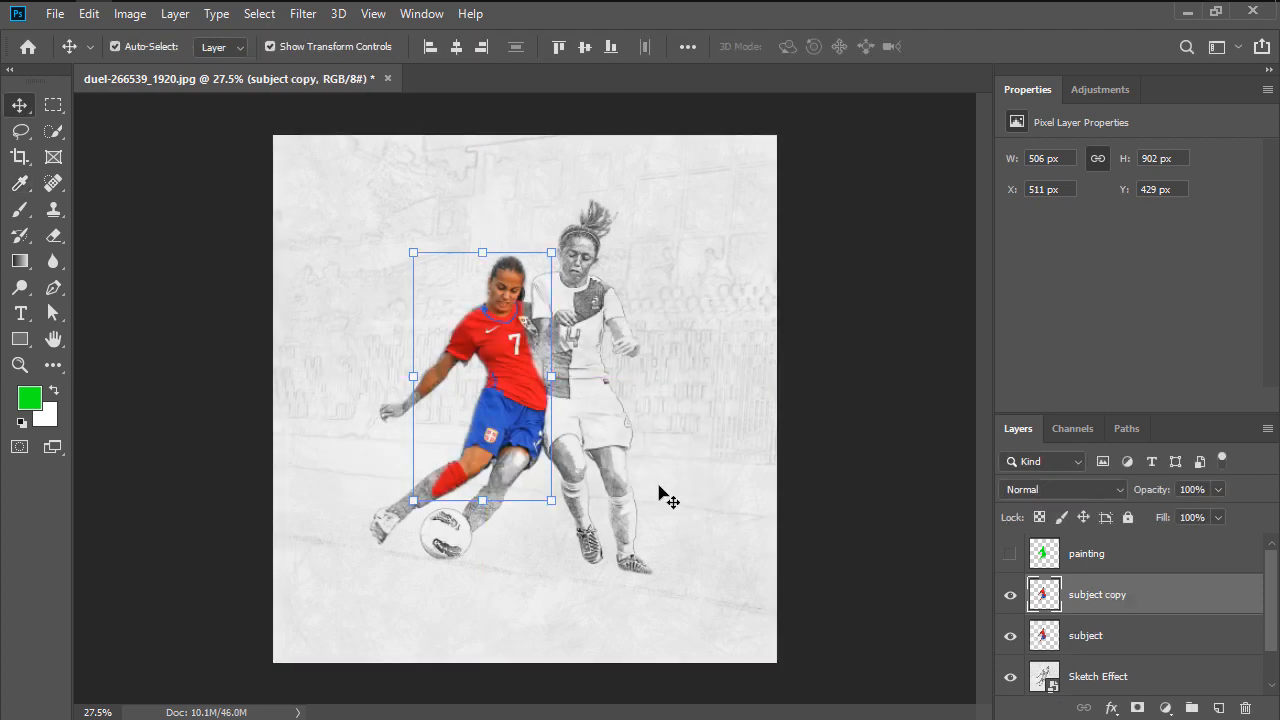
# Step: Sharpen the subject copy, apply High Pass at radius 4, set it to Overlay and merge it down
pyautogui.click(304, 12)
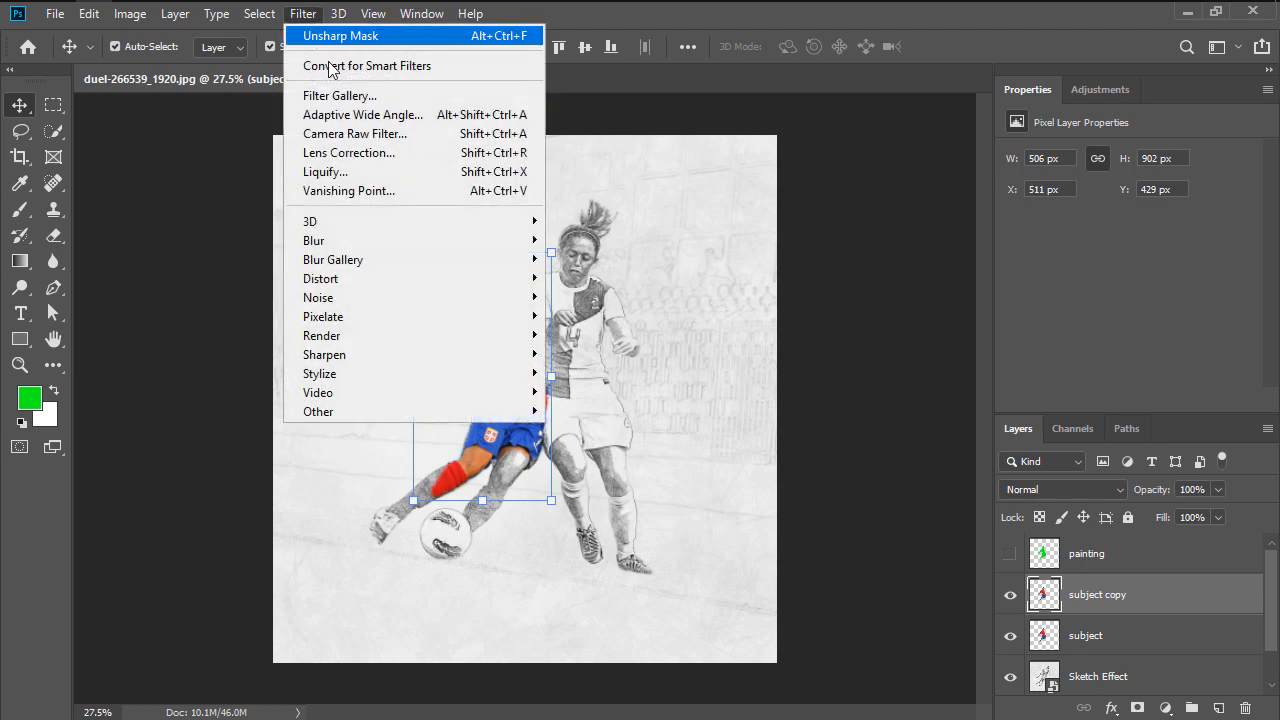
pyautogui.moveTo(324, 354)
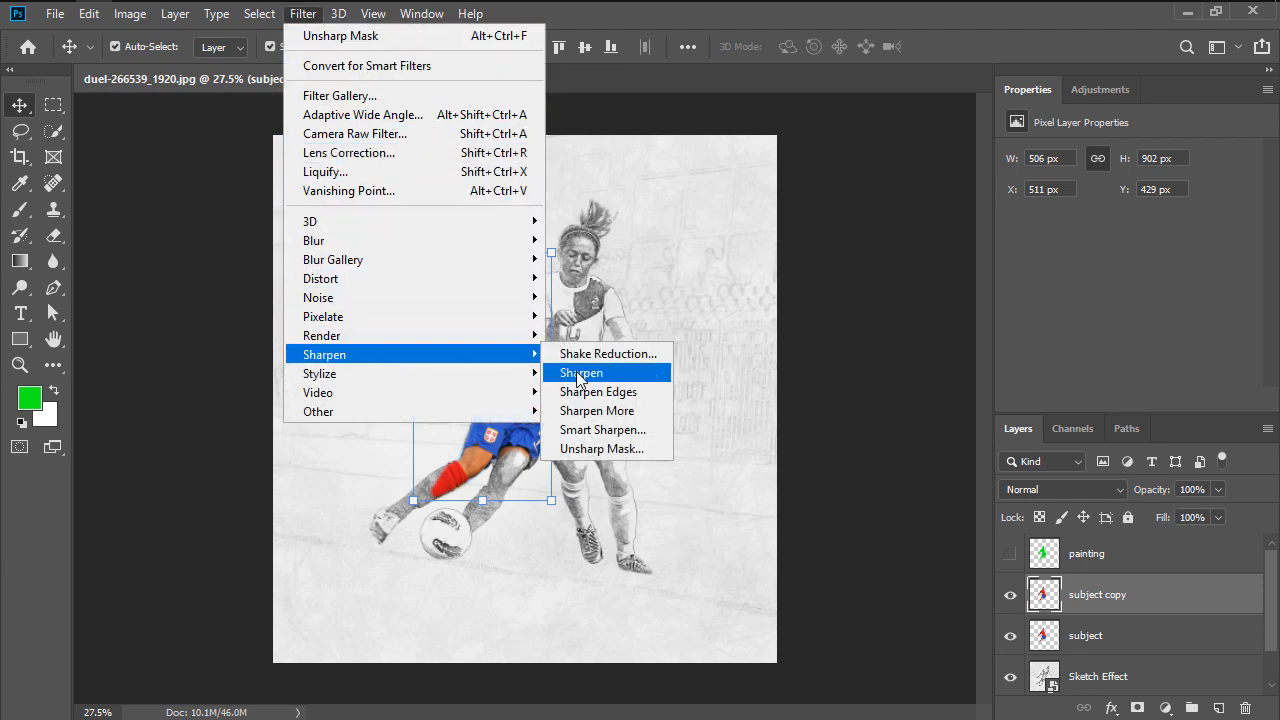
pyautogui.click(580, 372)
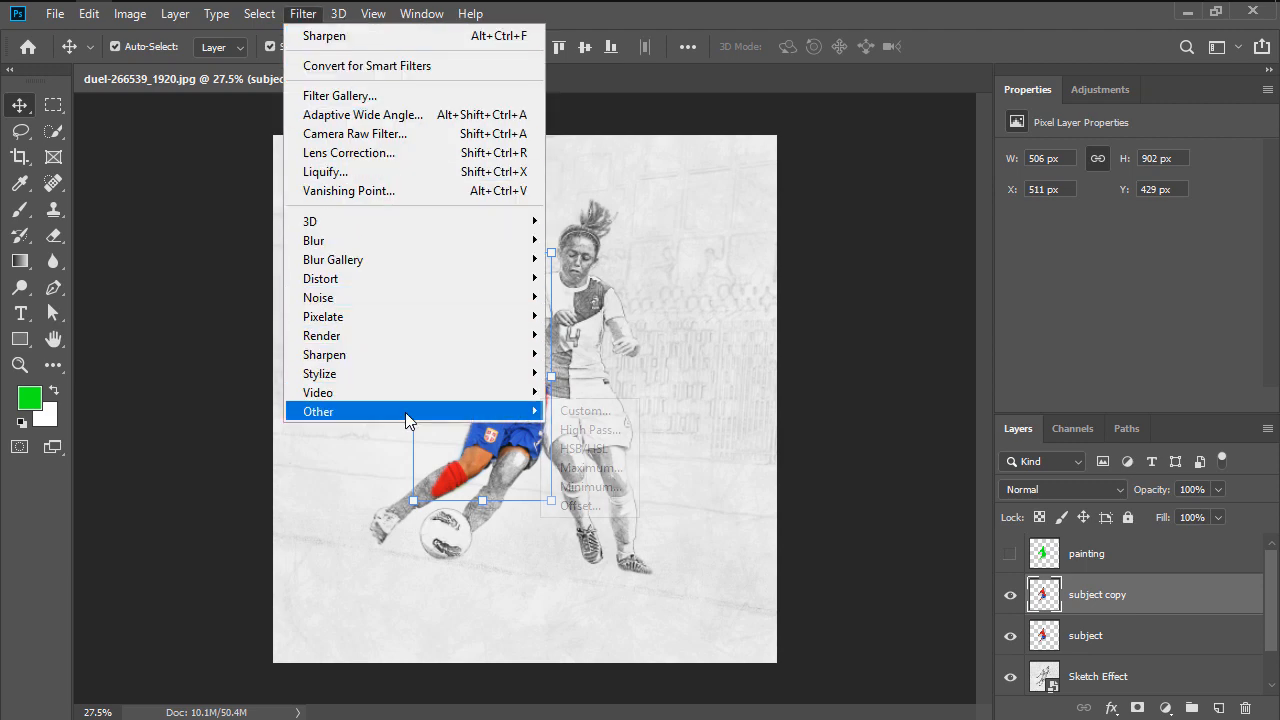
pyautogui.click(592, 428)
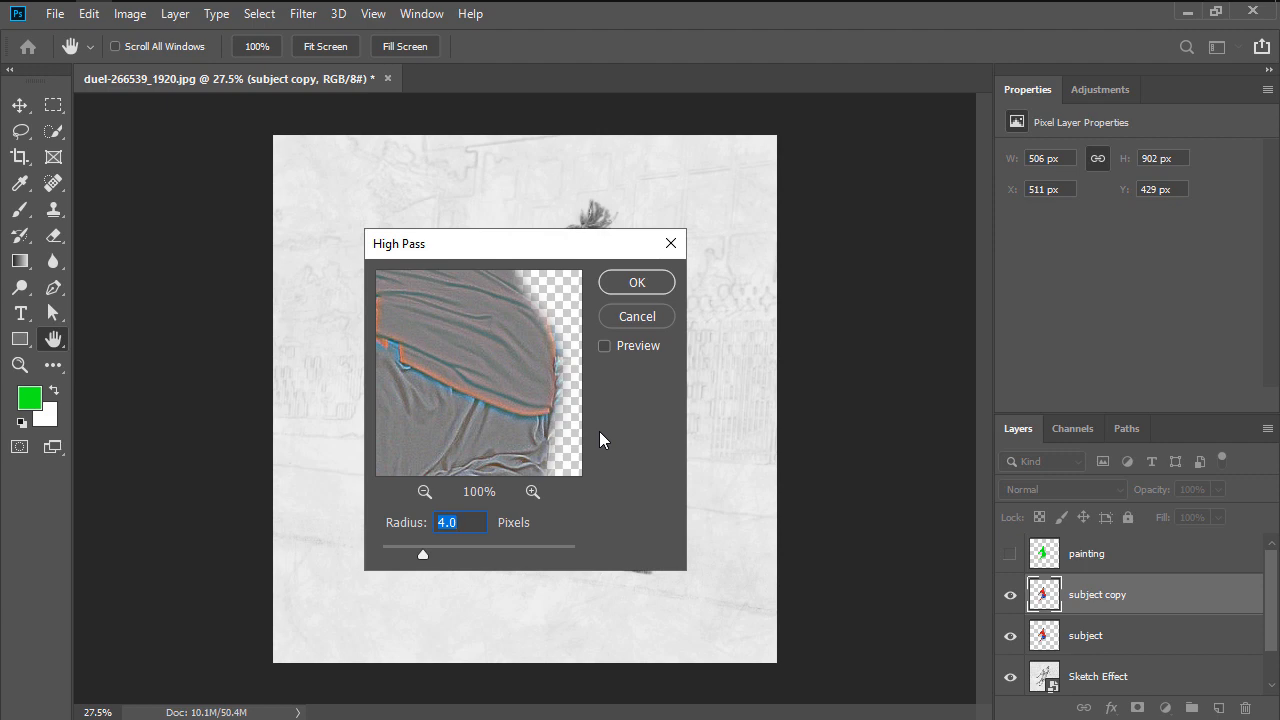
pyautogui.click(636, 282)
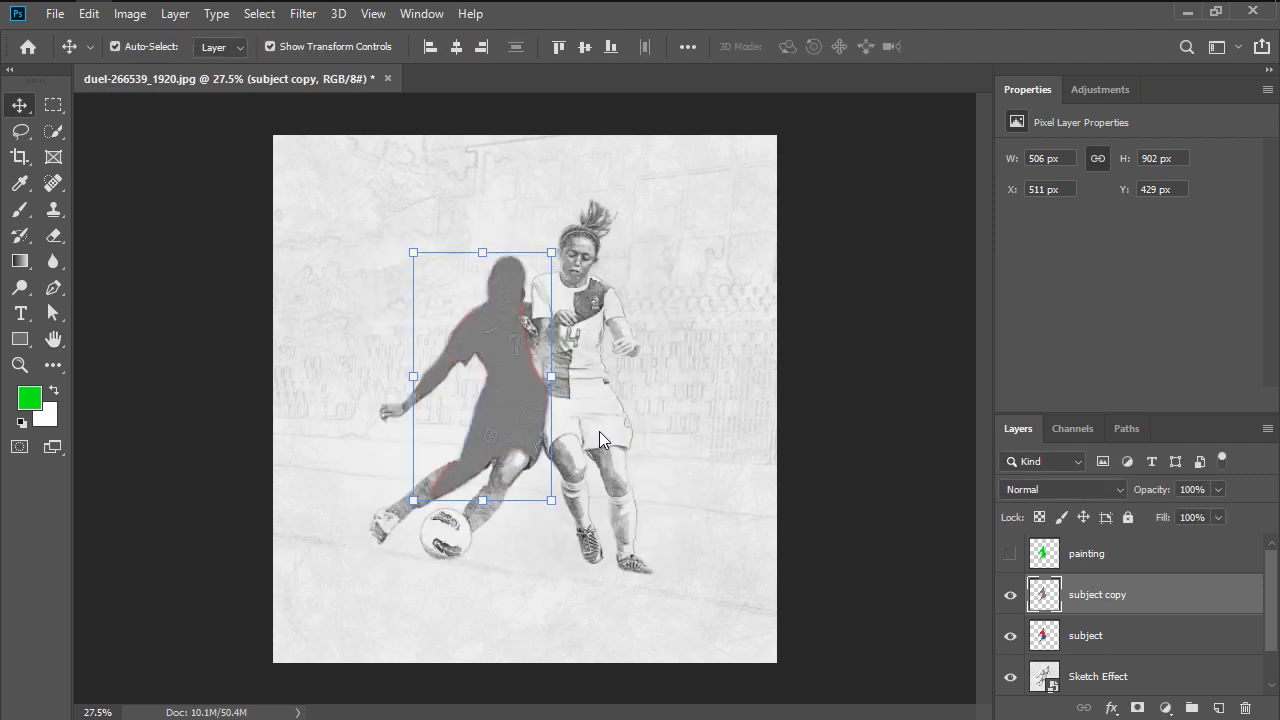
pyautogui.click(302, 12)
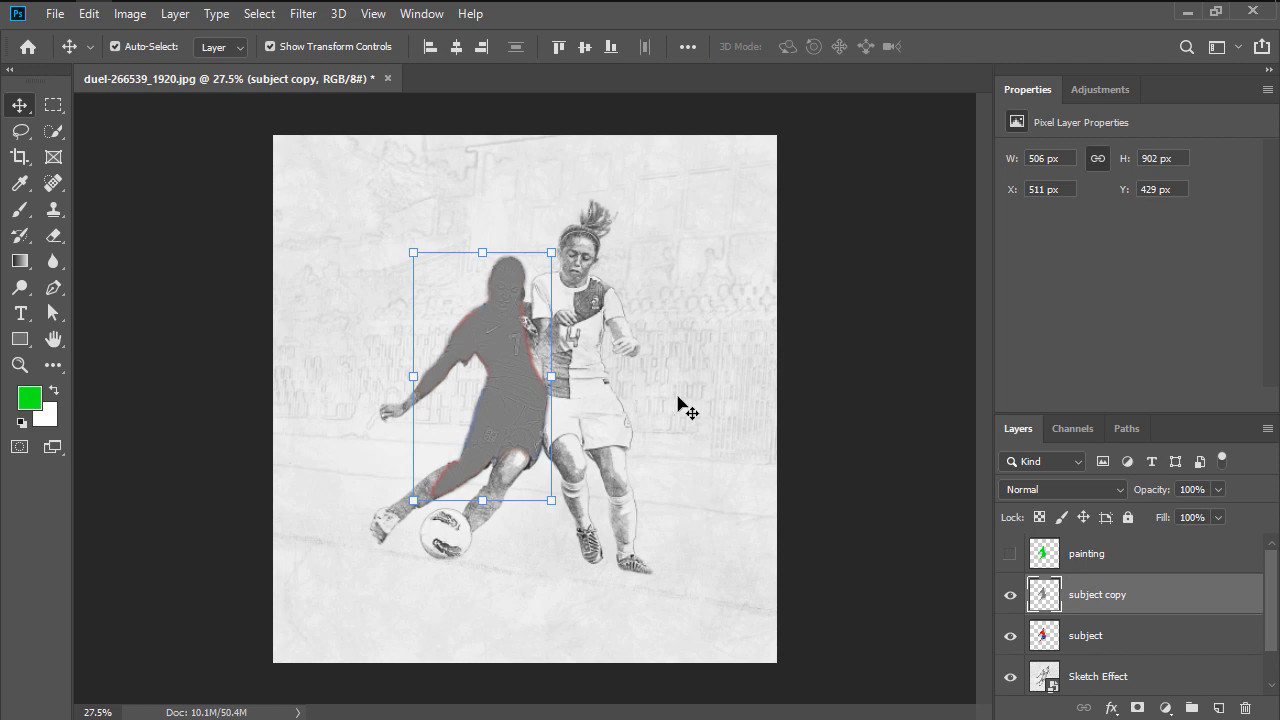
pyautogui.click(1060, 488)
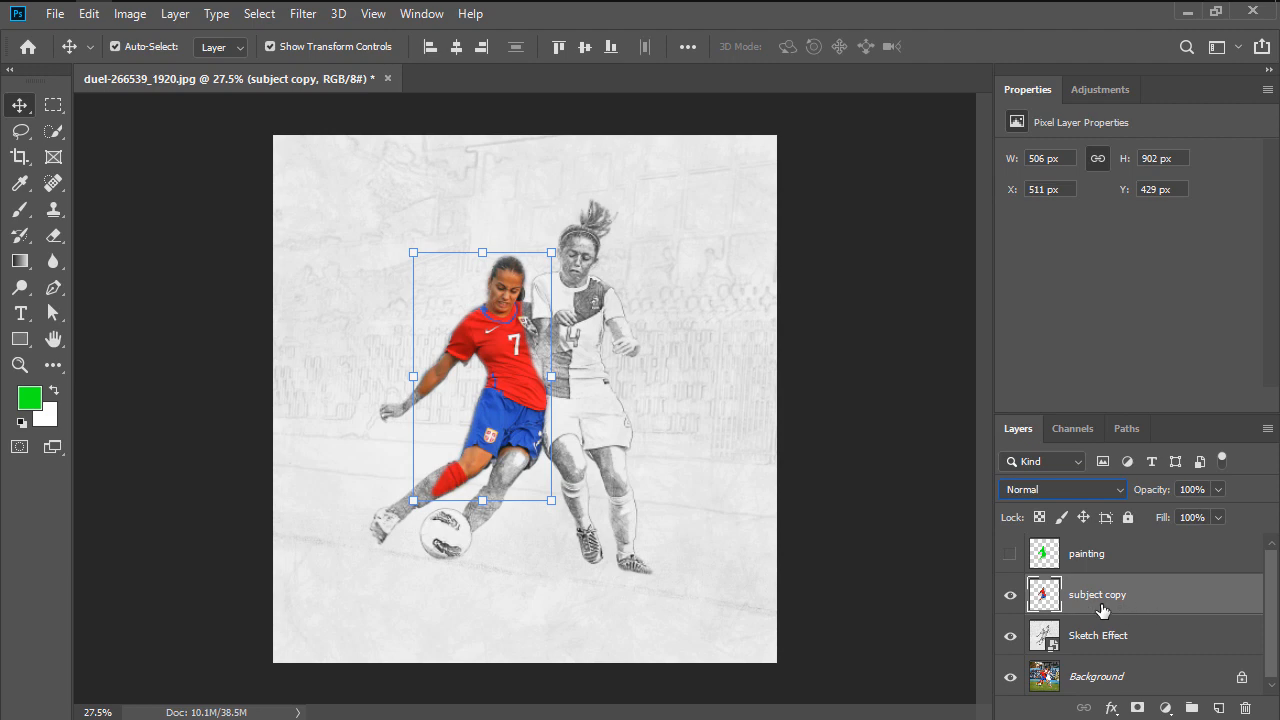
# Step: Rename the merged layer 'subject' and apply Unsharp Mask at 100% amount with radius 1
pyautogui.doubleClick(1096, 594)
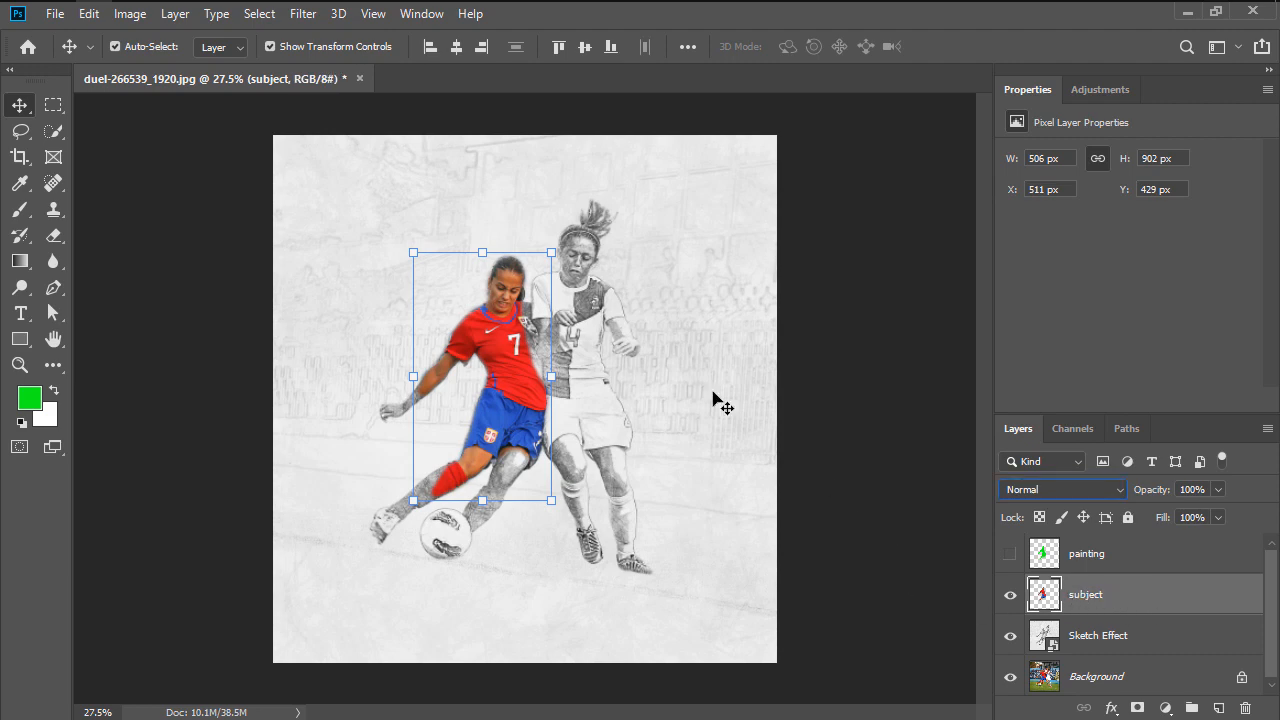
pyautogui.click(304, 12)
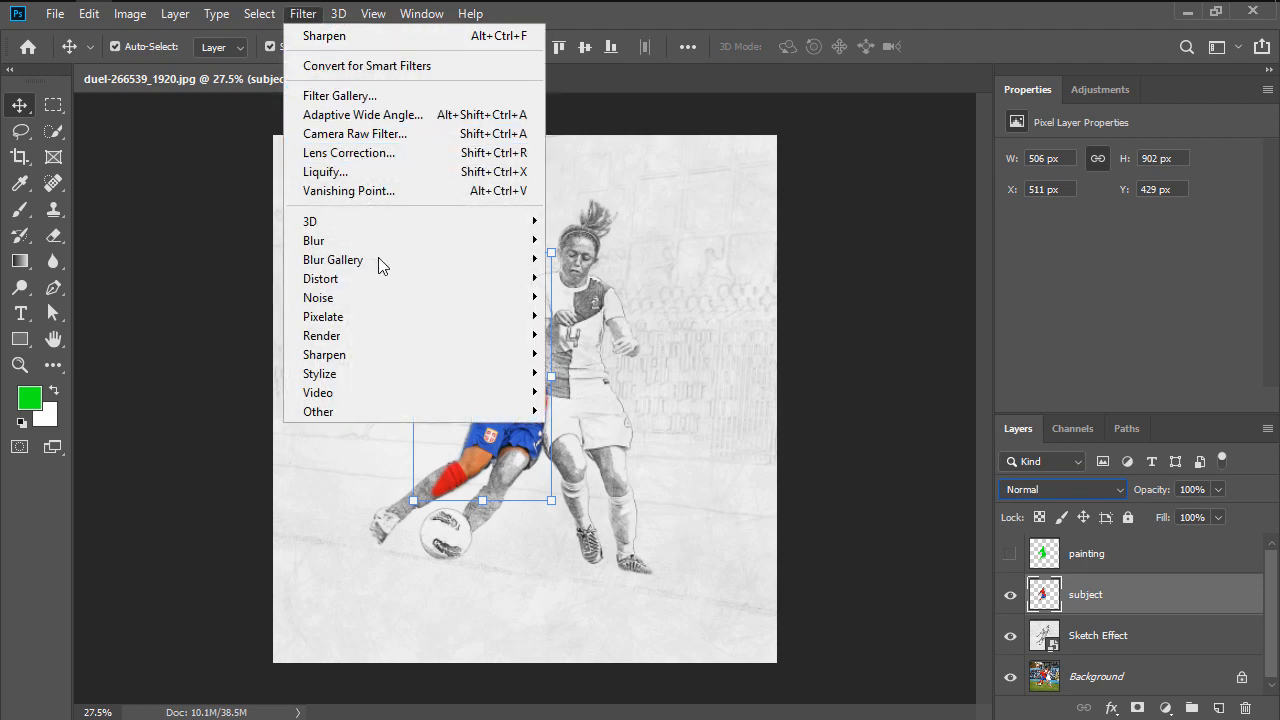
pyautogui.moveTo(324, 354)
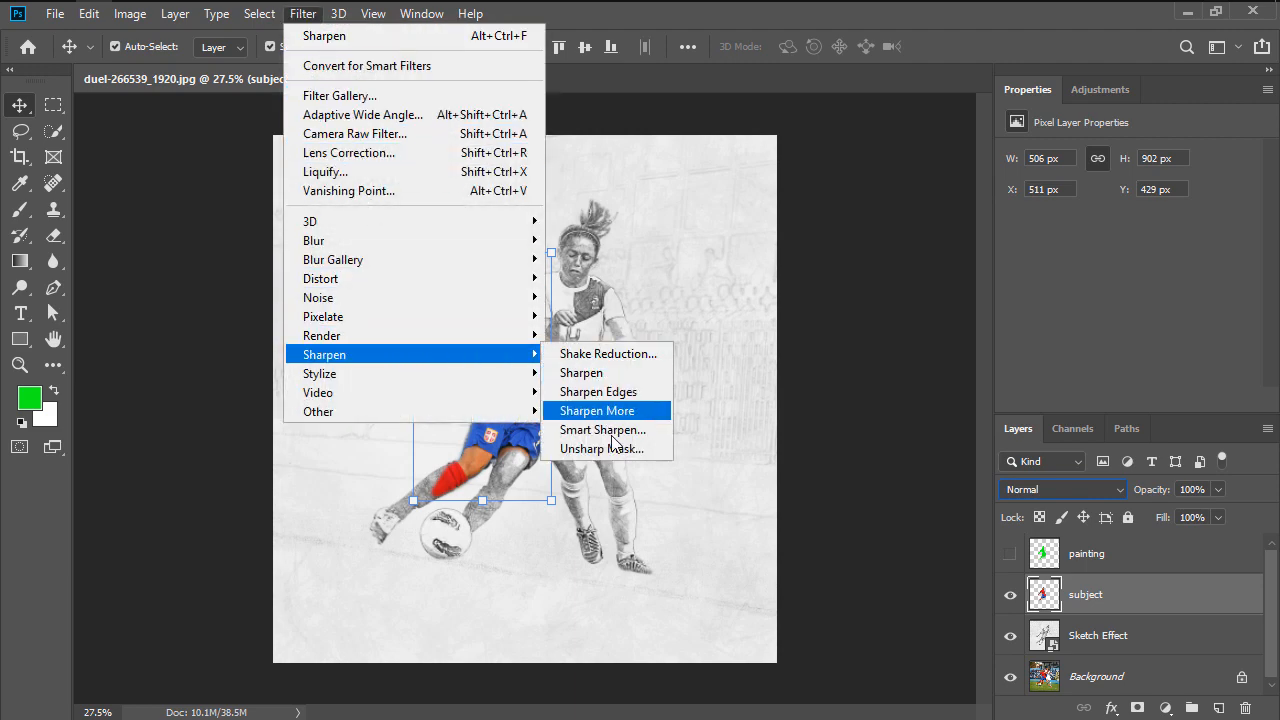
pyautogui.click(602, 448)
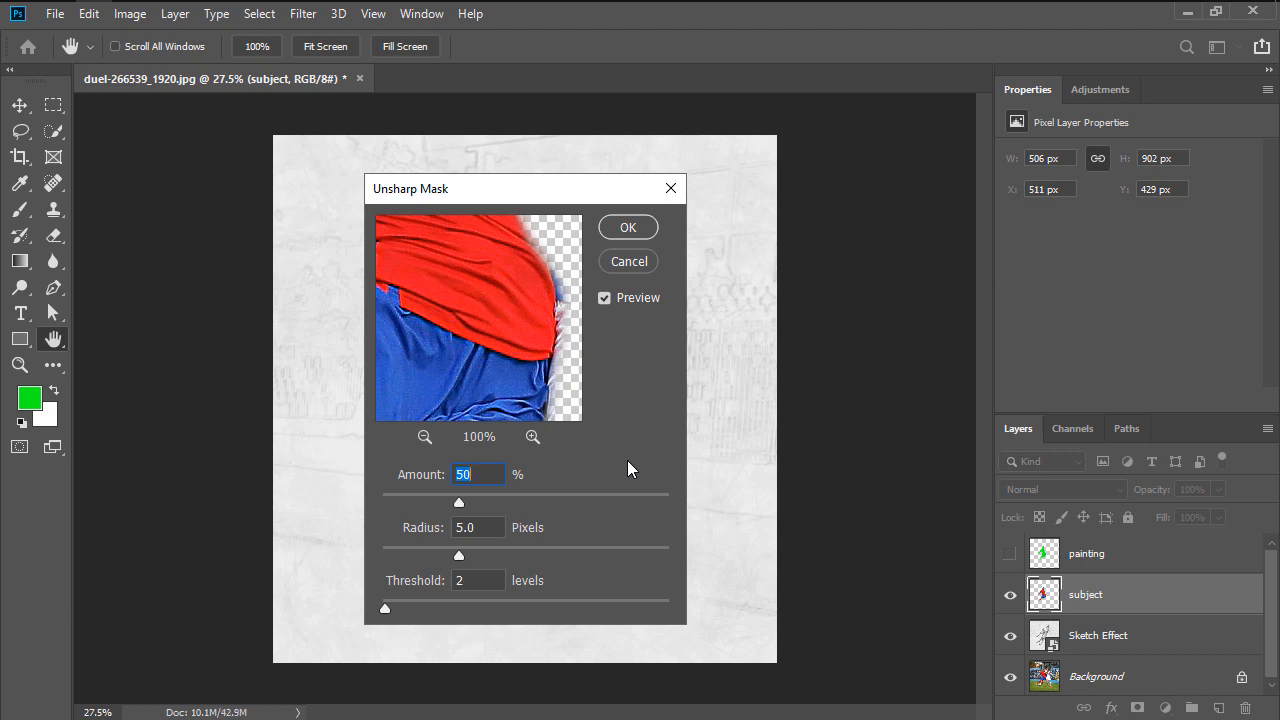
pyautogui.moveTo(458, 502); pyautogui.dragTo(536, 502)
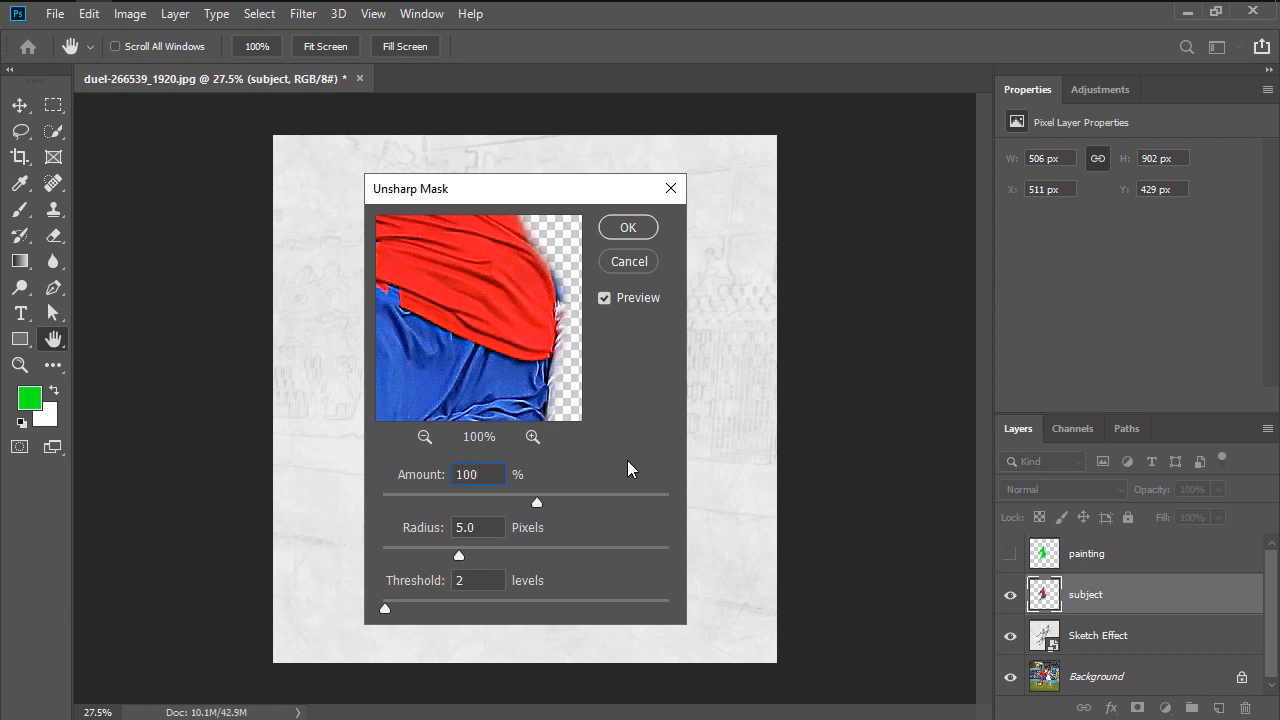
pyautogui.click(478, 528)
pyautogui.write('2.5')
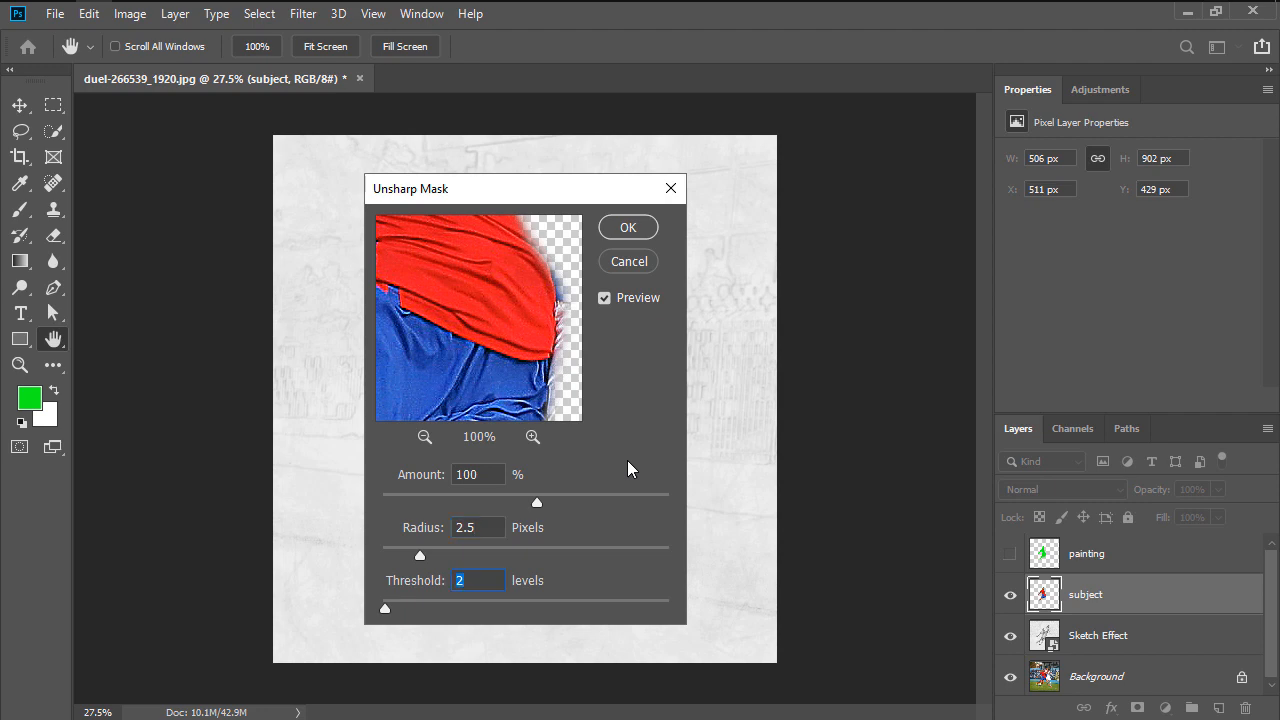
pyautogui.write('1')
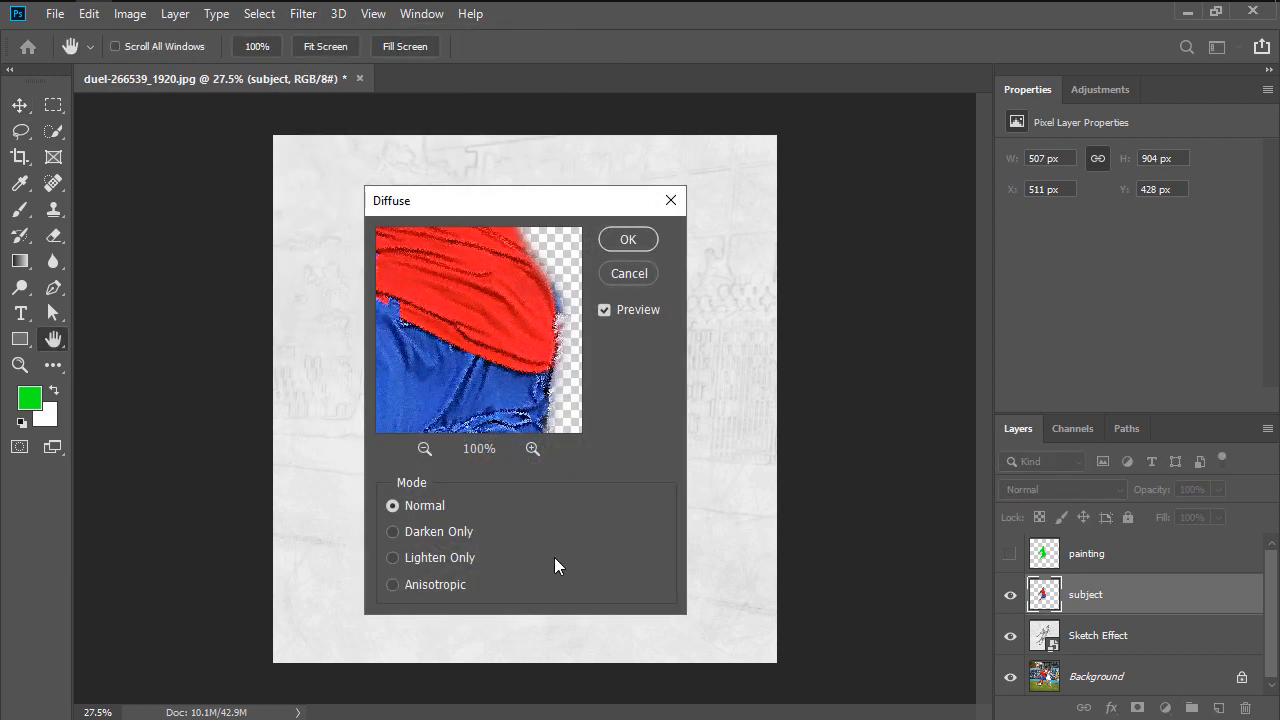
# Step: Apply an Anisotropic Diffuse and Reduce Noise at strength 7 to the player
pyautogui.click(392, 584)
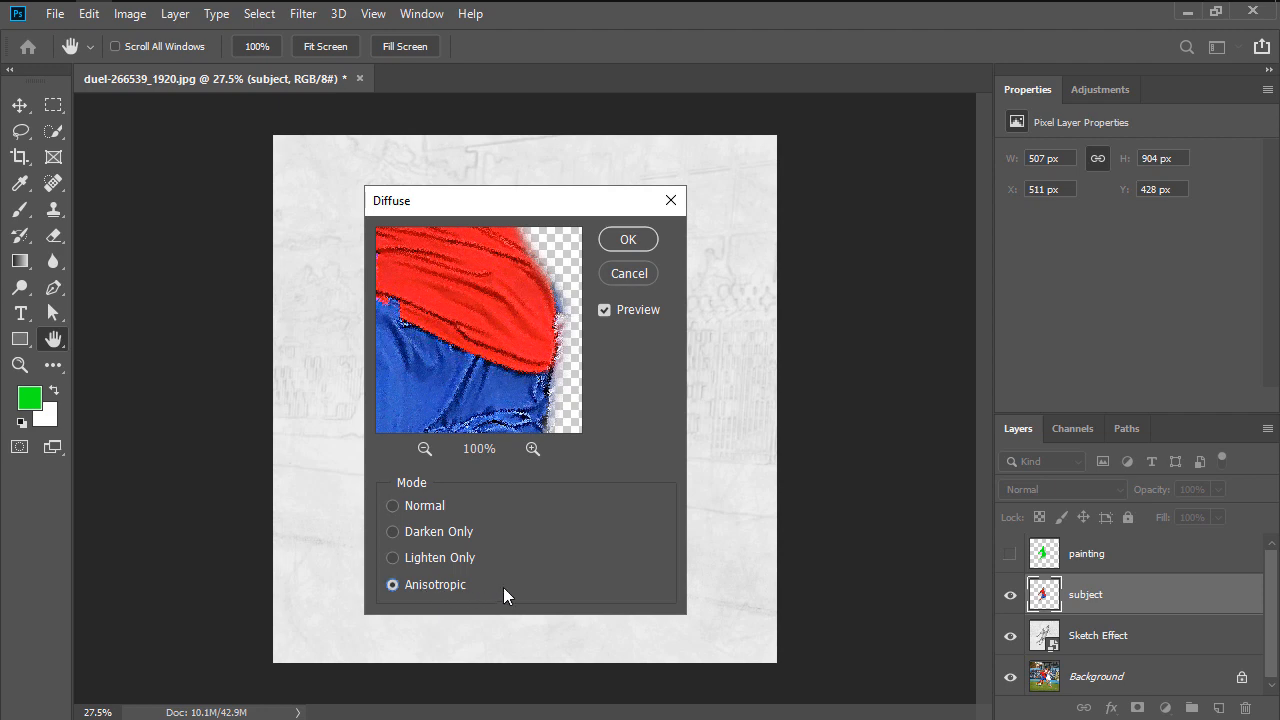
pyautogui.click(628, 240)
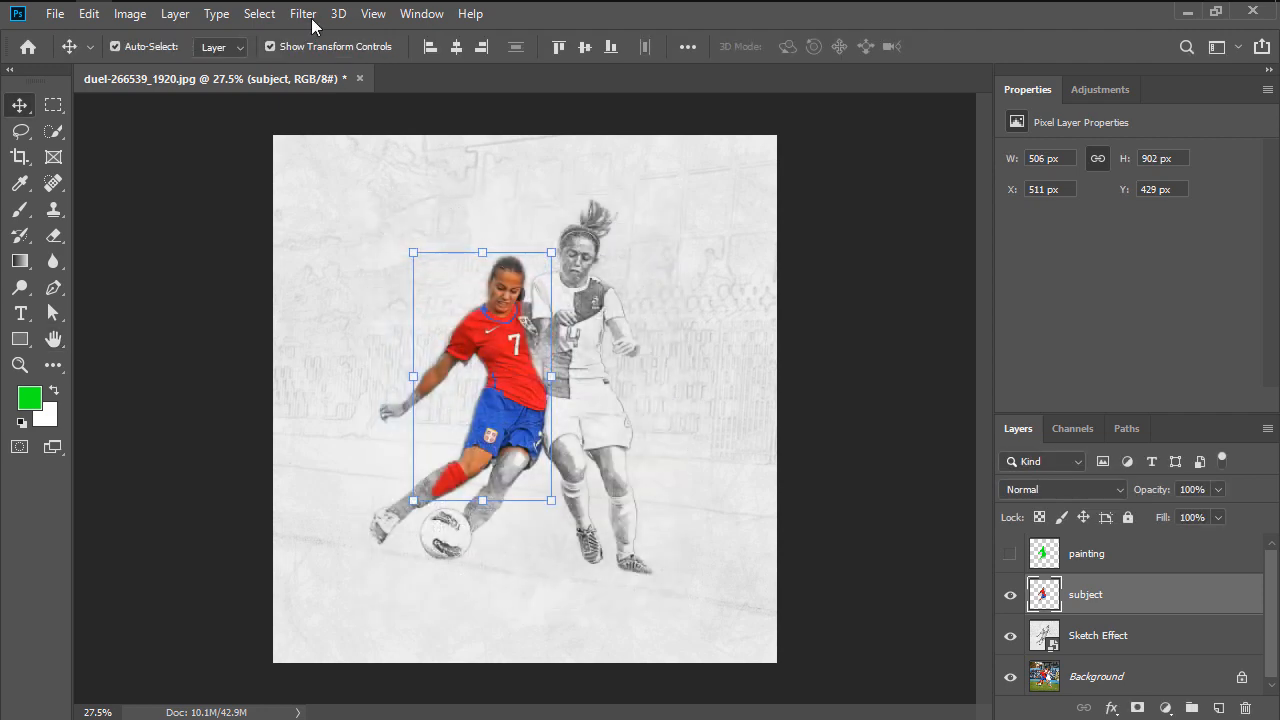
pyautogui.click(302, 12)
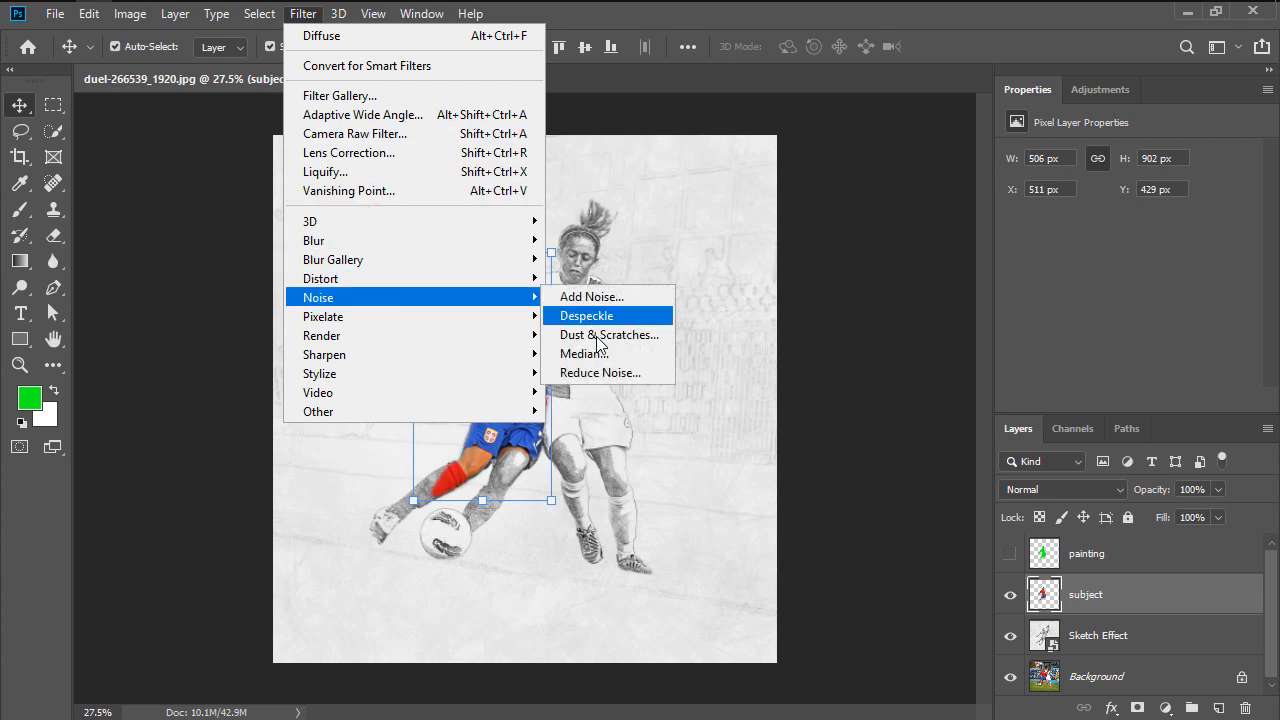
pyautogui.click(600, 372)
pyautogui.write('7')
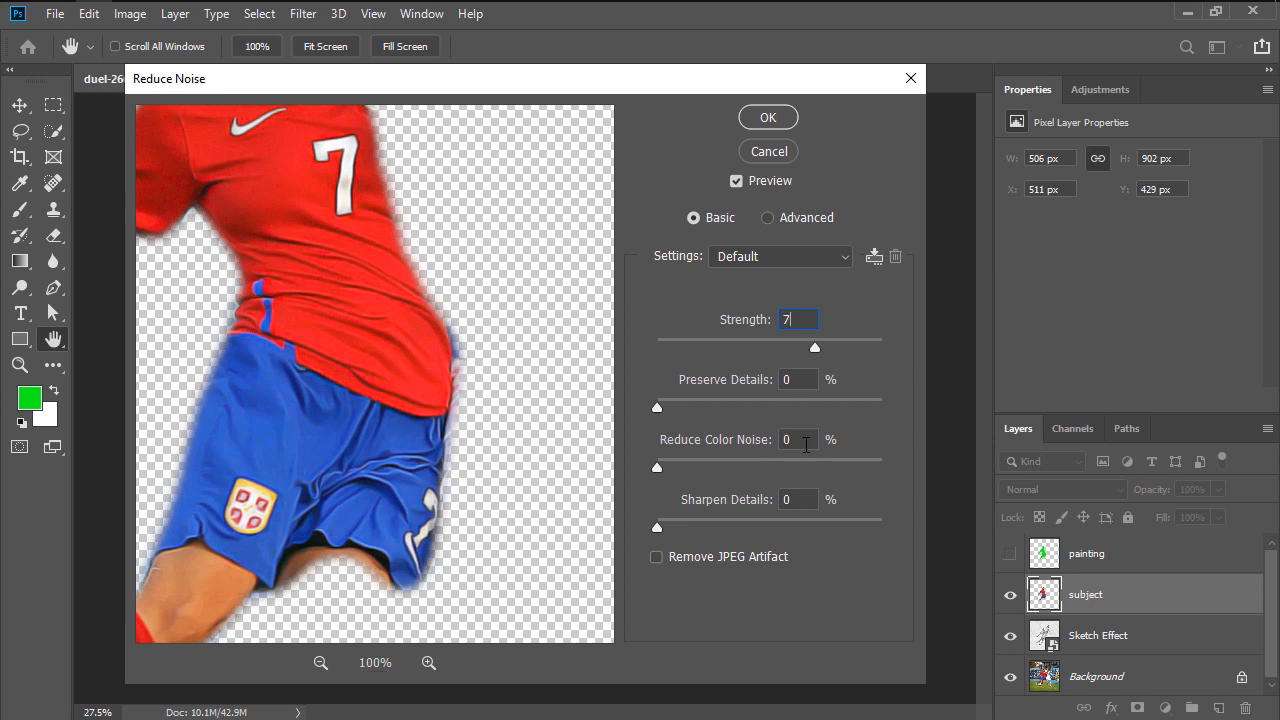
pyautogui.click(768, 116)
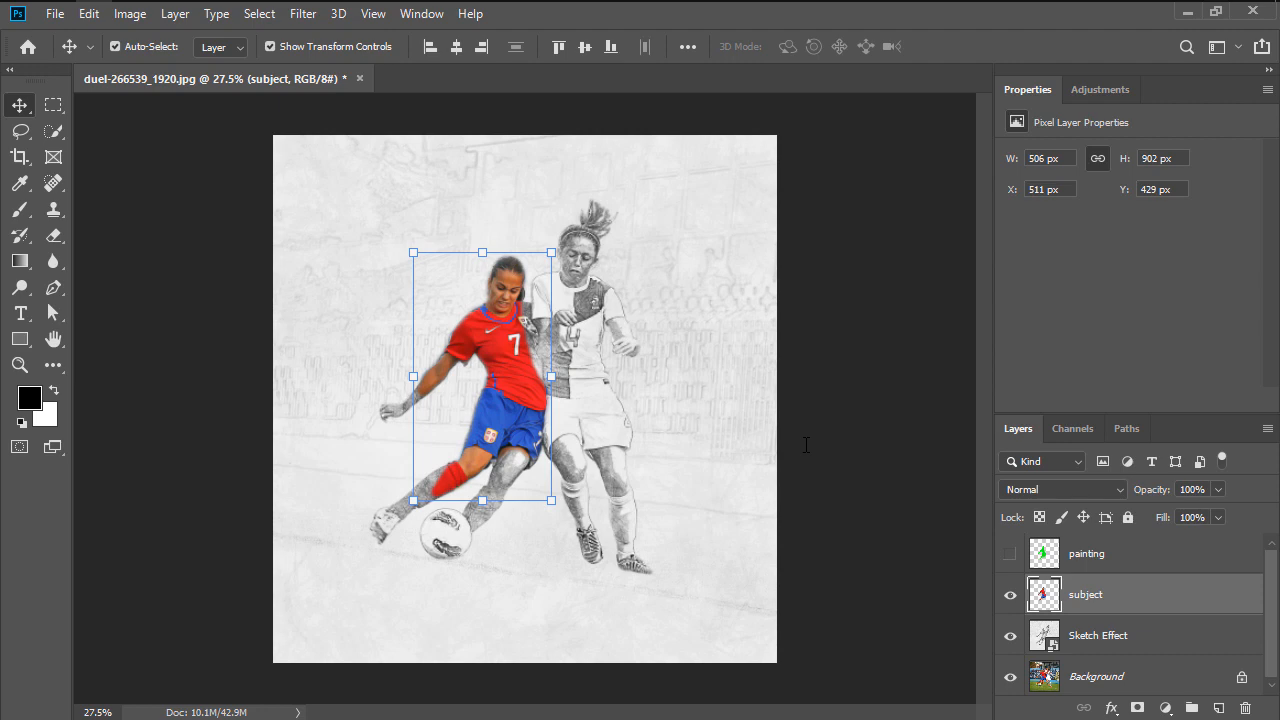
# Step: Add a Soft Light gradient map 'subject contrast', a clipped 'subject saturation' layer at +28, and a 'subject brightness' Levels layer
pyautogui.click(1166, 708)
pyautogui.write('subject contrast')
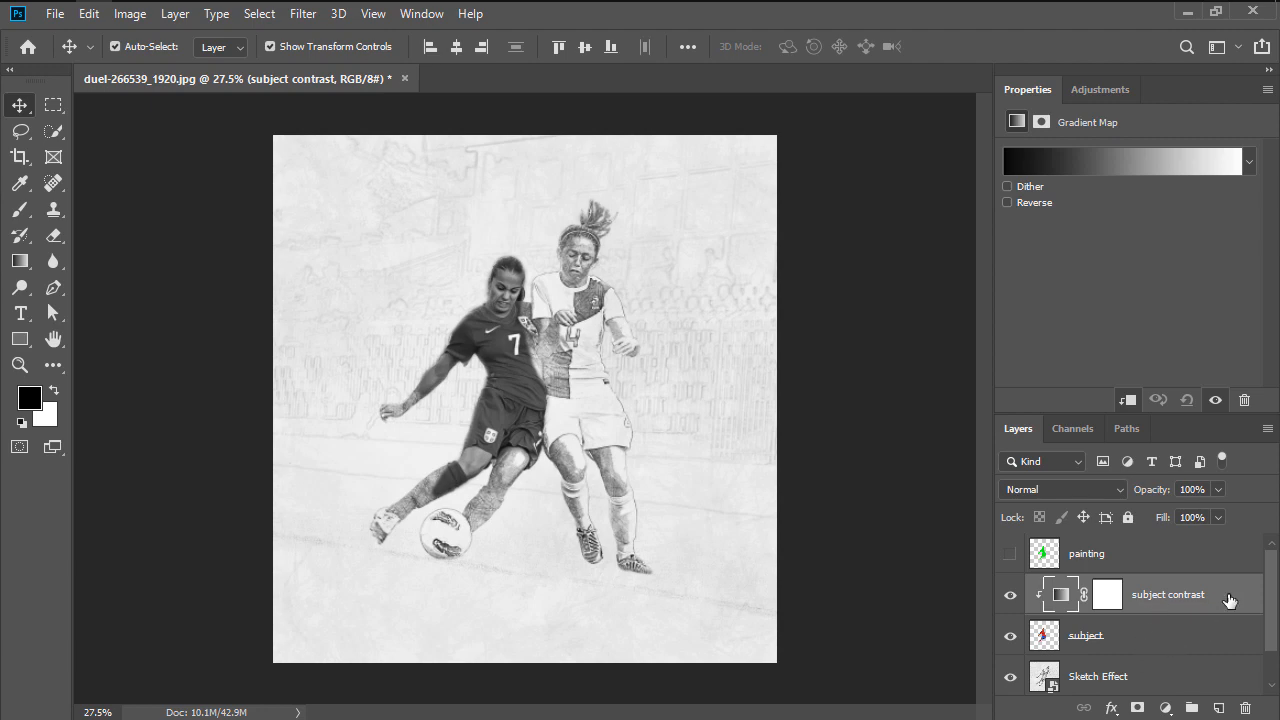
pyautogui.click(1060, 488)
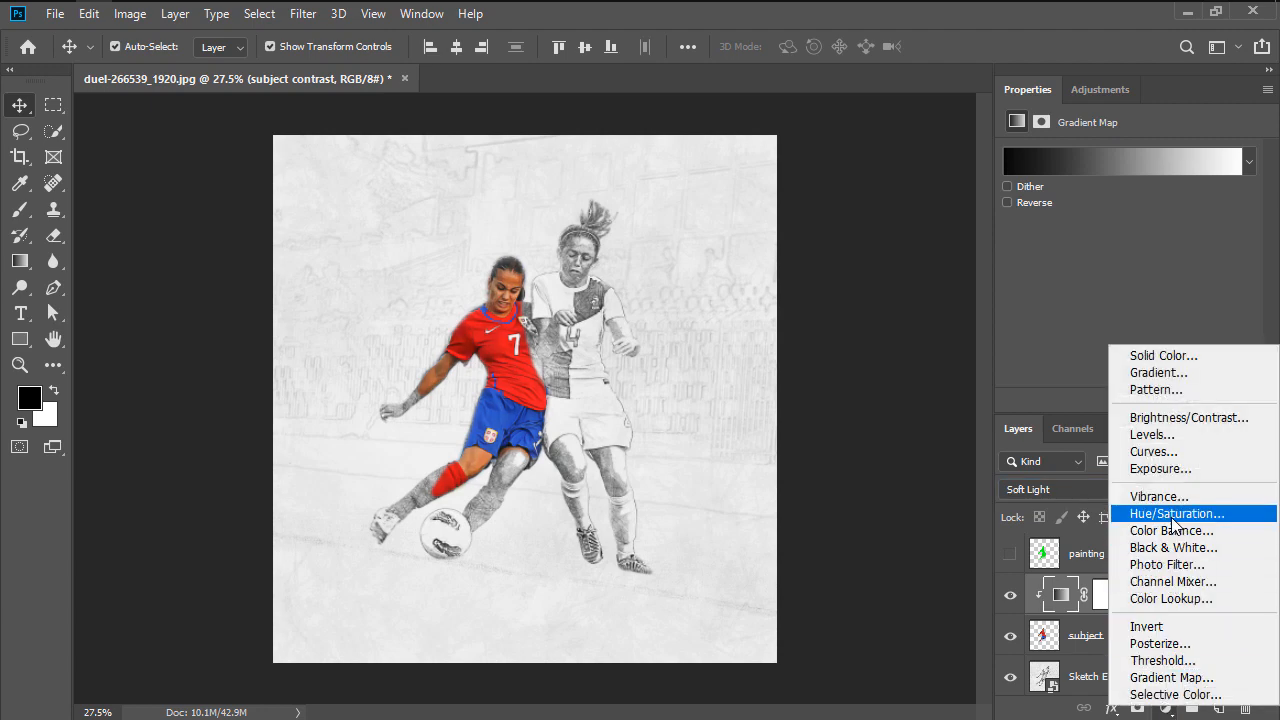
pyautogui.click(1172, 512)
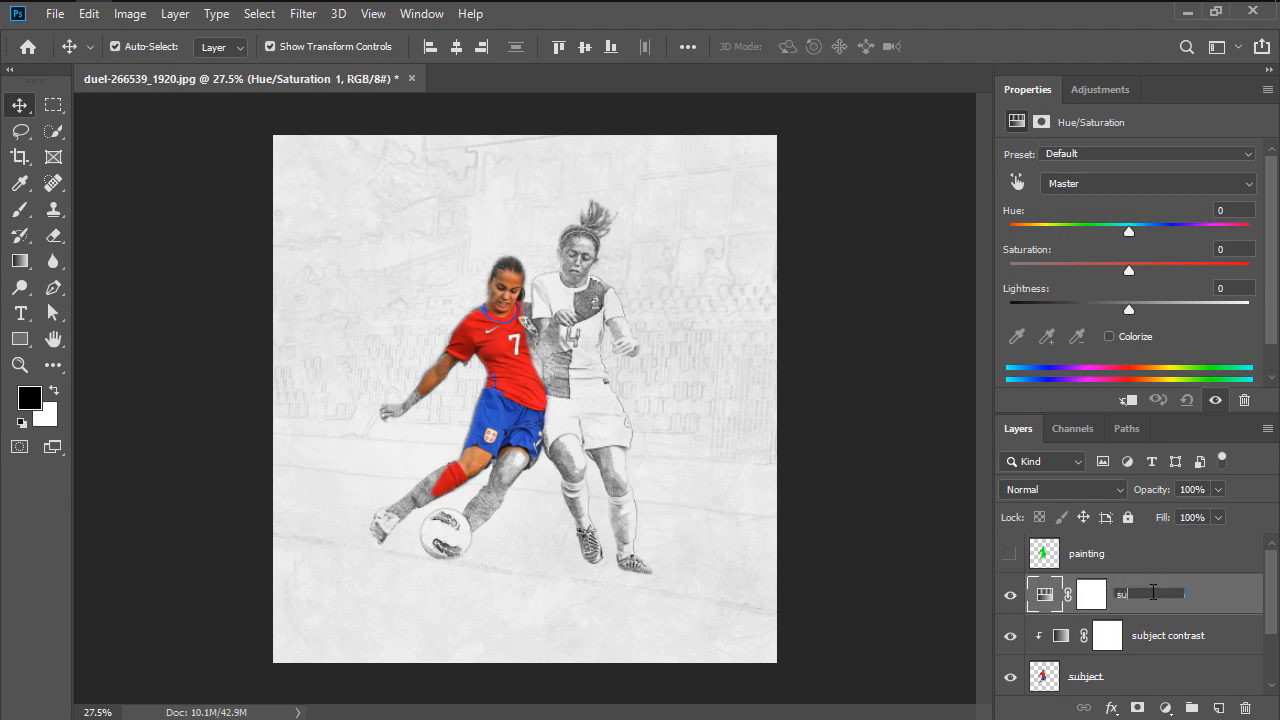
pyautogui.write('subject saturation')
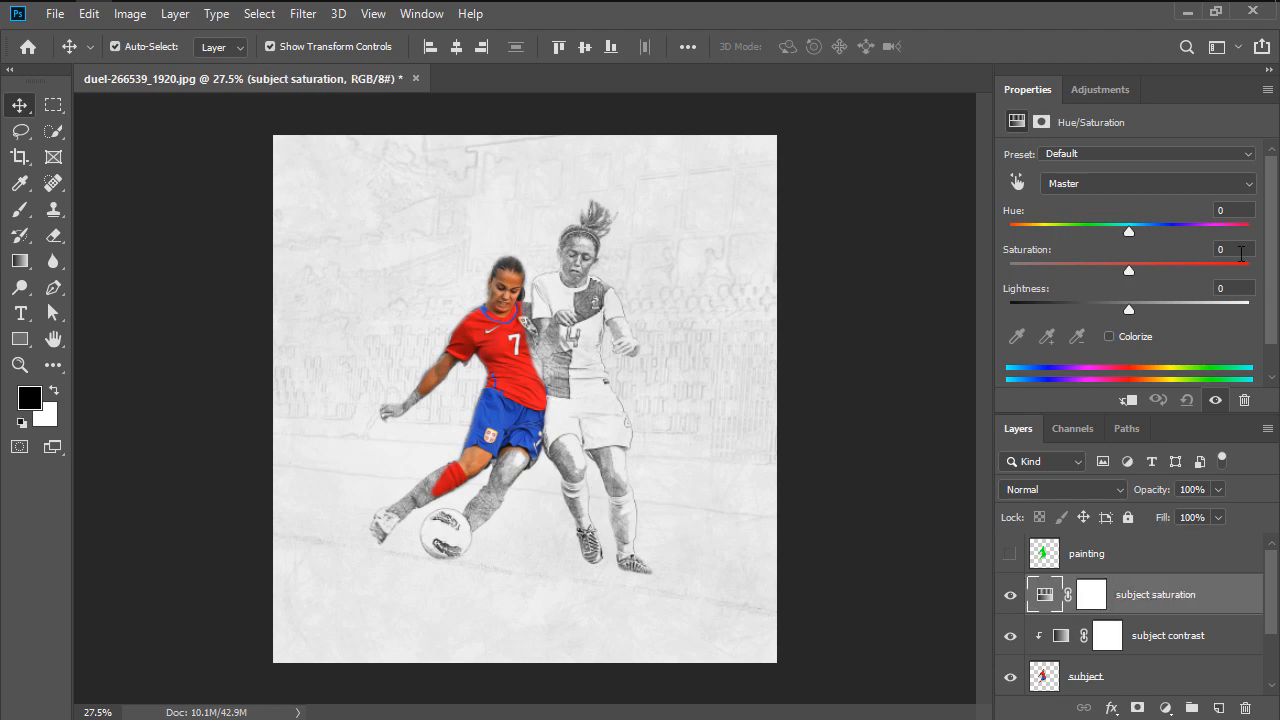
pyautogui.click(1232, 248)
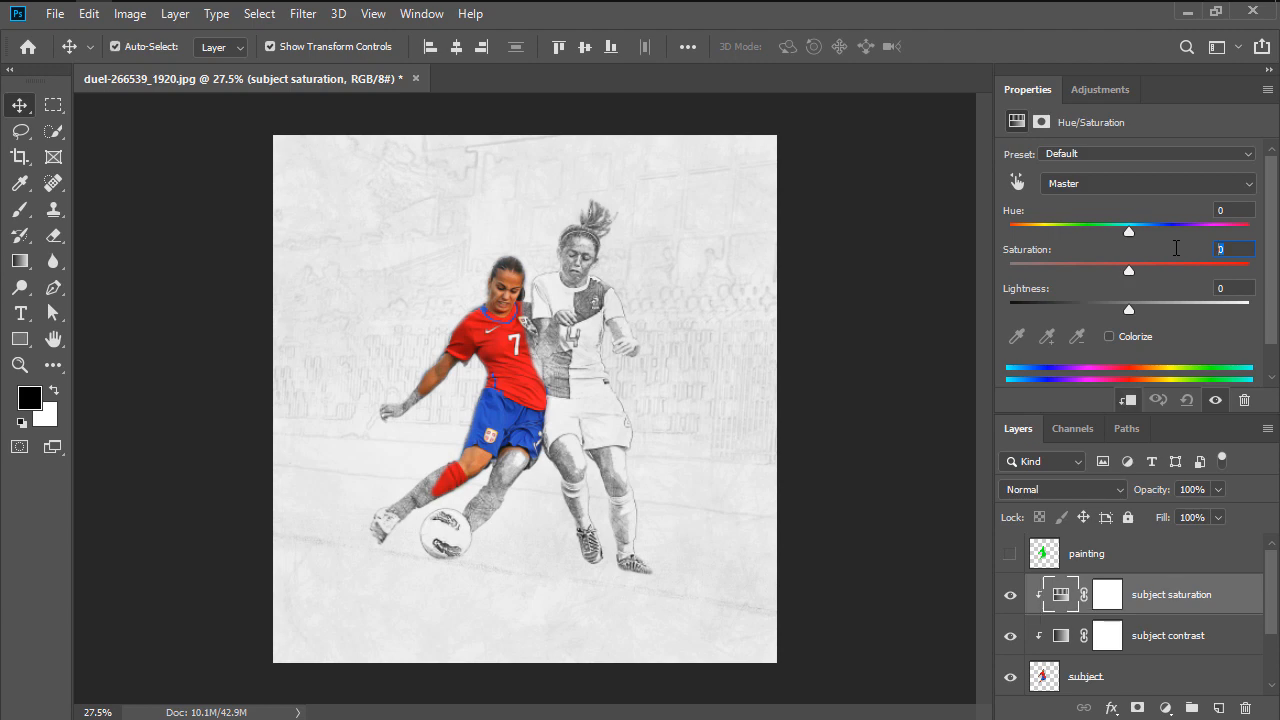
pyautogui.moveTo(1128, 270); pyautogui.dragTo(1162, 270)
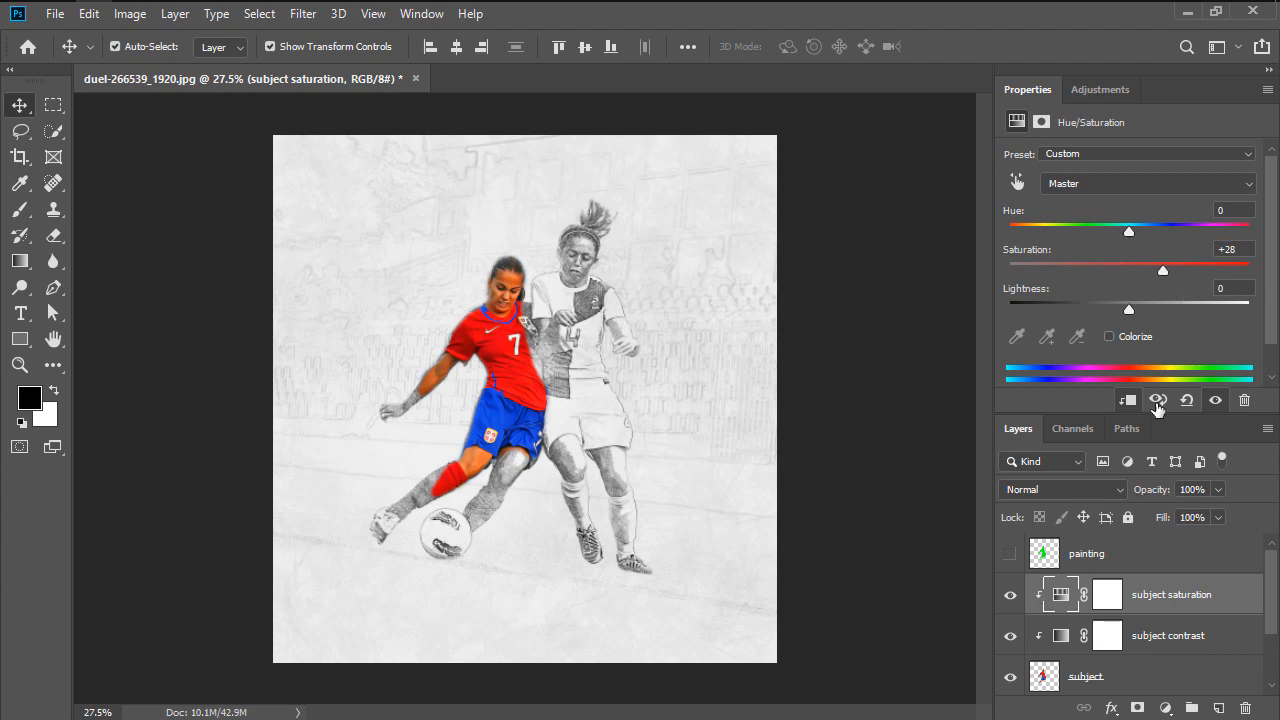
pyautogui.click(1156, 400)
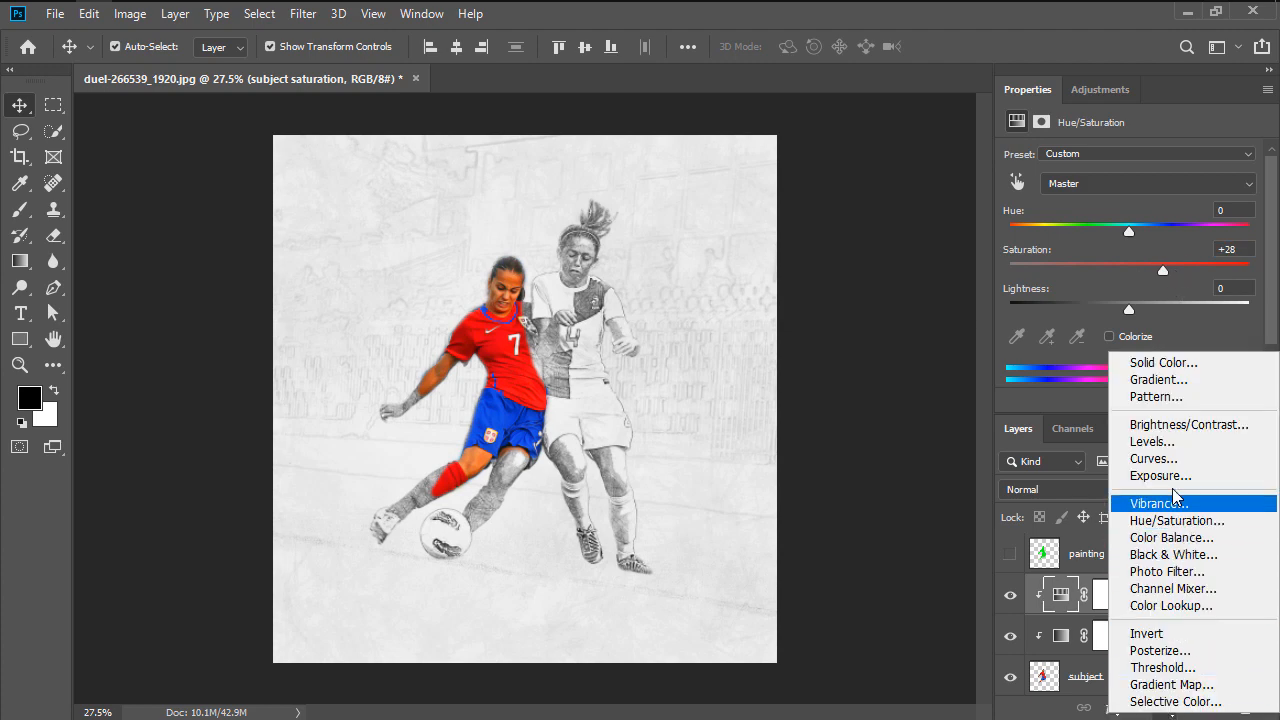
pyautogui.click(1152, 442)
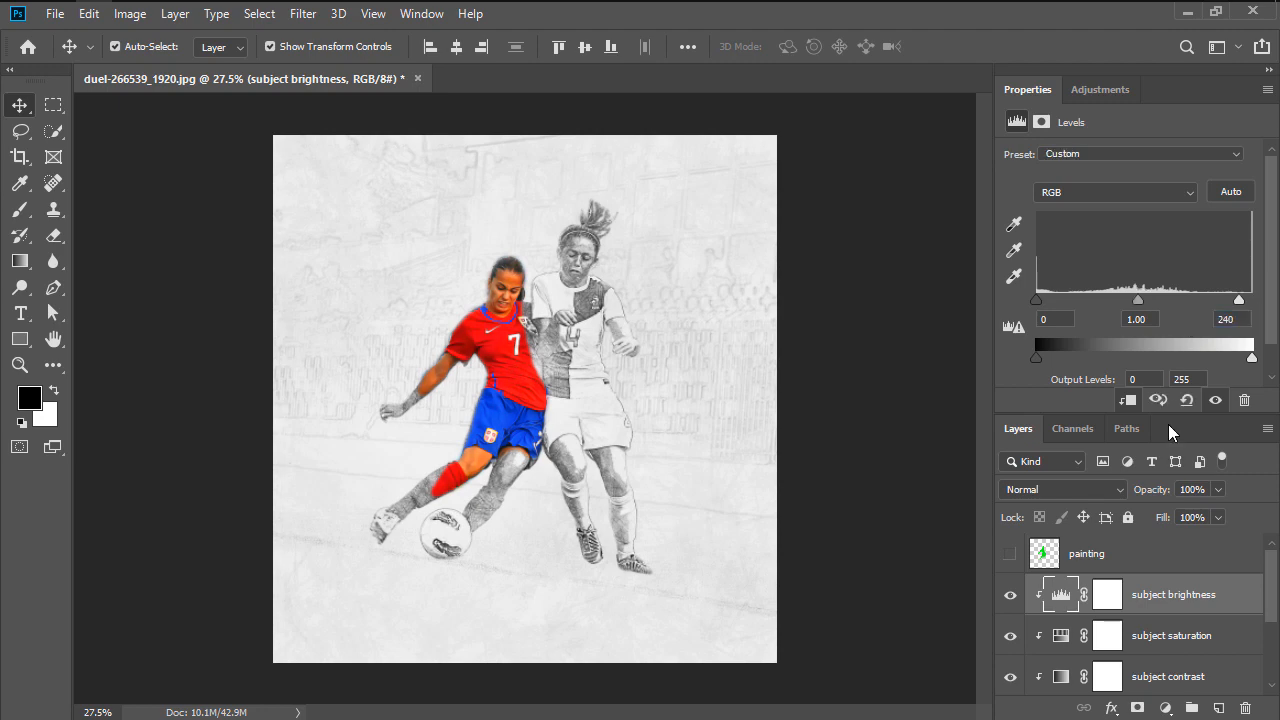
# Step: Reapply Reduce Noise to the player copy, clip it below, set Hard Light blending and rename it 'subject sharpening'
pyautogui.click(1084, 674)
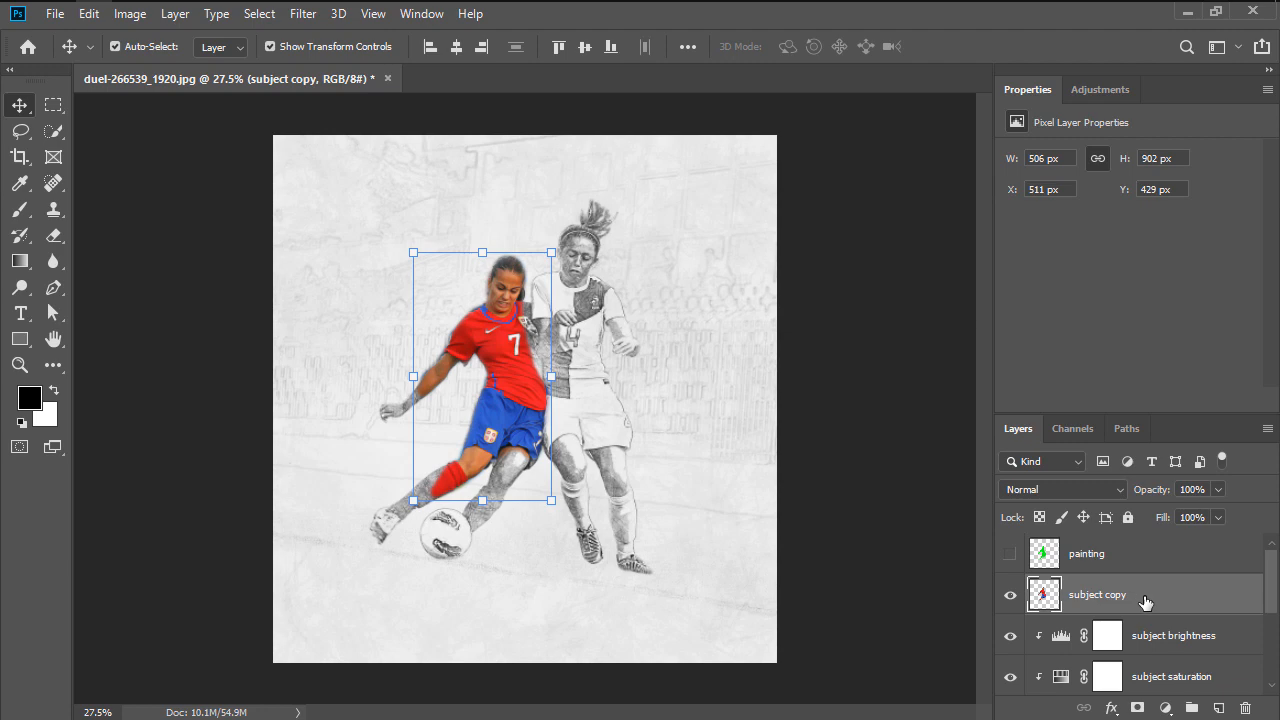
pyautogui.click(302, 12)
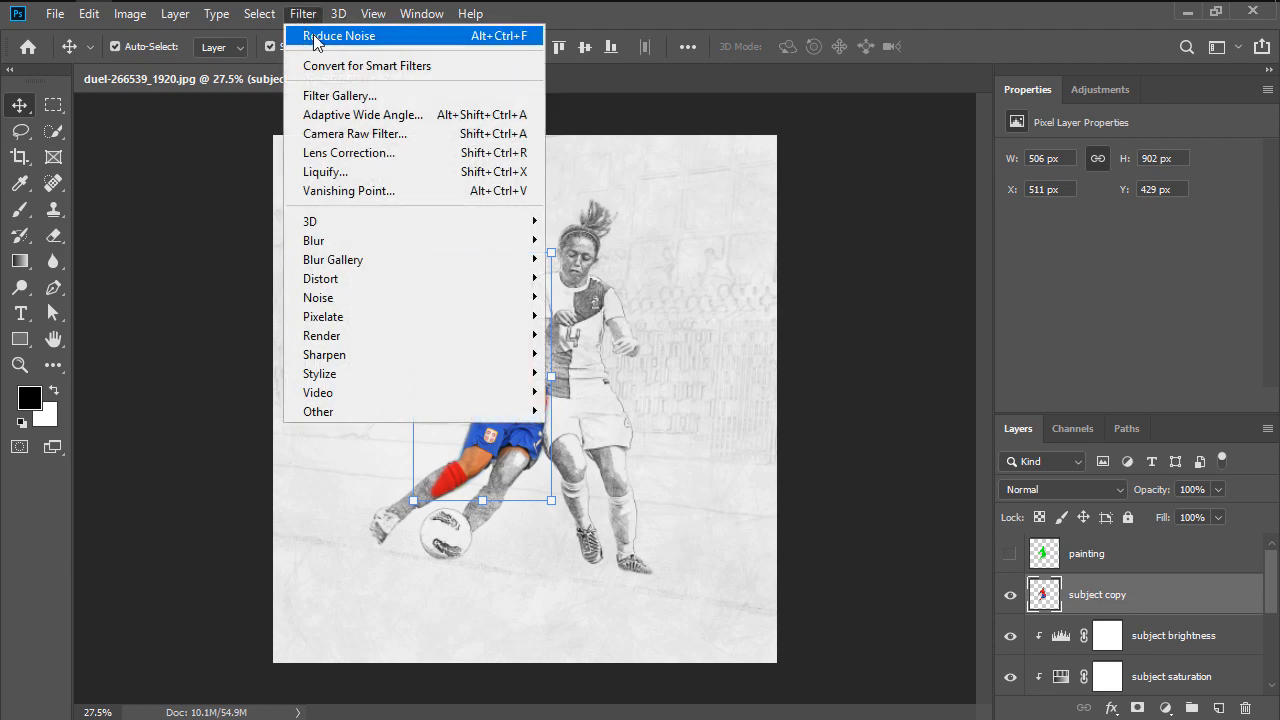
pyautogui.click(318, 412)
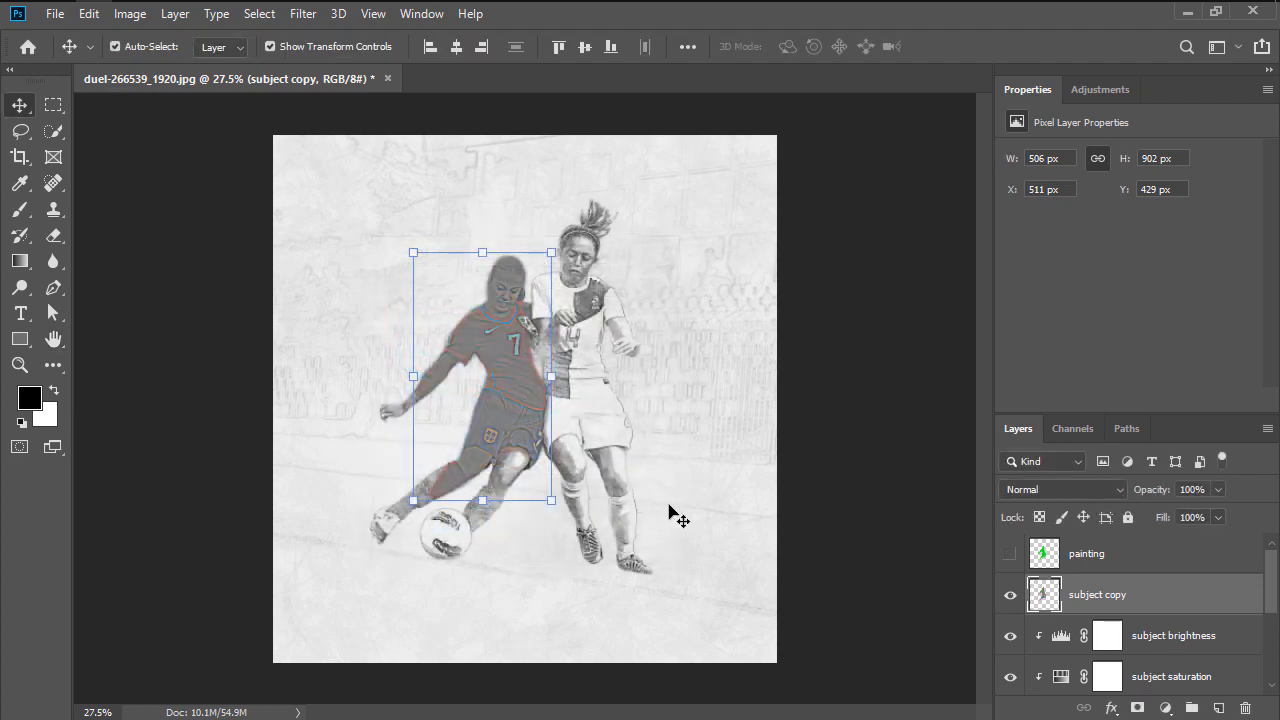
pyautogui.click(116, 46)
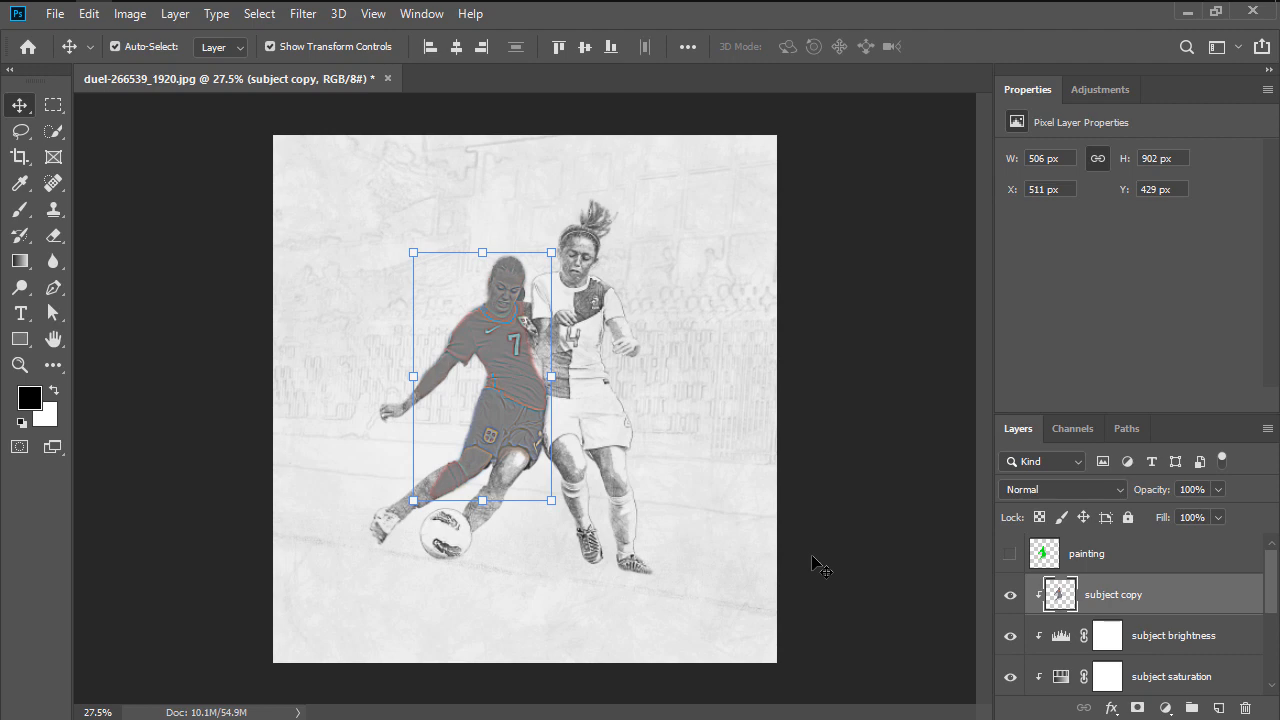
pyautogui.moveTo(828, 564)
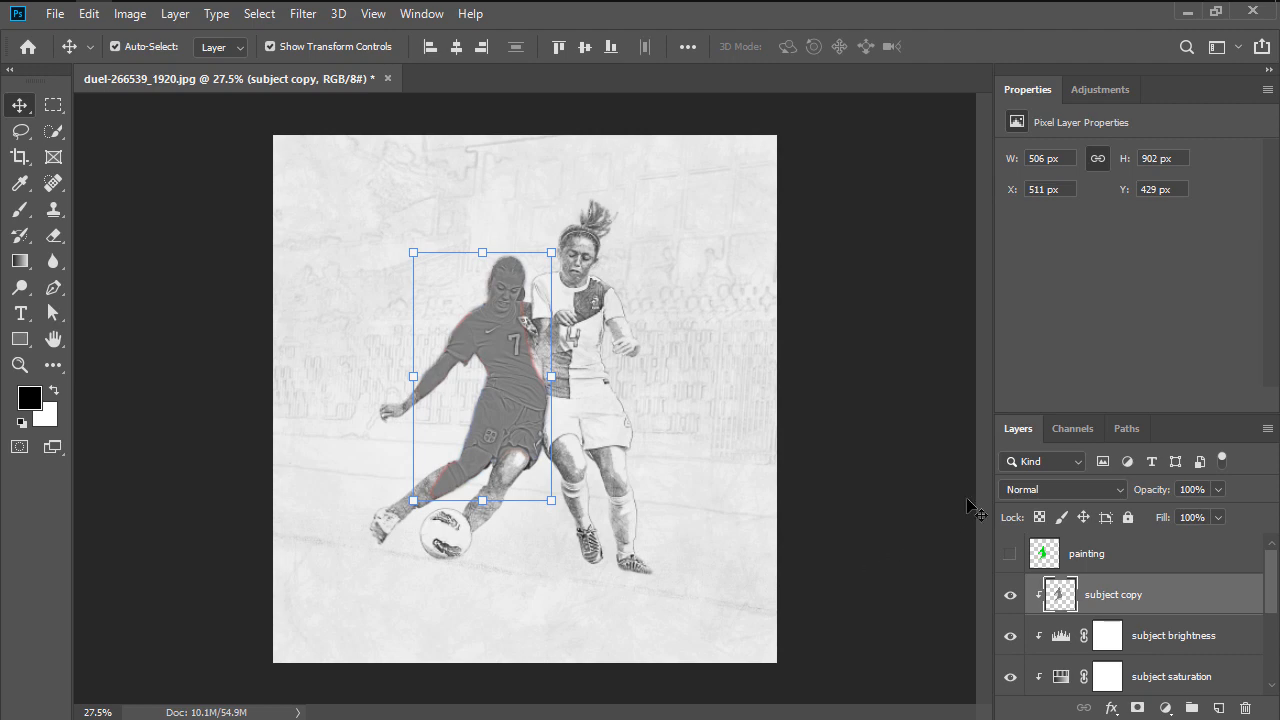
pyautogui.click(1060, 488)
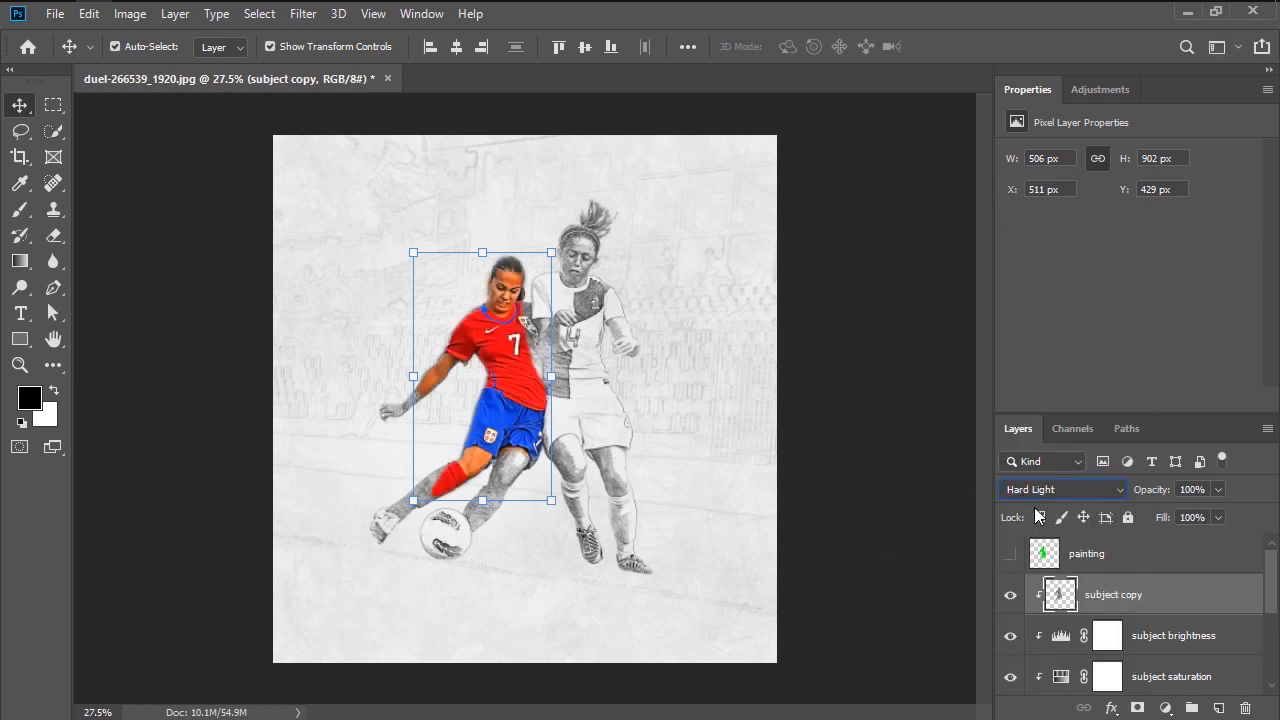
pyautogui.doubleClick(1112, 594)
pyautogui.write('sharpening')
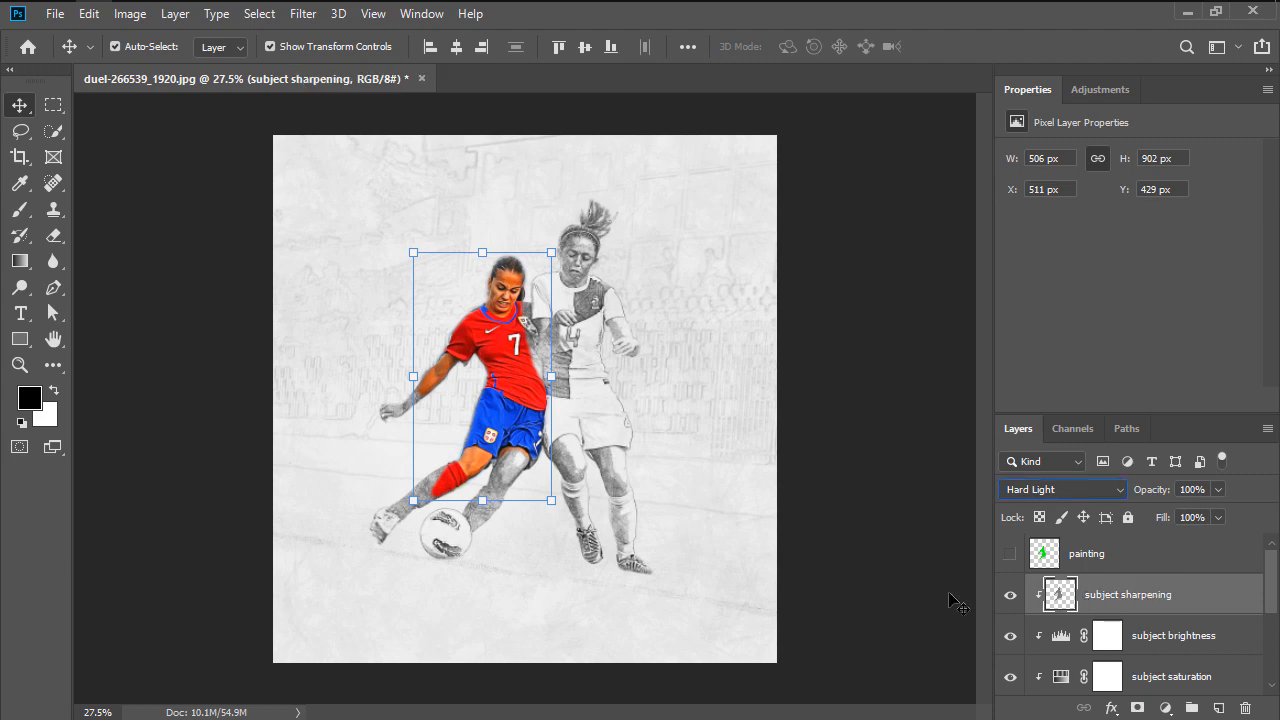
# Step: Create the 'paint drips' layer and sample the shirt's red with the Eyedropper for the drips
pyautogui.write('paint dri')
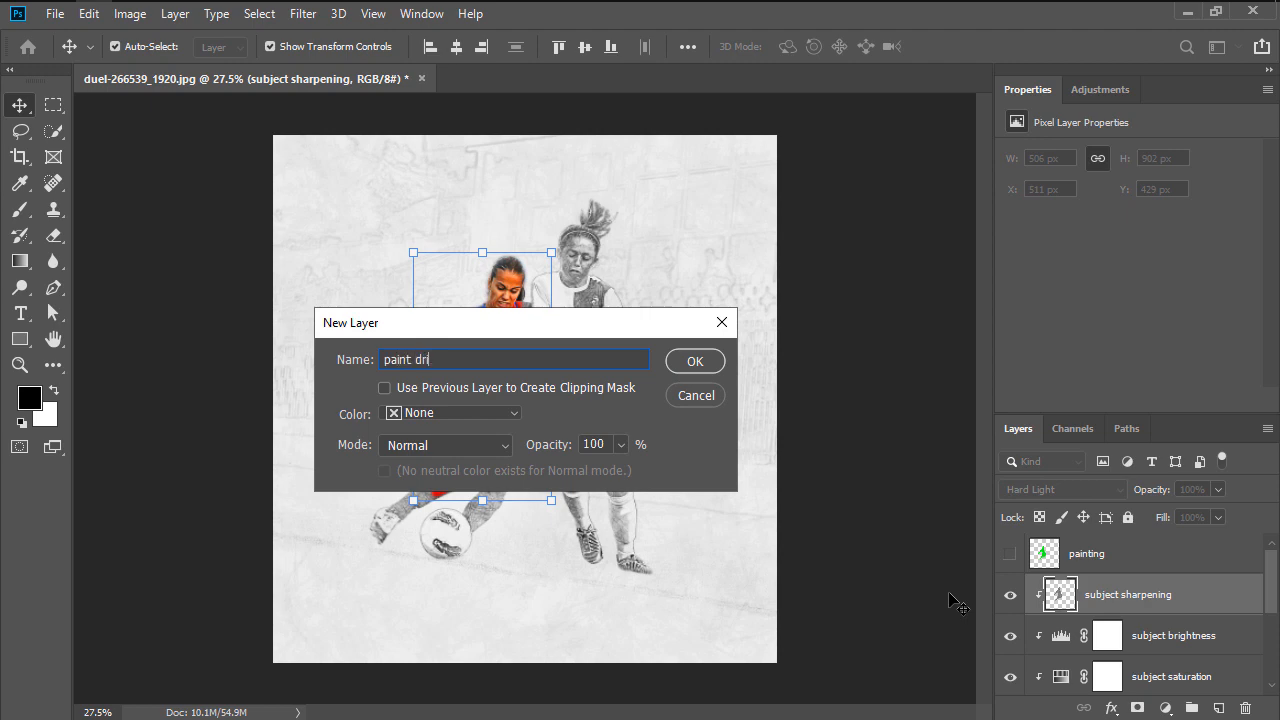
pyautogui.click(694, 360)
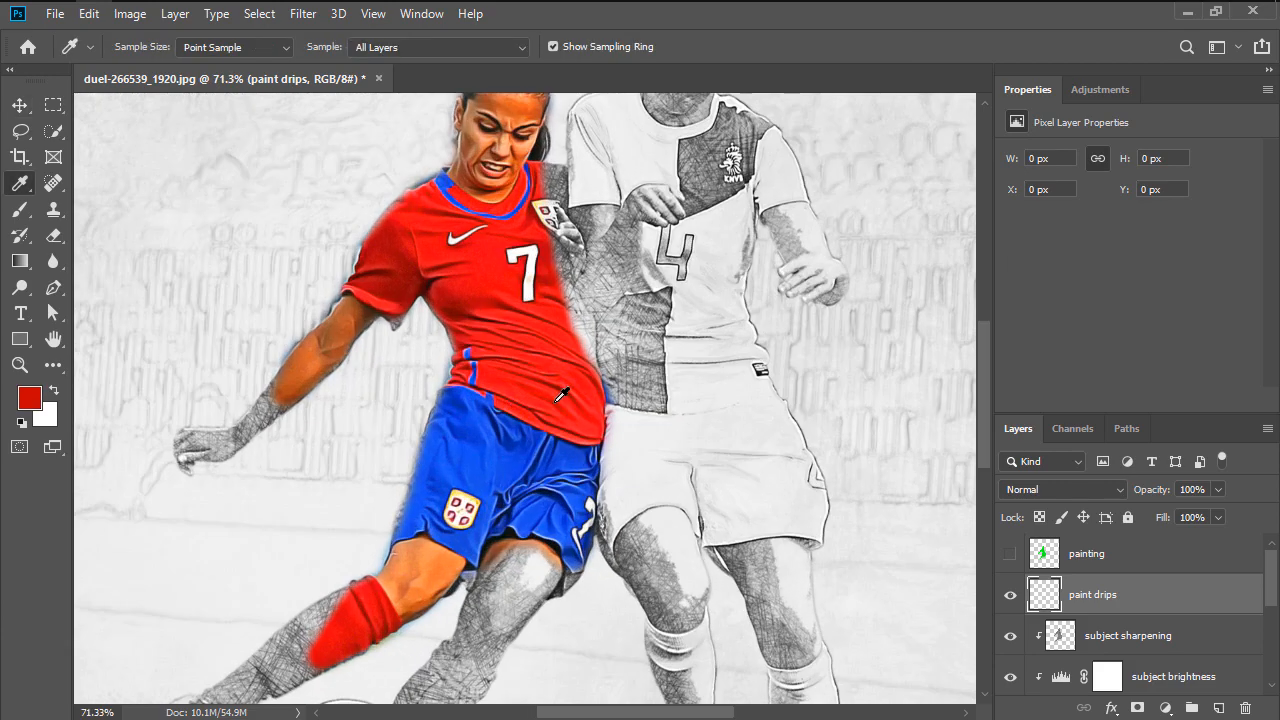
pyautogui.click(20, 208)
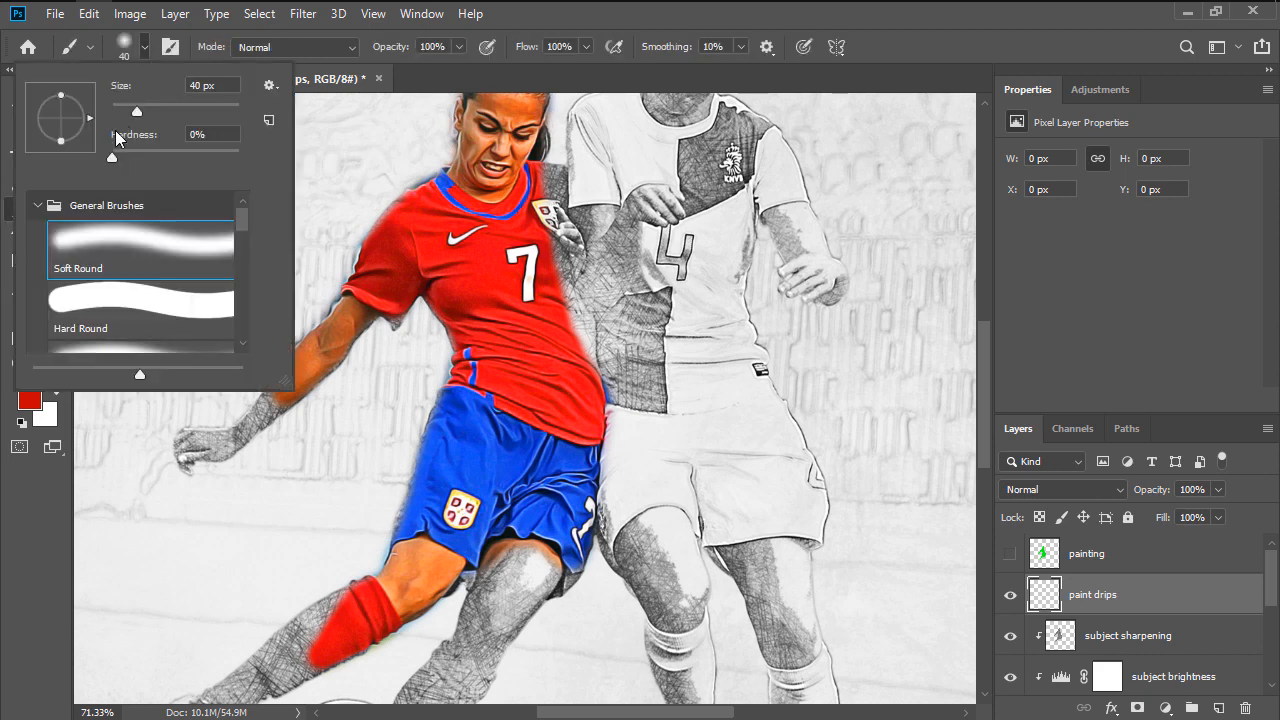
pyautogui.scroll(-3)
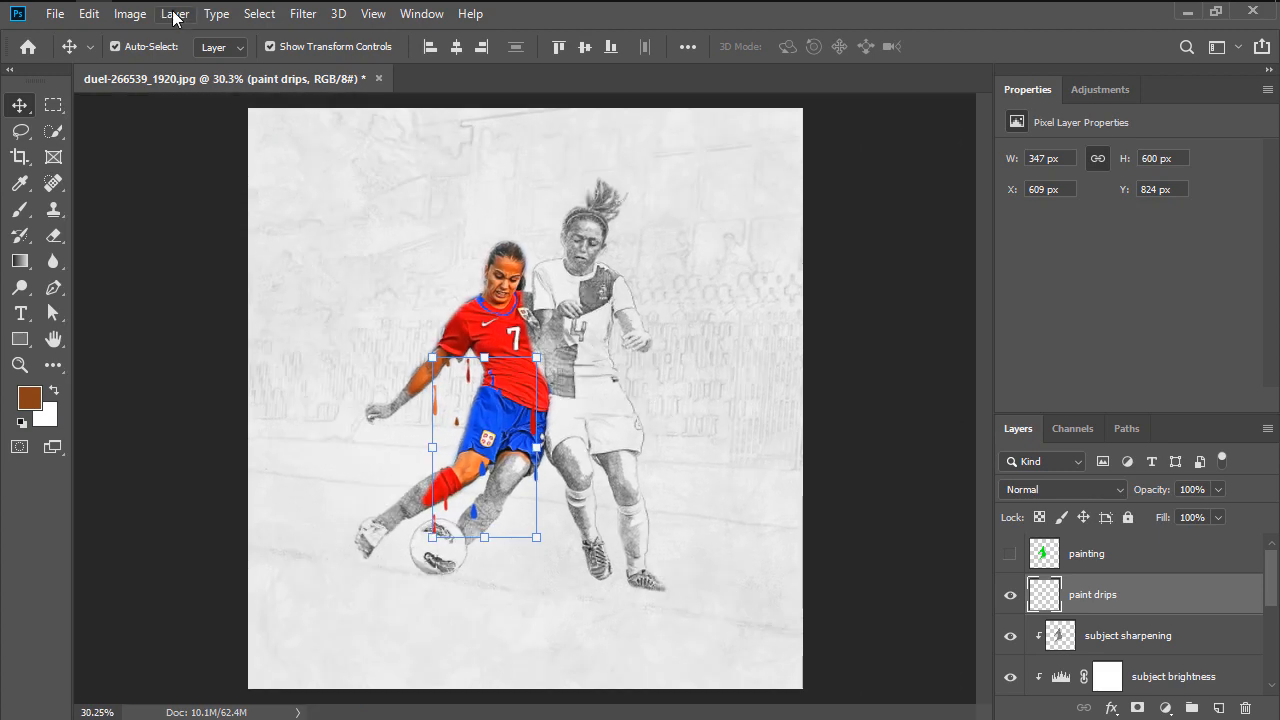
# Step: Mask the paint drips layer and choose a brush preset for hiding unwanted drip areas
pyautogui.click(176, 12)
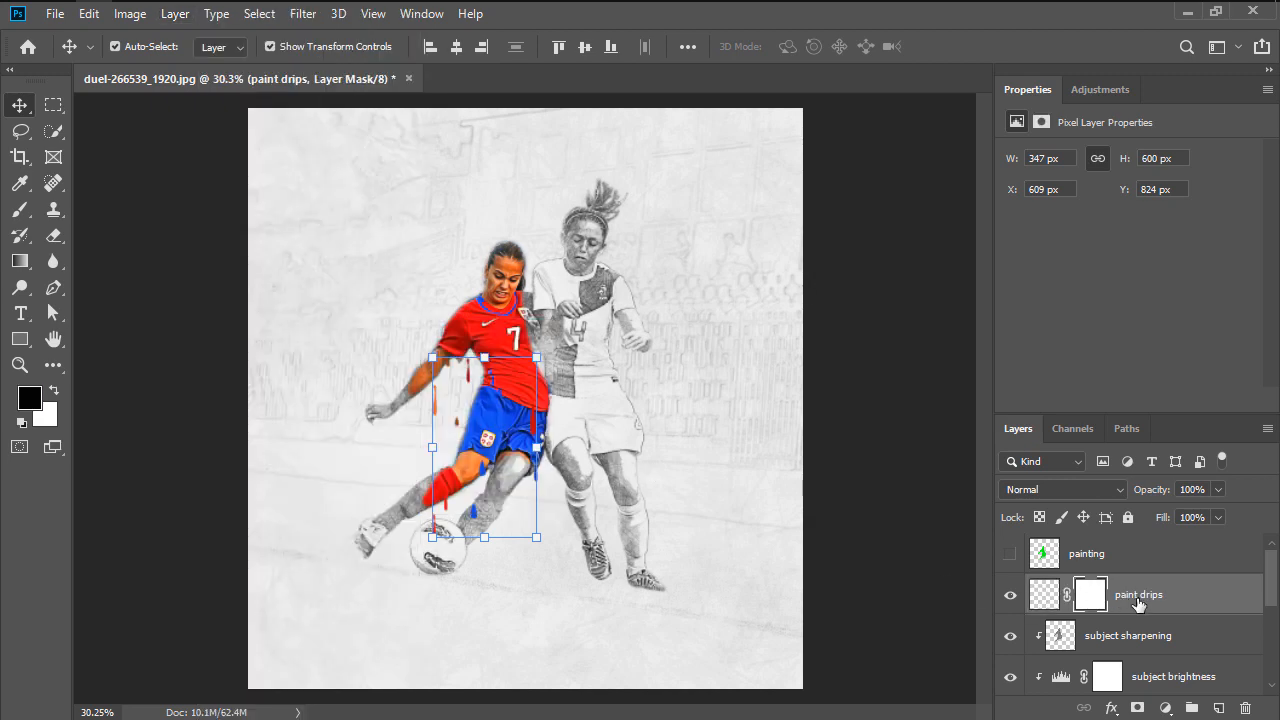
pyautogui.moveTo(712, 464)
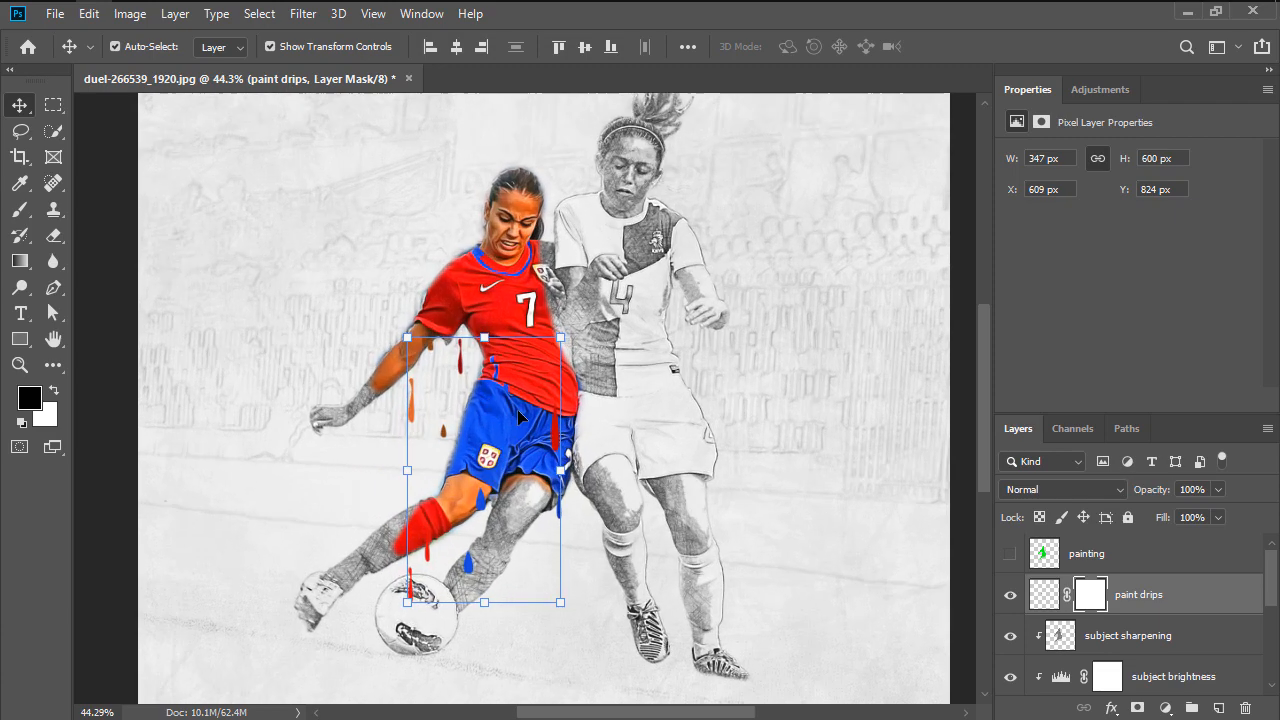
pyautogui.click(20, 210)
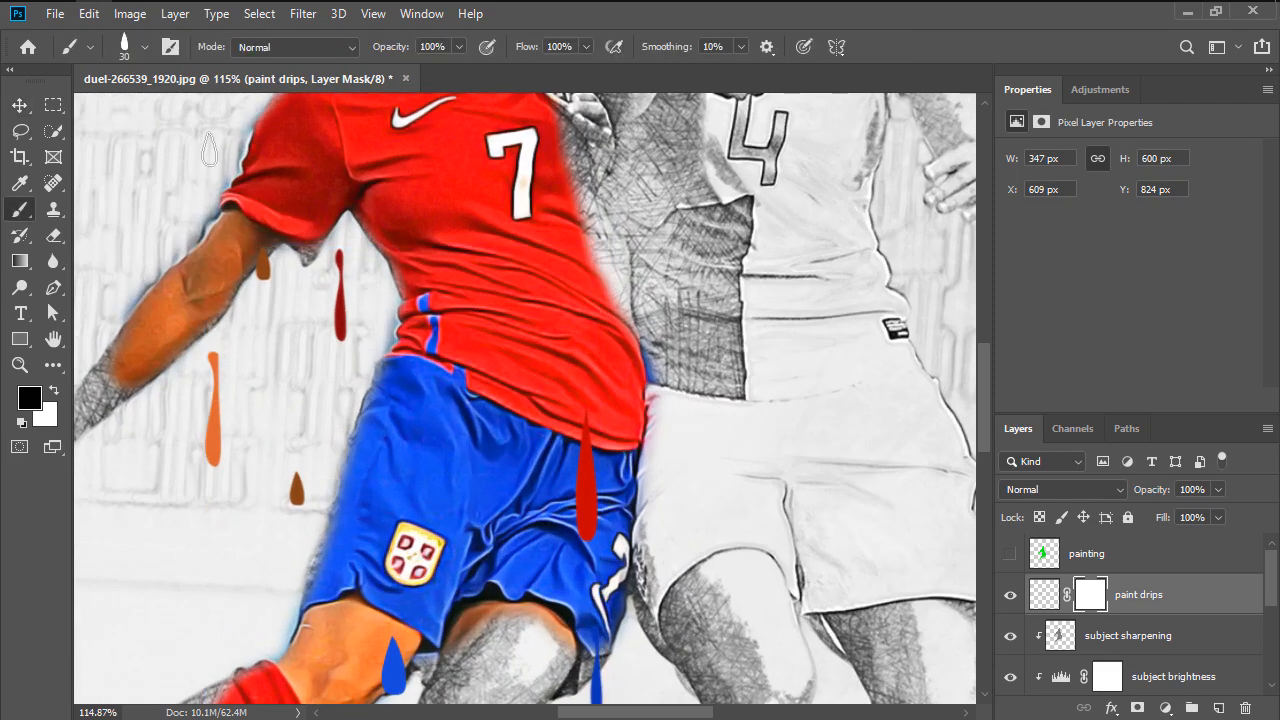
pyautogui.click(144, 48)
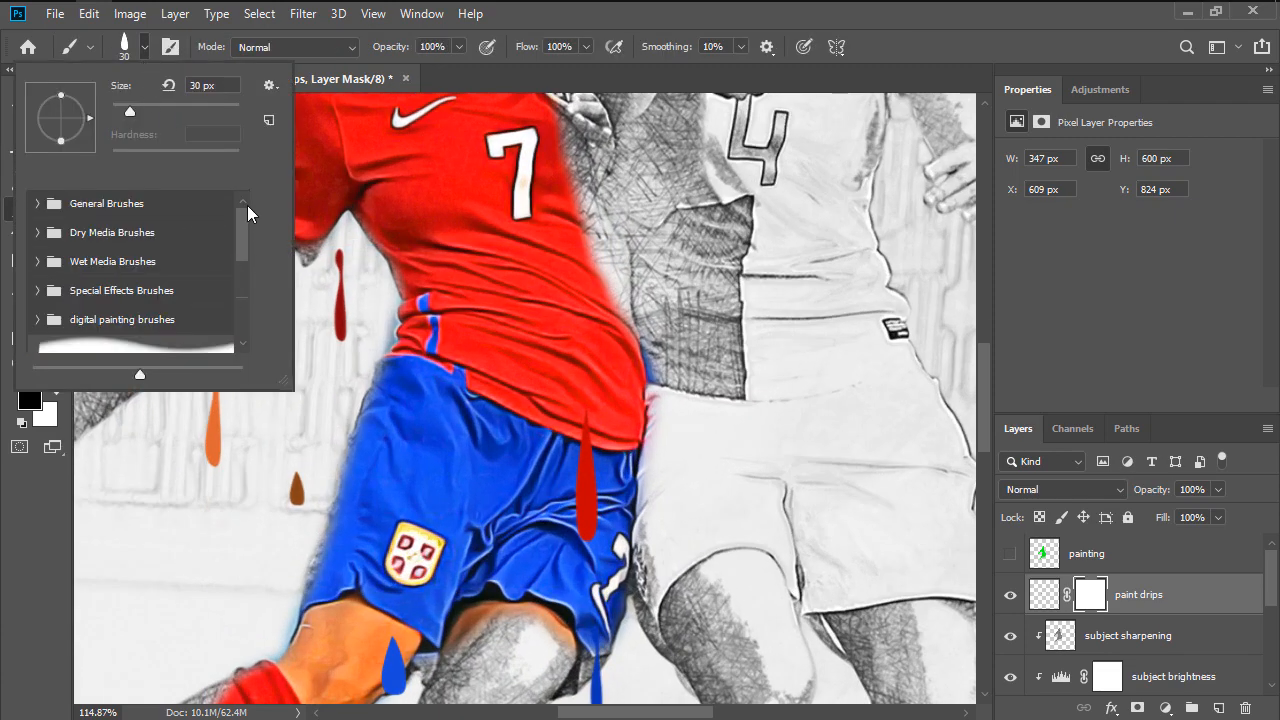
pyautogui.click(106, 204)
pyautogui.write('vignette')
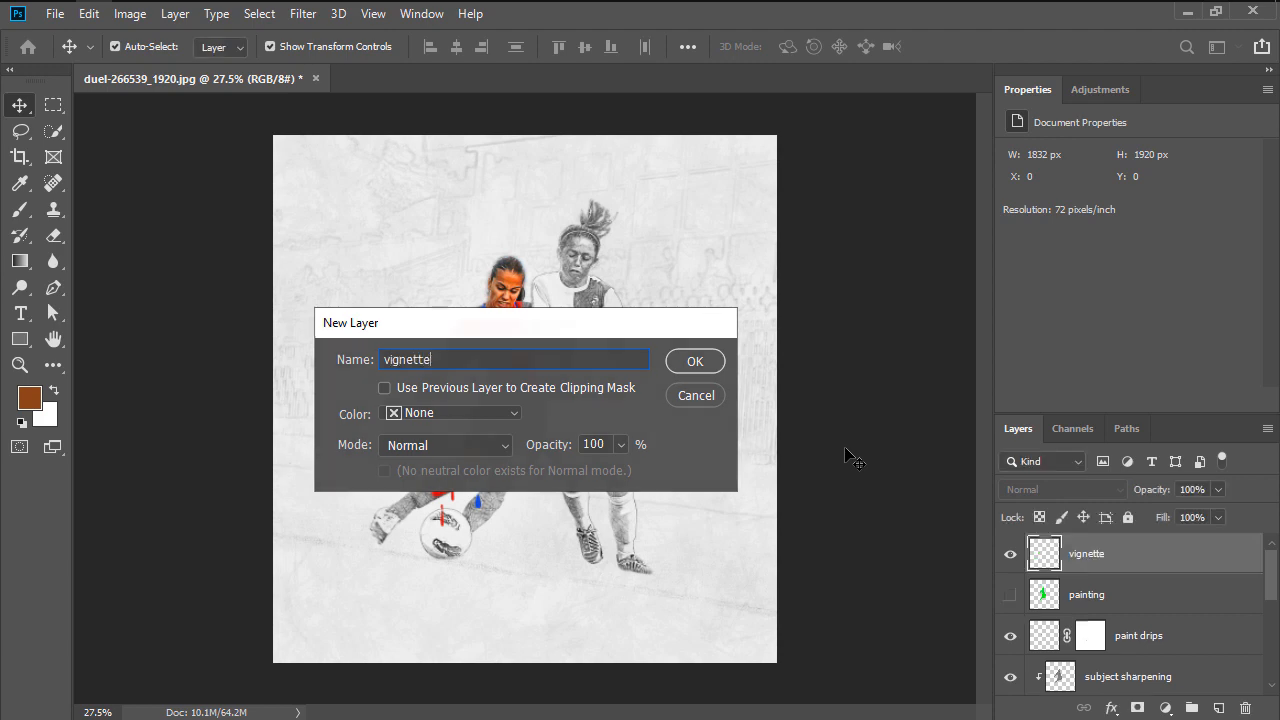
# Step: Create the 'vignette' layer and fill it with black via Edit > Fill
pyautogui.click(696, 360)
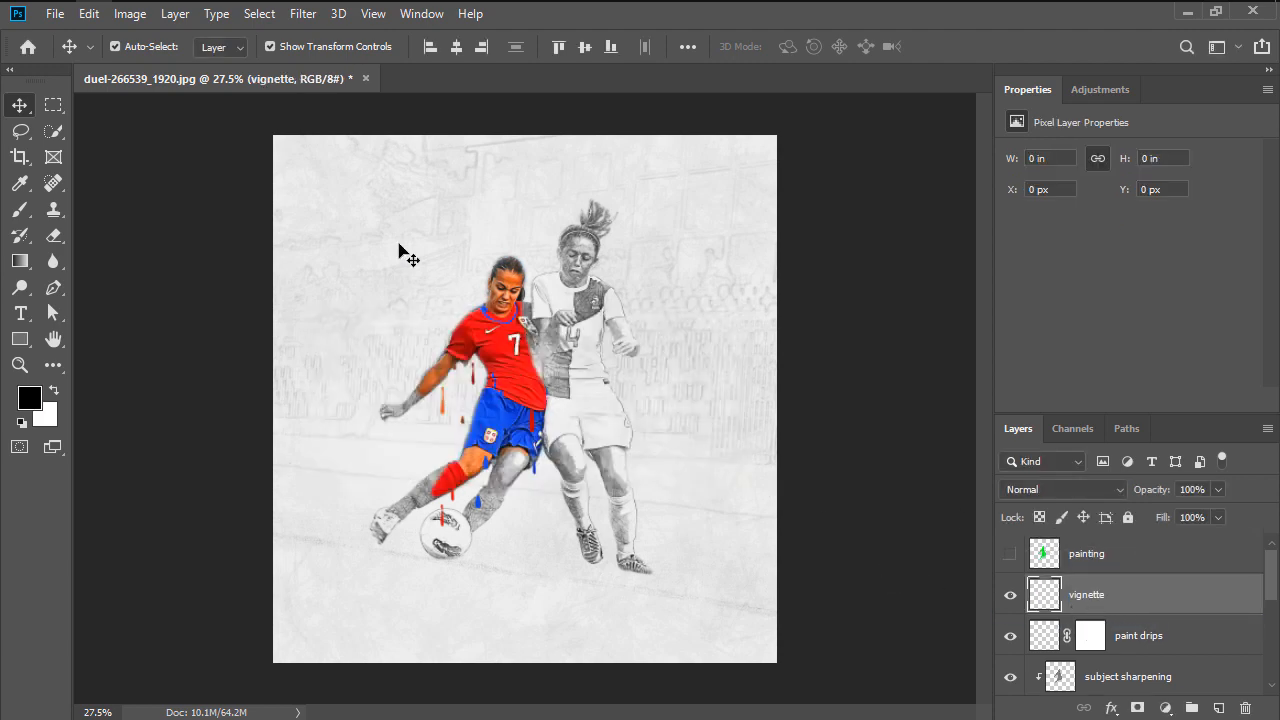
pyautogui.click(88, 12)
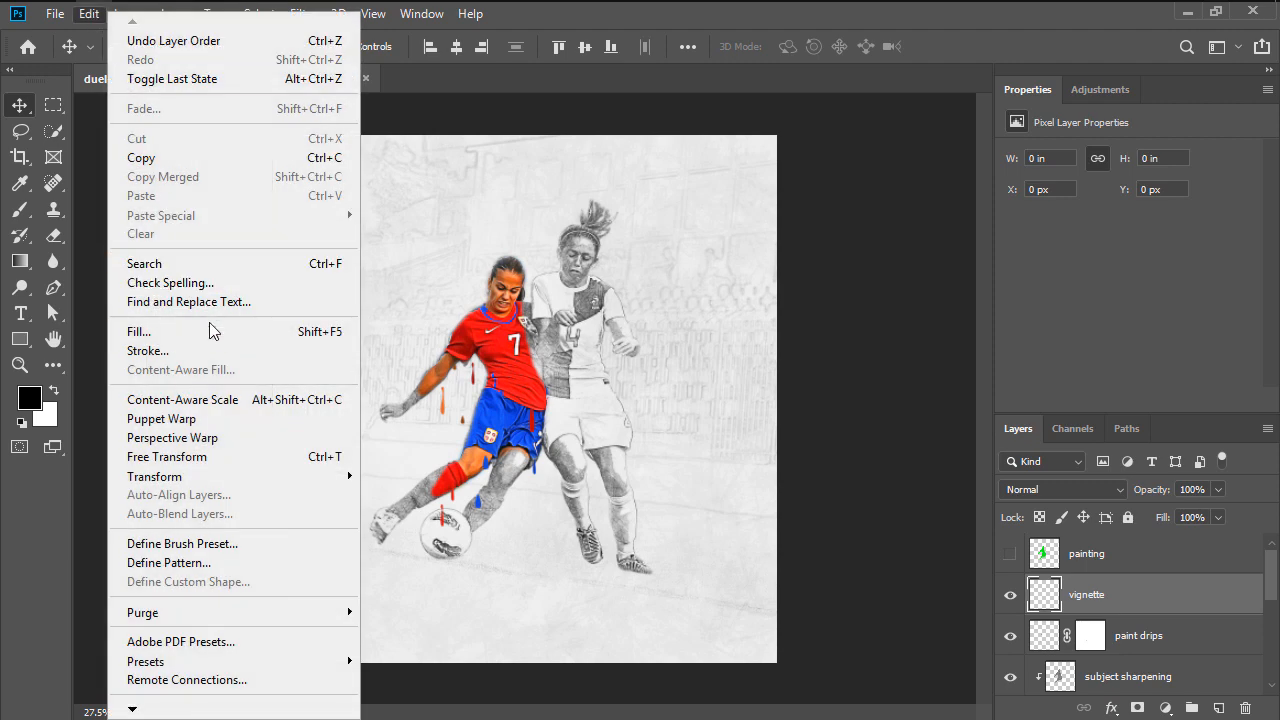
pyautogui.click(140, 332)
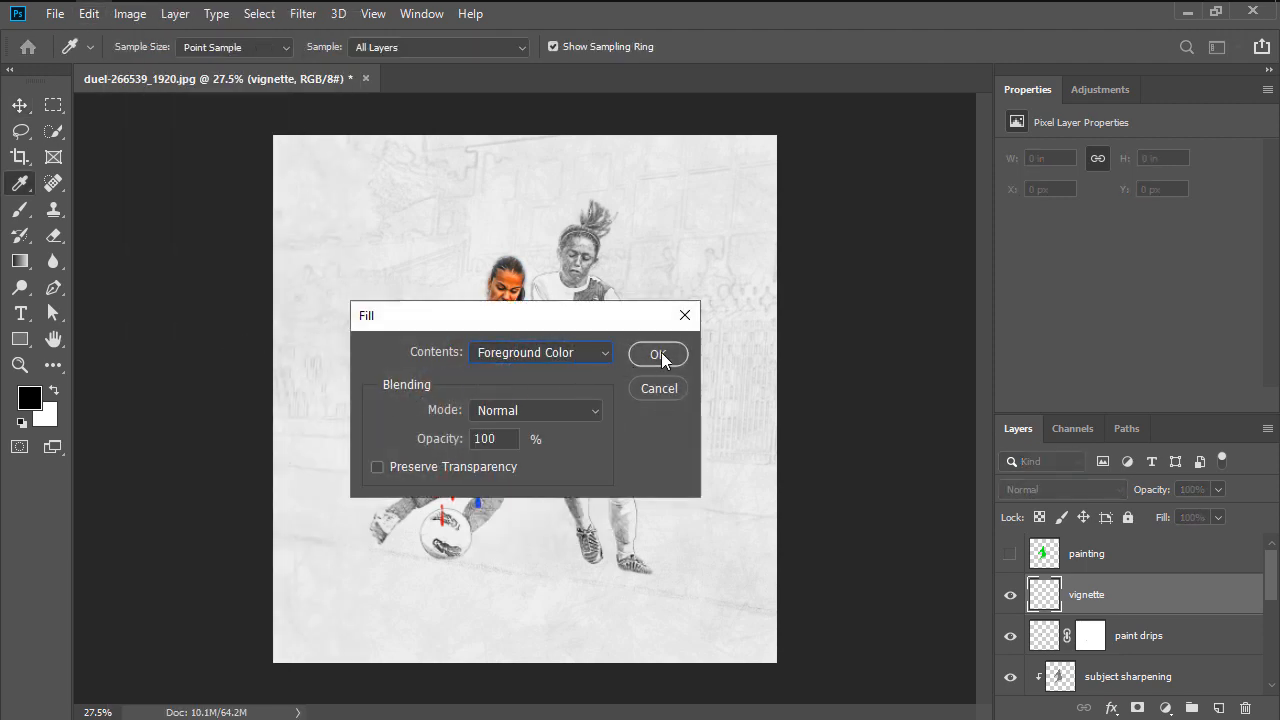
pyautogui.click(658, 354)
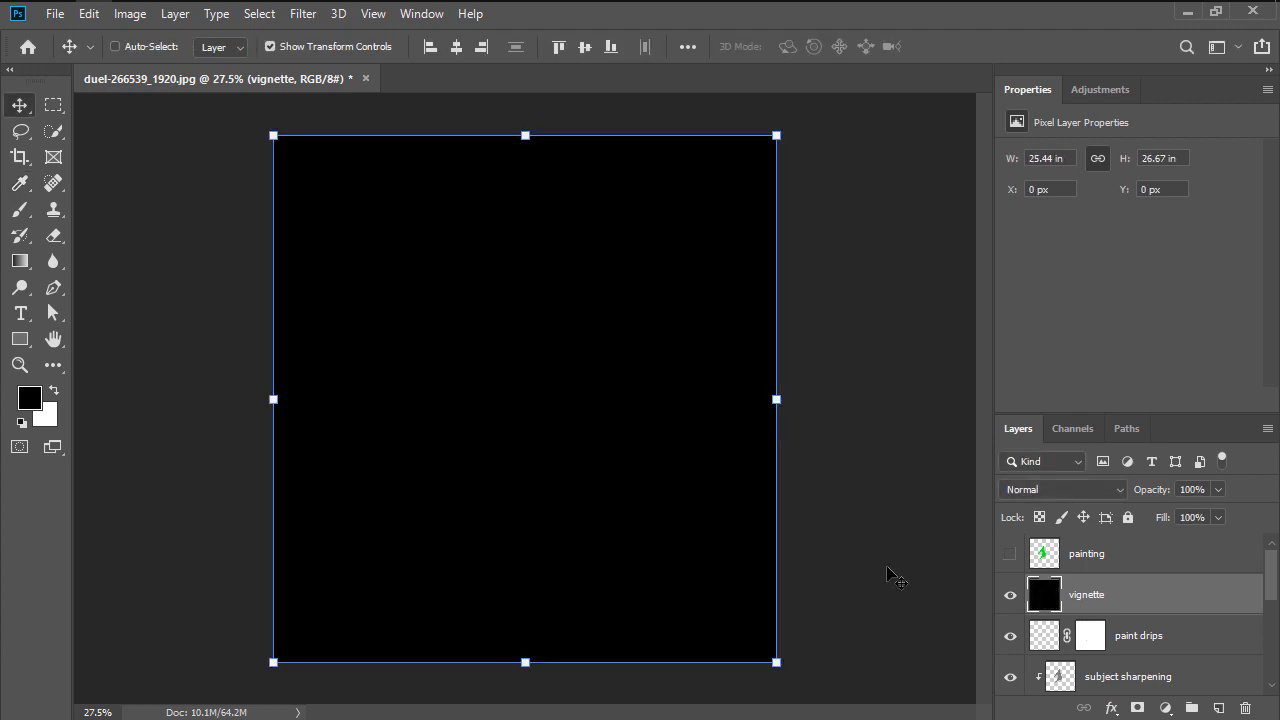
pyautogui.click(116, 46)
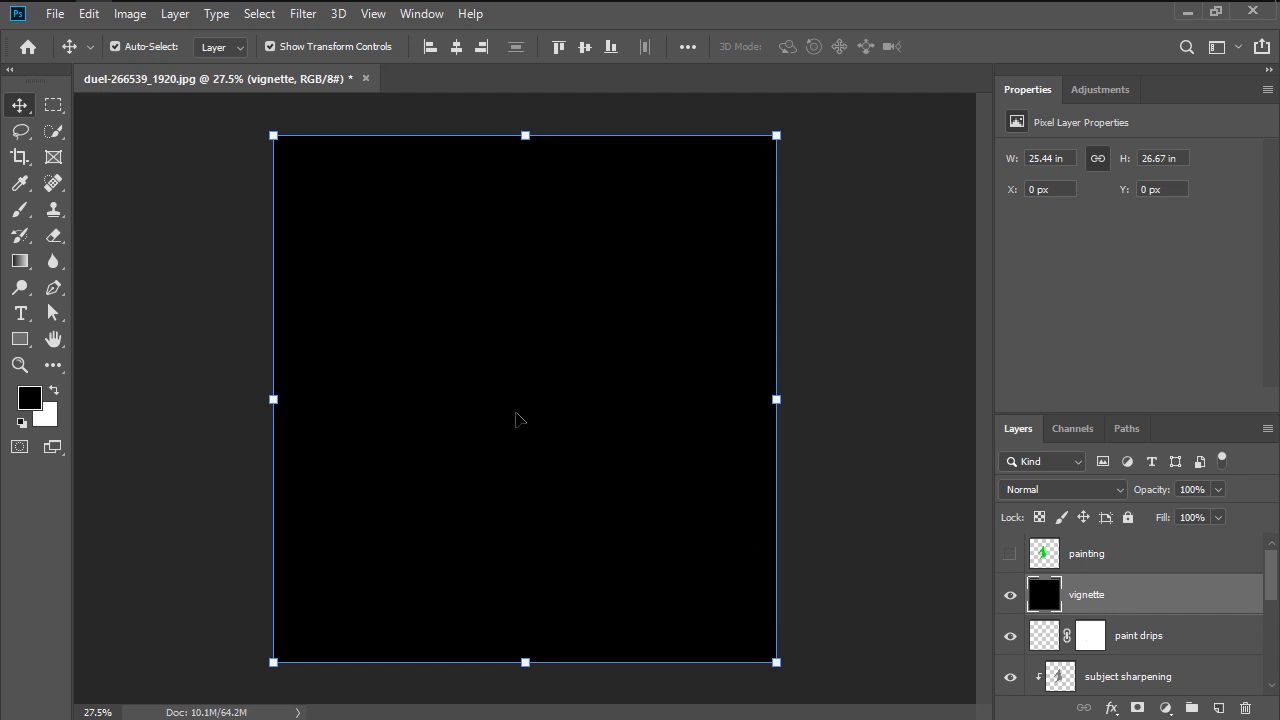
# Step: Add a layer mask, Free Transform it to 85% and blur it to soften the vignette edge
pyautogui.click(174, 12)
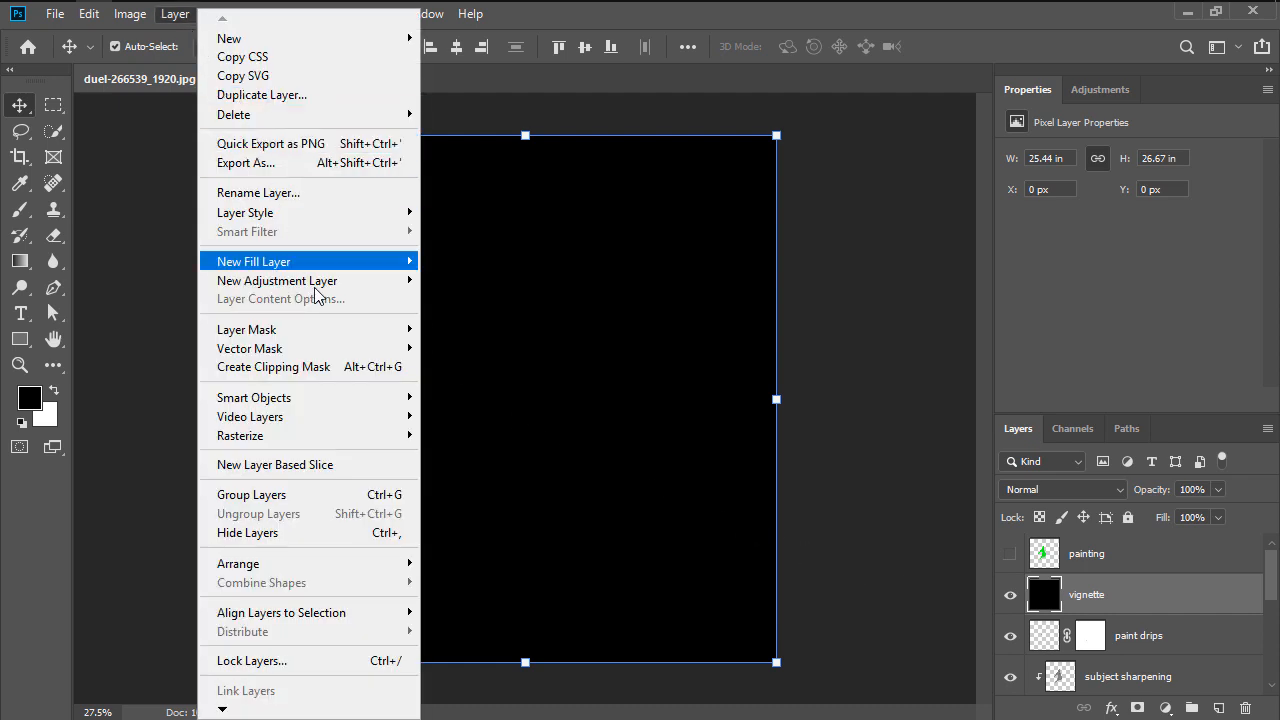
pyautogui.moveTo(246, 328)
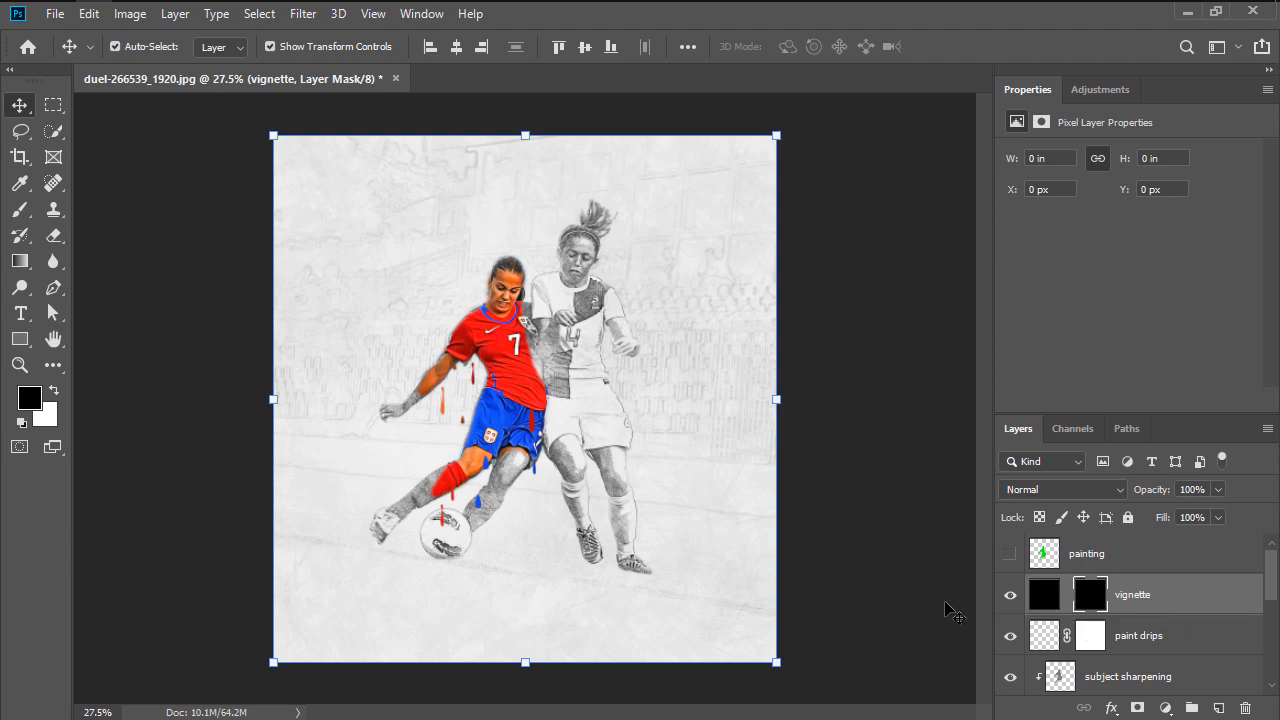
pyautogui.moveTo(304, 52)
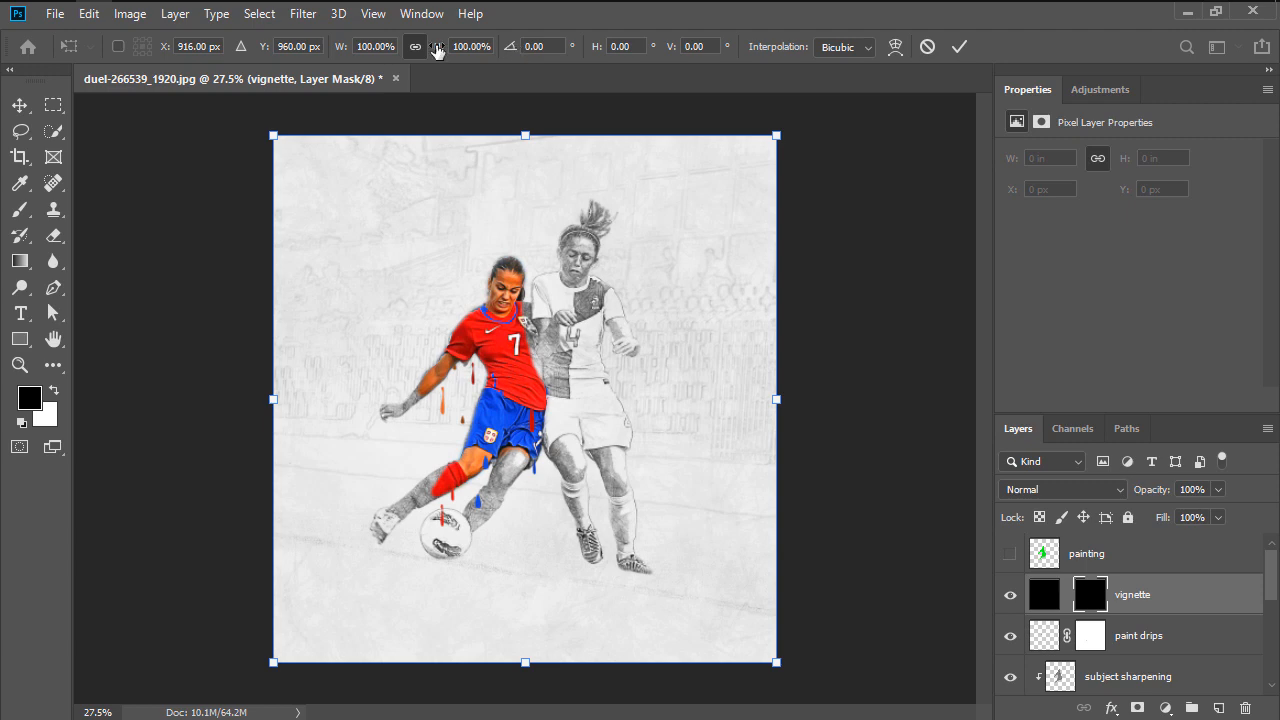
pyautogui.click(372, 46)
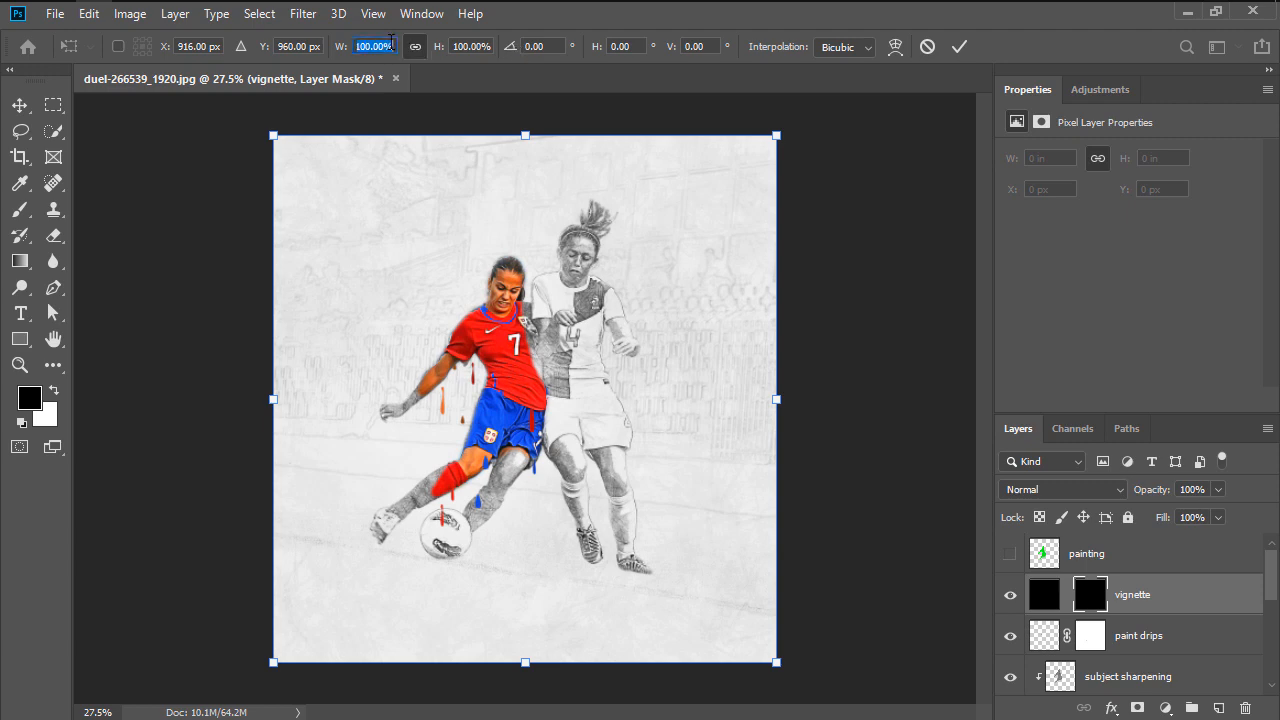
pyautogui.write('85')
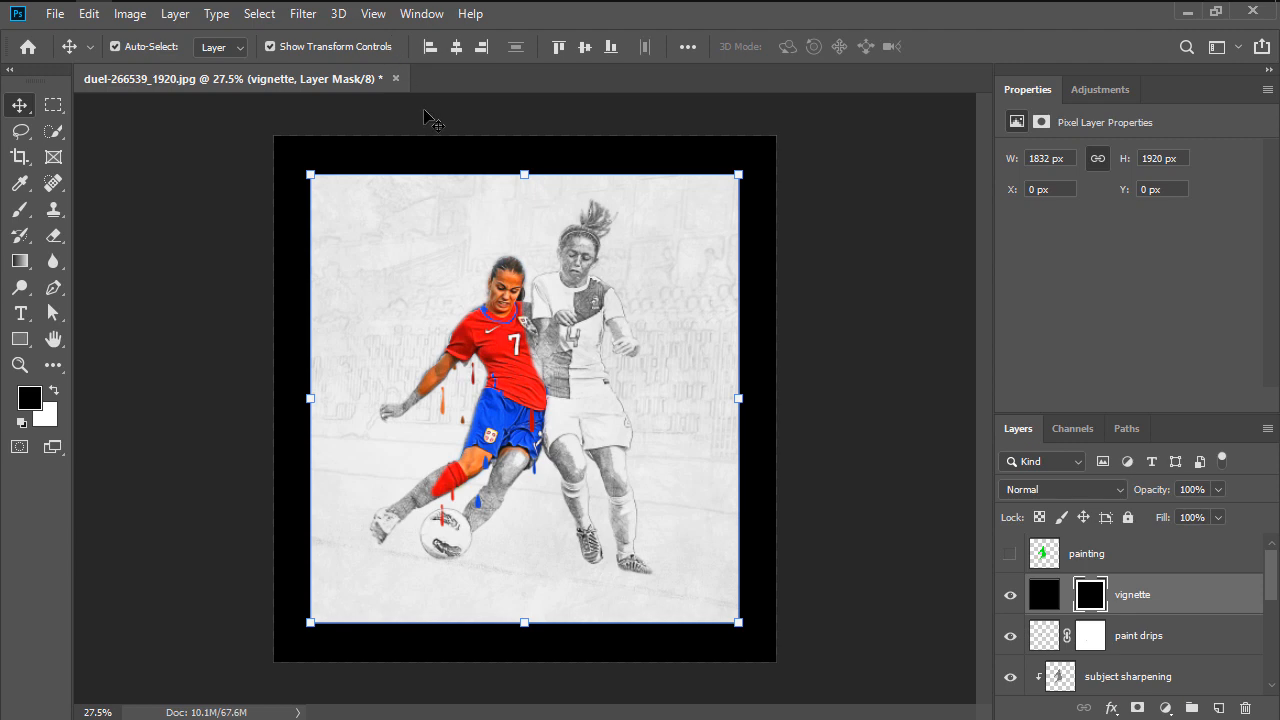
pyautogui.click(302, 12)
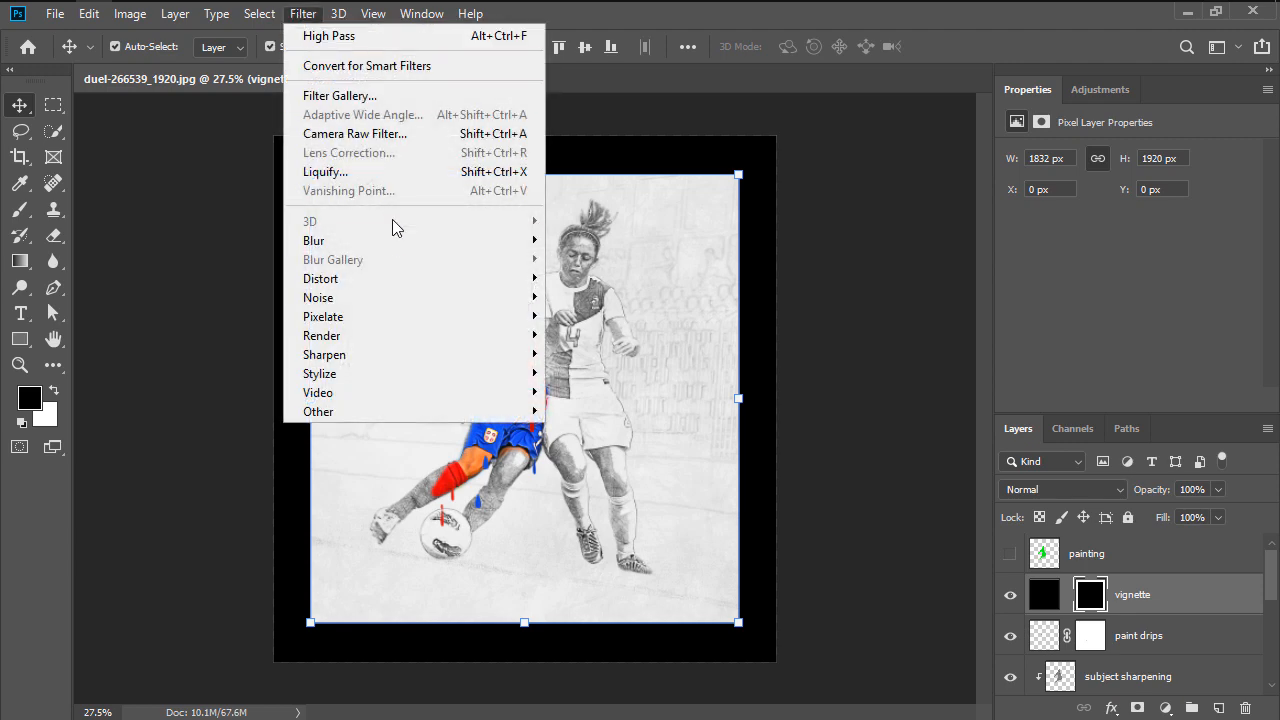
pyautogui.click(314, 240)
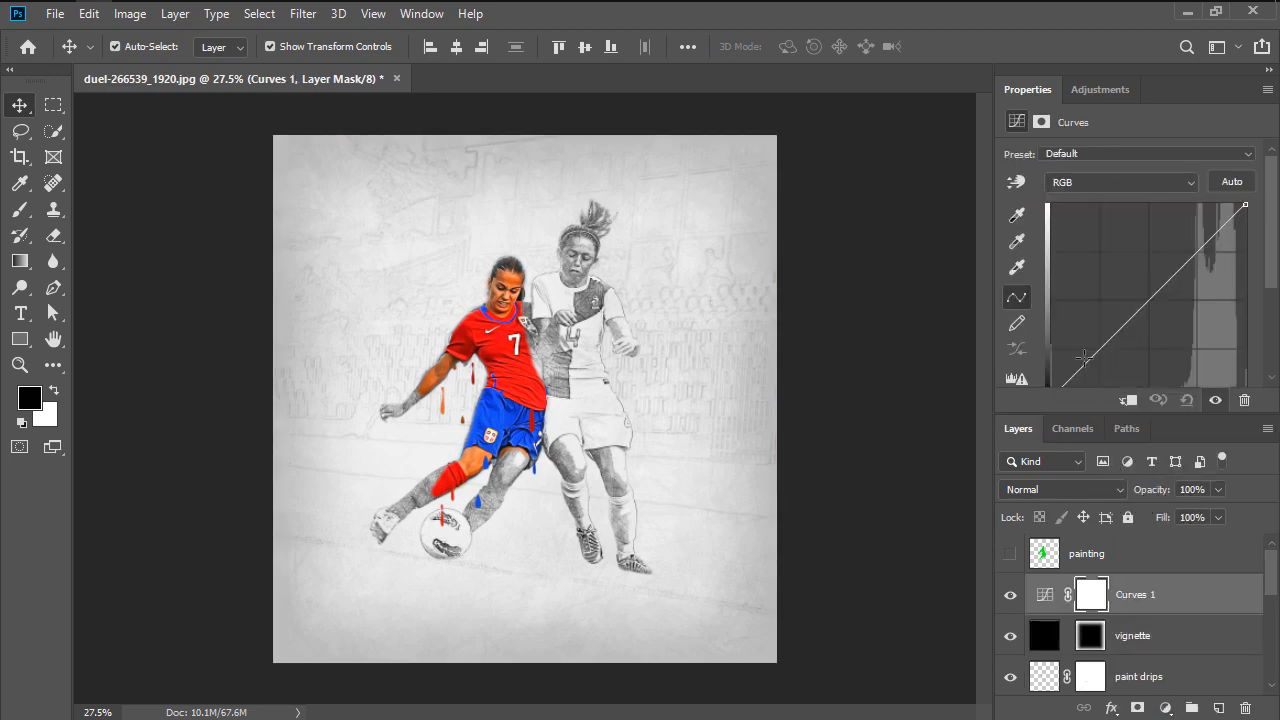
# Step: Adjust the Red, Green and Blue channel curves of Curves 1 for a cool bluish grade
pyautogui.click(1120, 180)
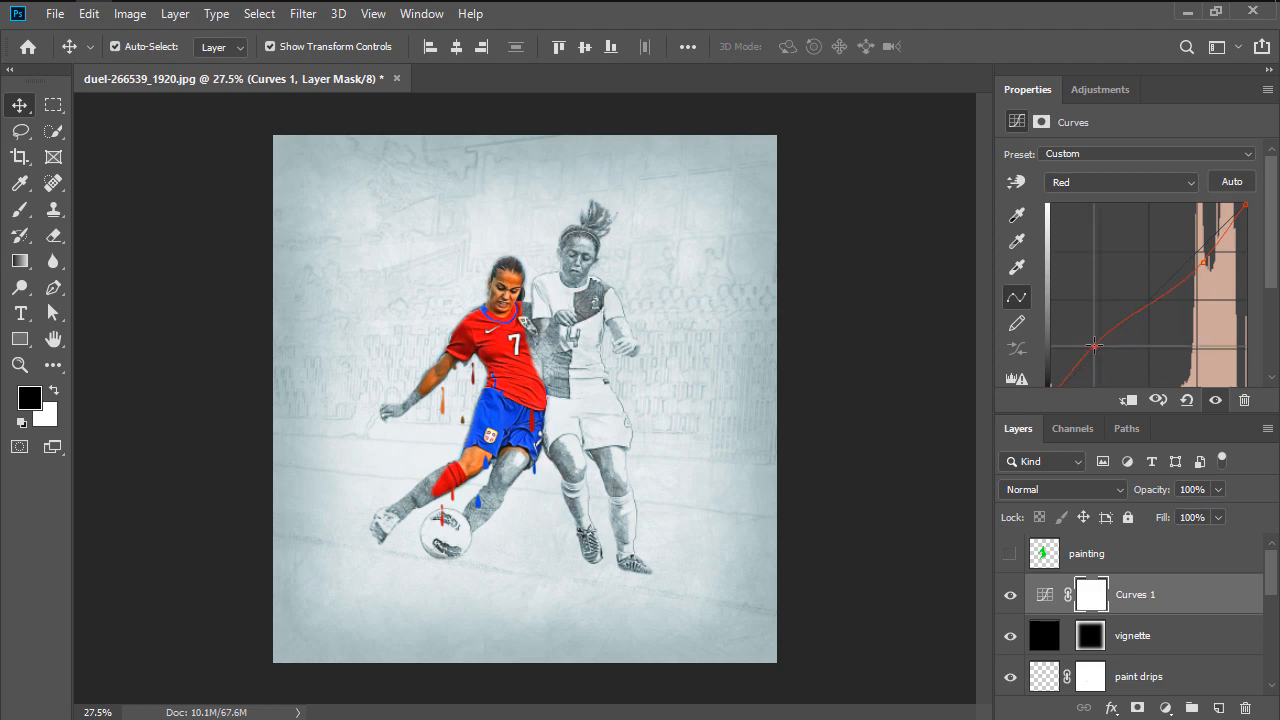
pyautogui.click(1120, 182)
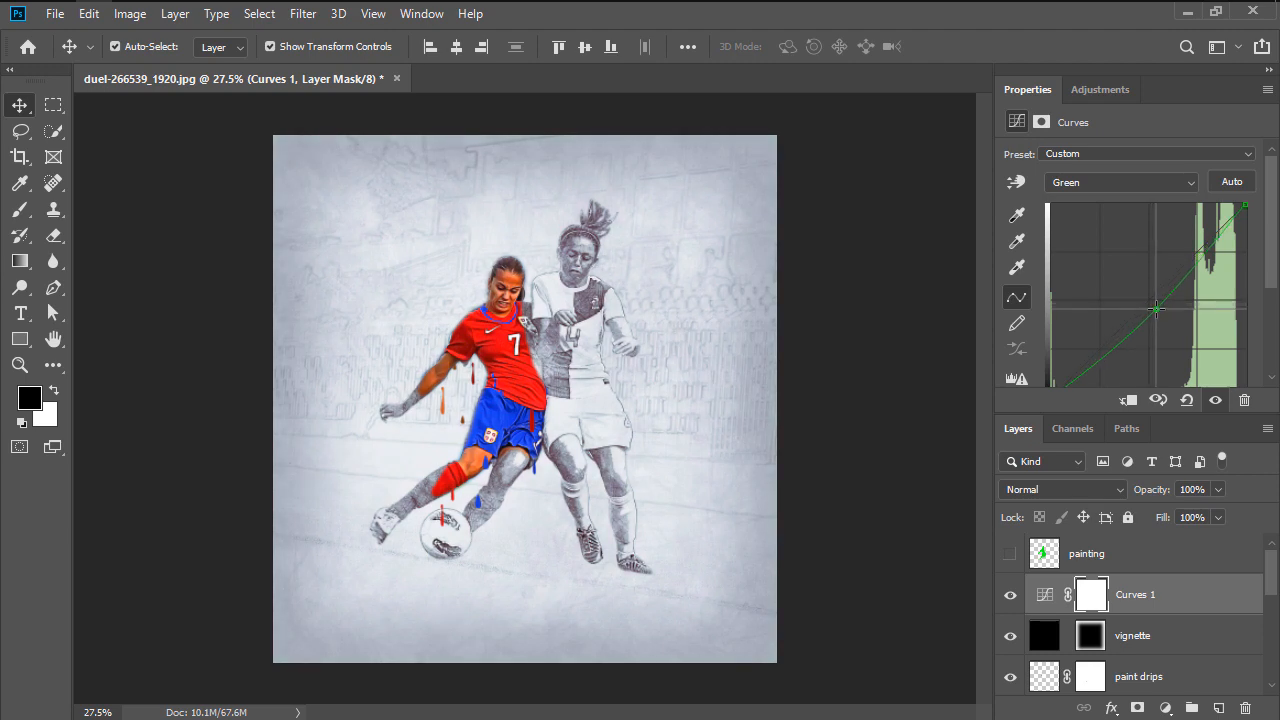
pyautogui.click(1120, 180)
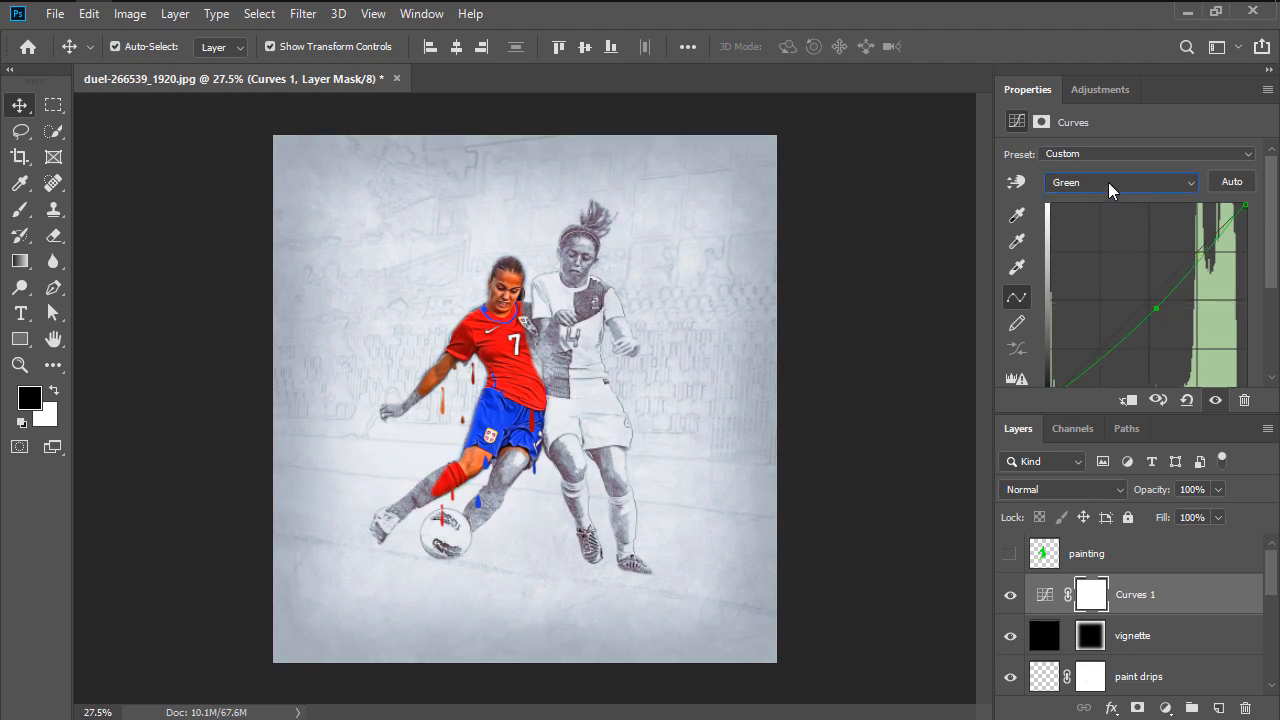
pyautogui.click(1120, 182)
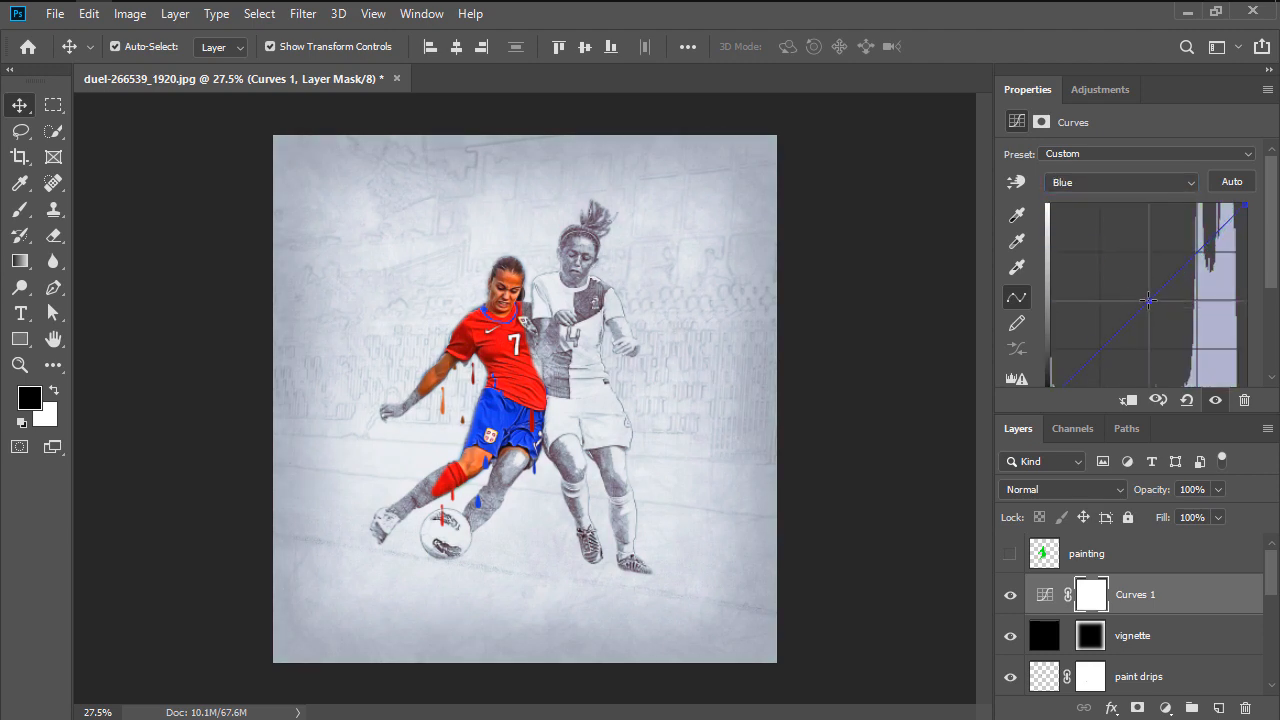